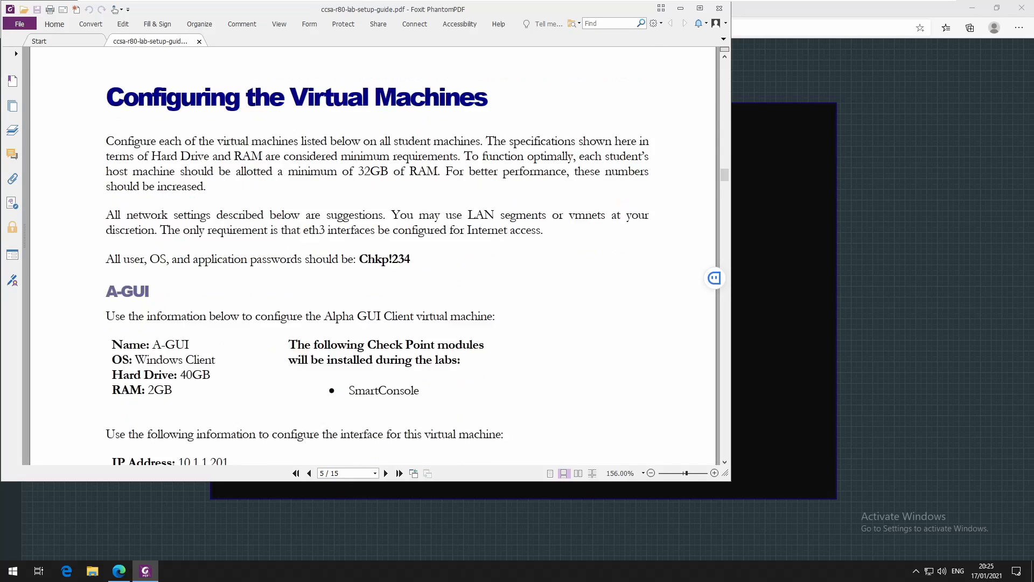
# Step: Scroll the lab setup guide past the A-GUI section to the Check Point R80 CCSA Lab Topology diagram
pyautogui.scroll(-3)
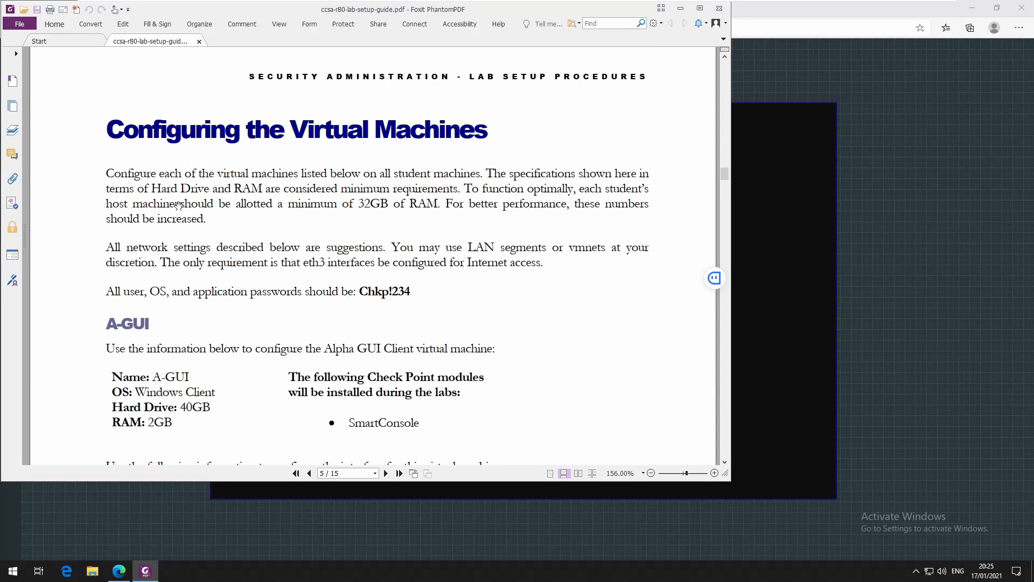
pyautogui.scroll(-3)
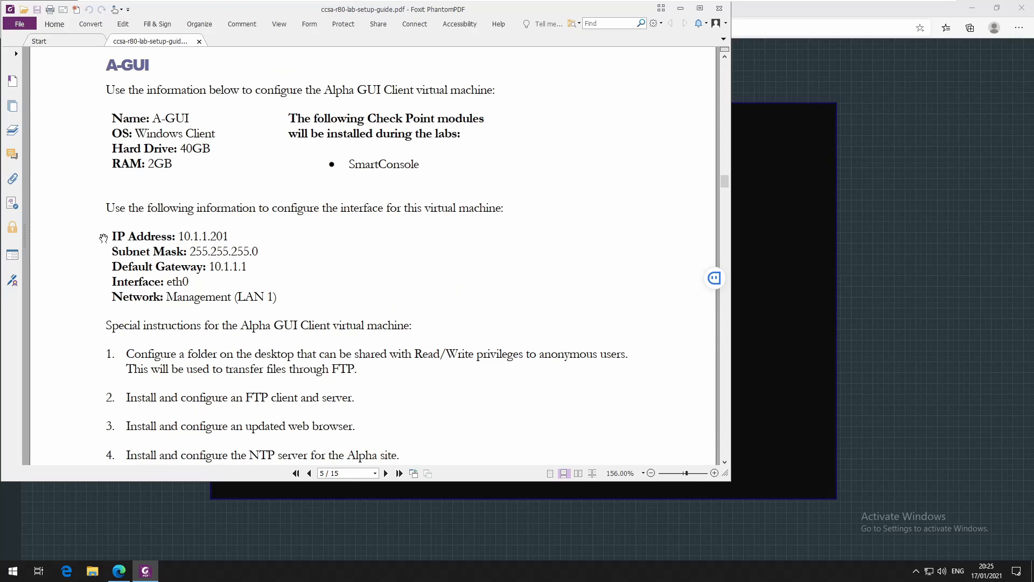
pyautogui.moveTo(97, 312)
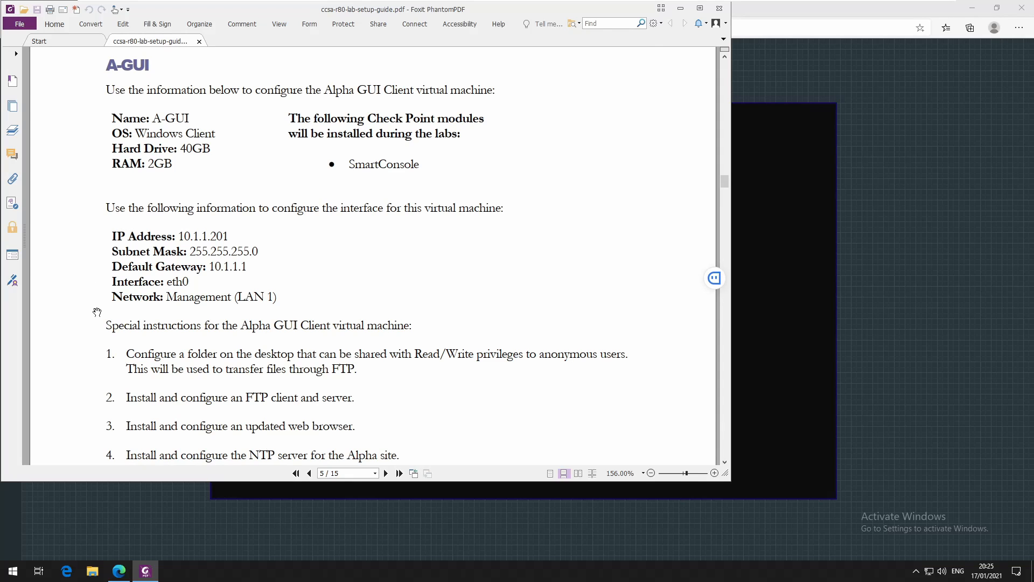
pyautogui.scroll(-3)
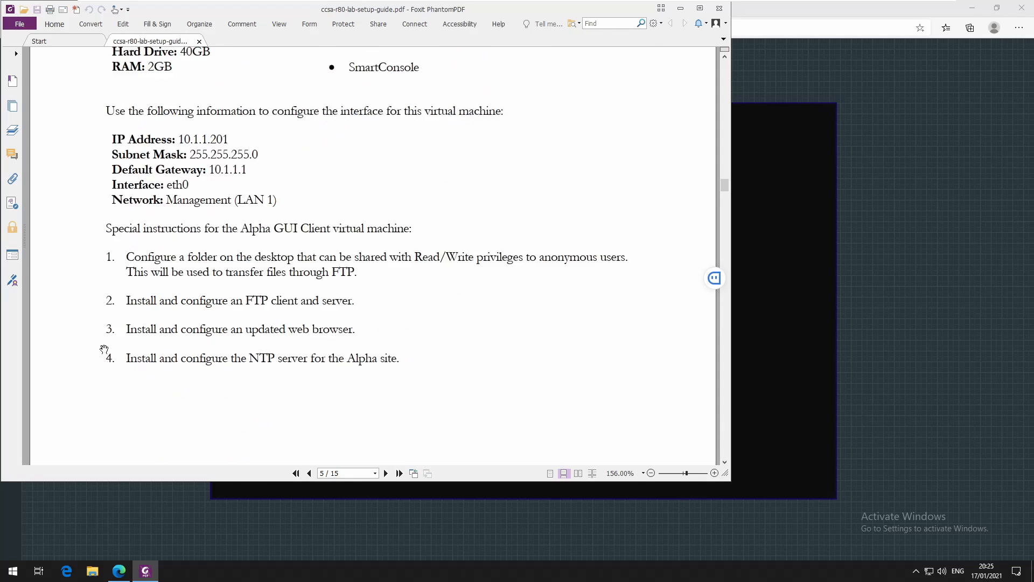
pyautogui.scroll(-3)
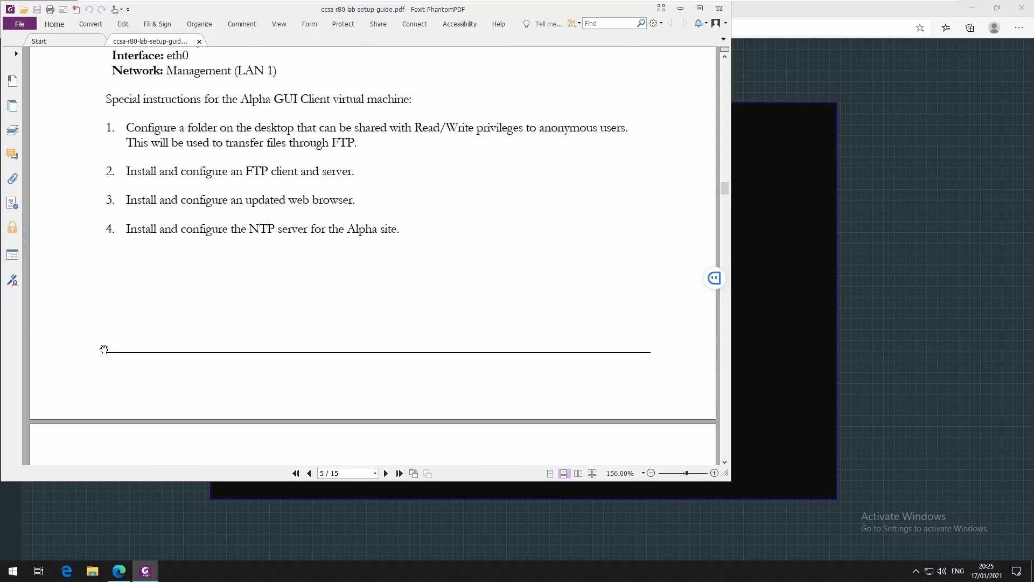
pyautogui.scroll(3)
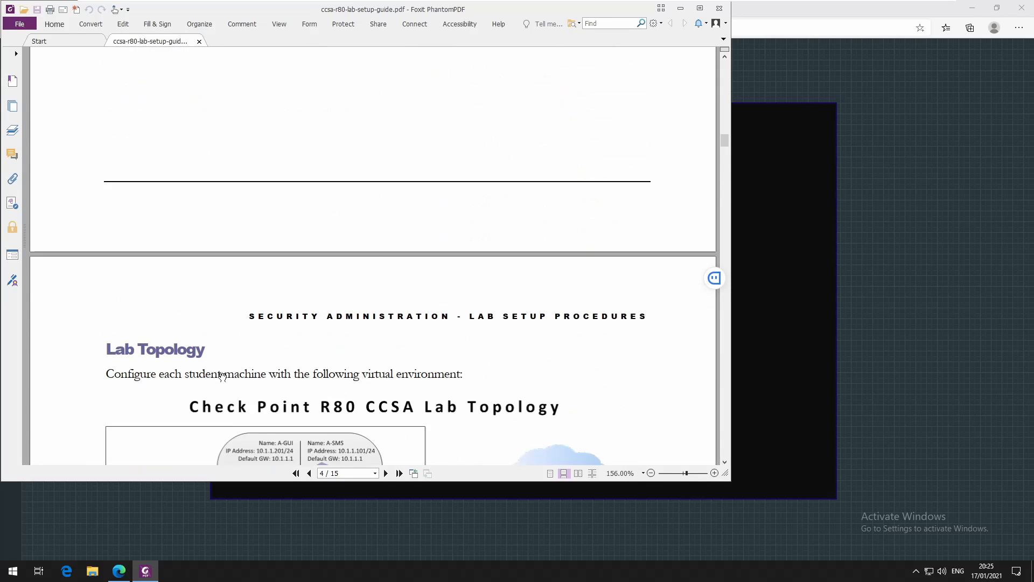
pyautogui.scroll(-3)
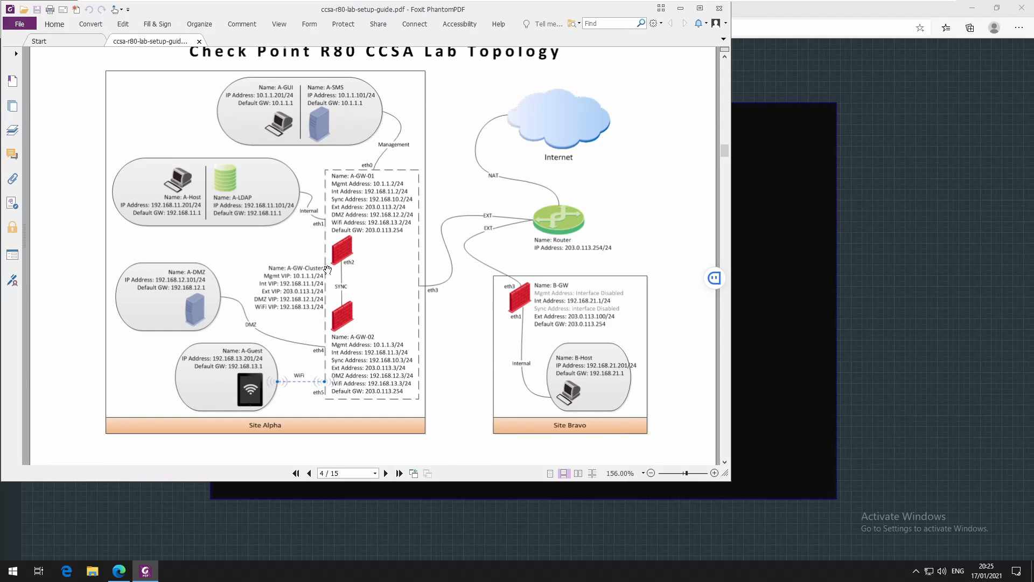
pyautogui.scroll(-3)
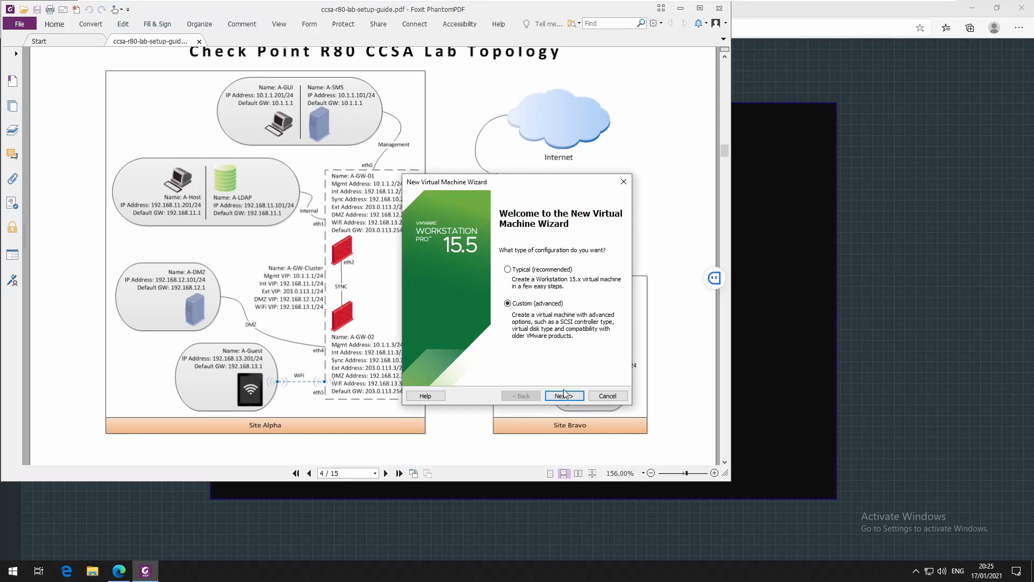
# Step: Choose a custom VM with Workstation 15.x compatibility, the Check Point R81 ISO, and Other Linux 3.x kernel 64-bit
pyautogui.click(564, 395)
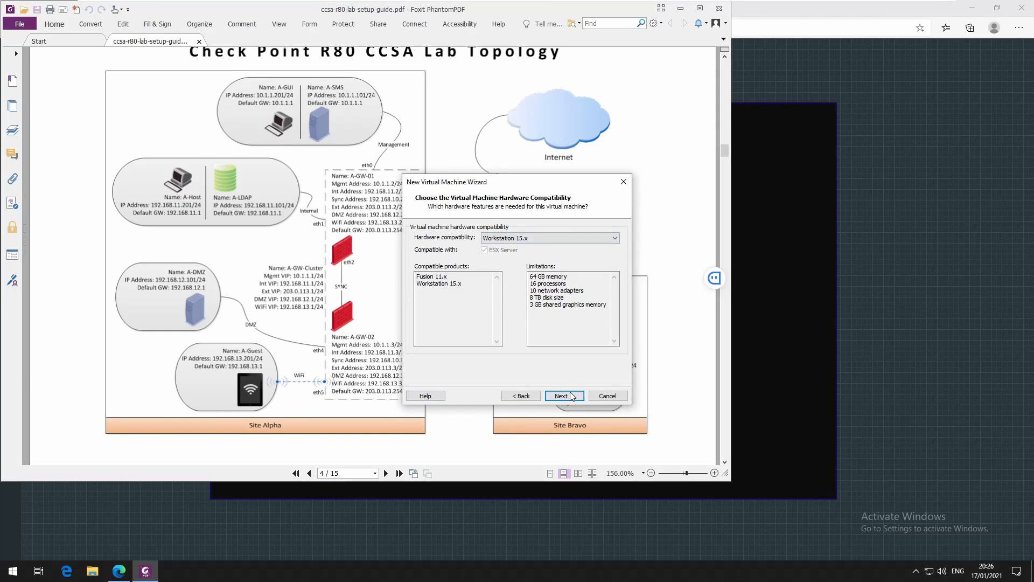
pyautogui.click(561, 396)
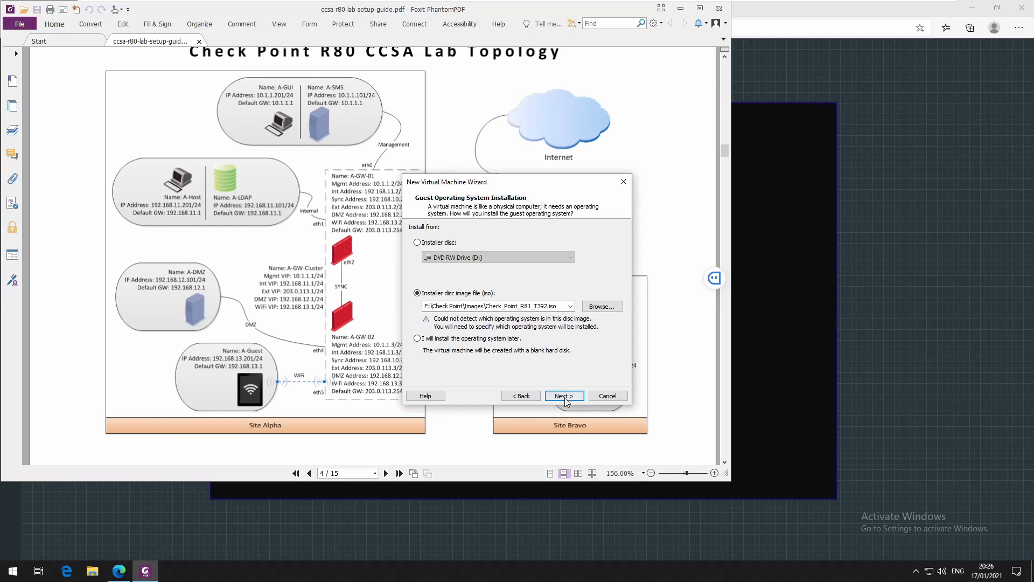
pyautogui.click(562, 395)
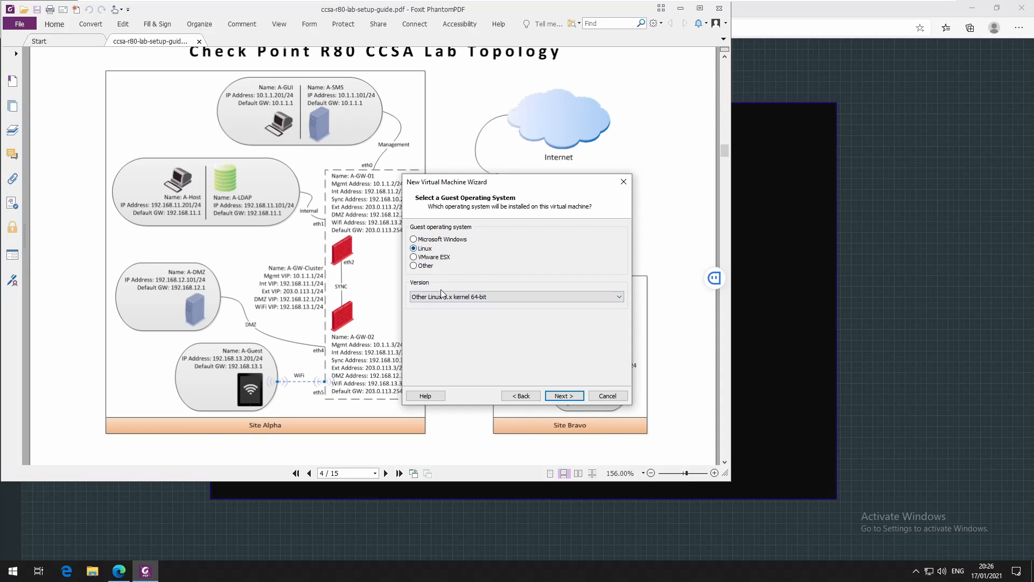
pyautogui.click(517, 296)
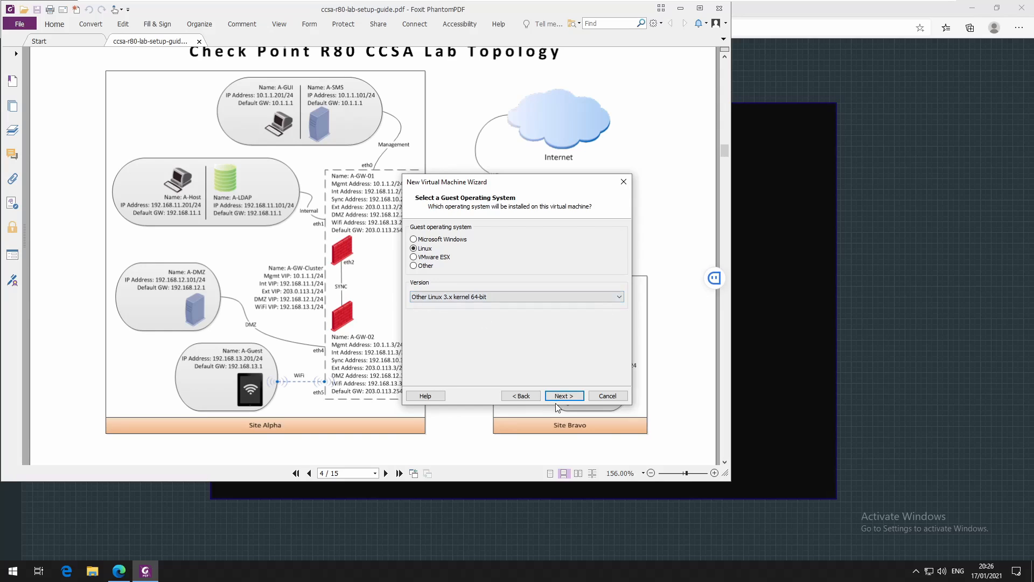
pyautogui.click(564, 396)
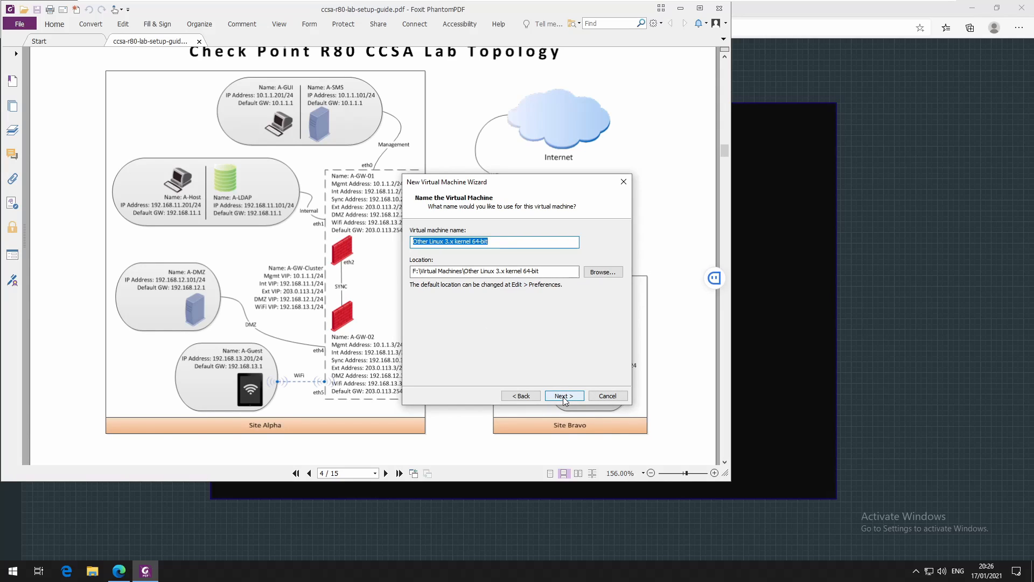
# Step: Name the virtual machine ManagementServer, correcting the initially typed Security
pyautogui.write('Security')
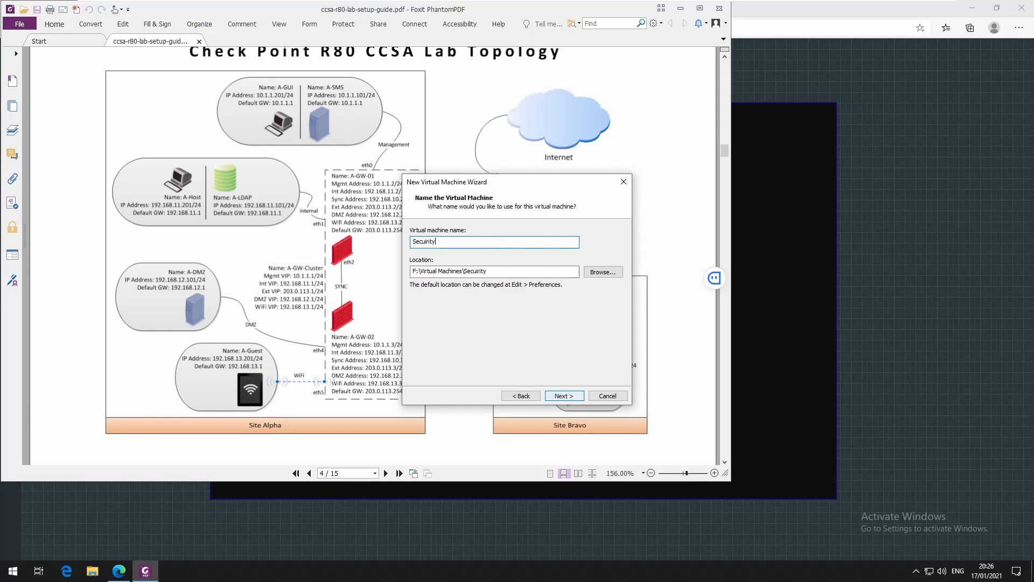
pyautogui.press('BackSpace')
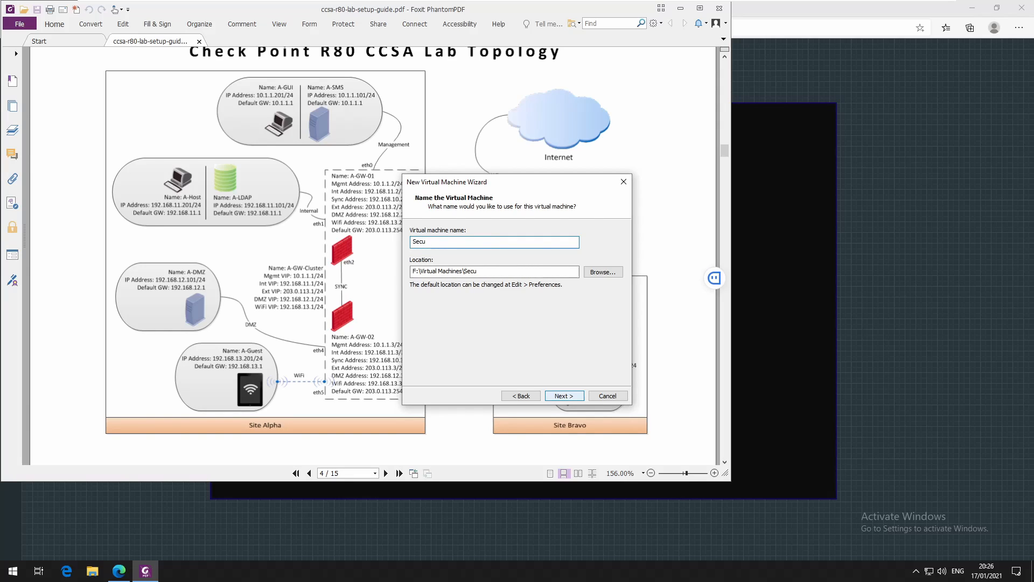
pyautogui.write('ManagementServer')
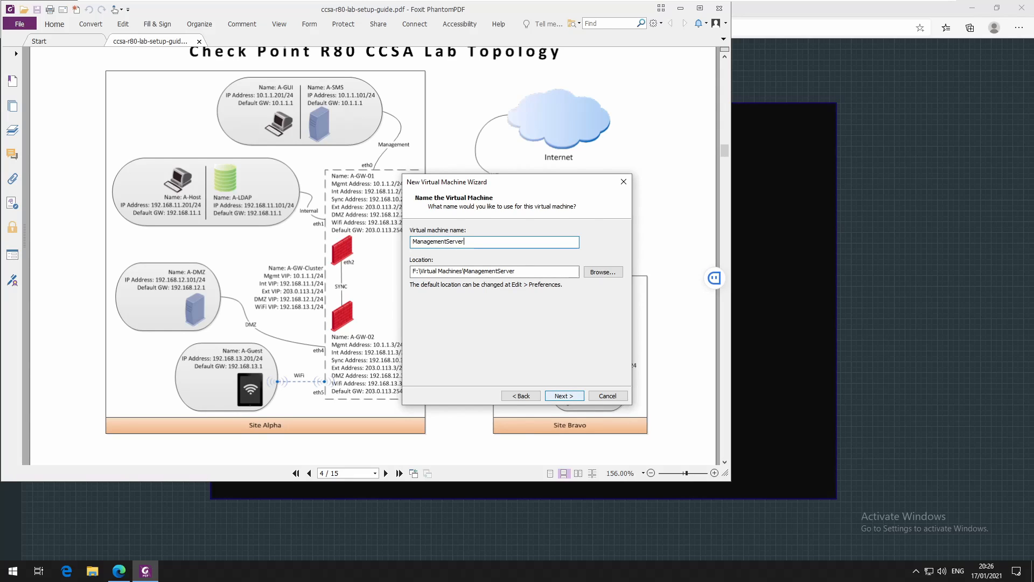
pyautogui.click(563, 396)
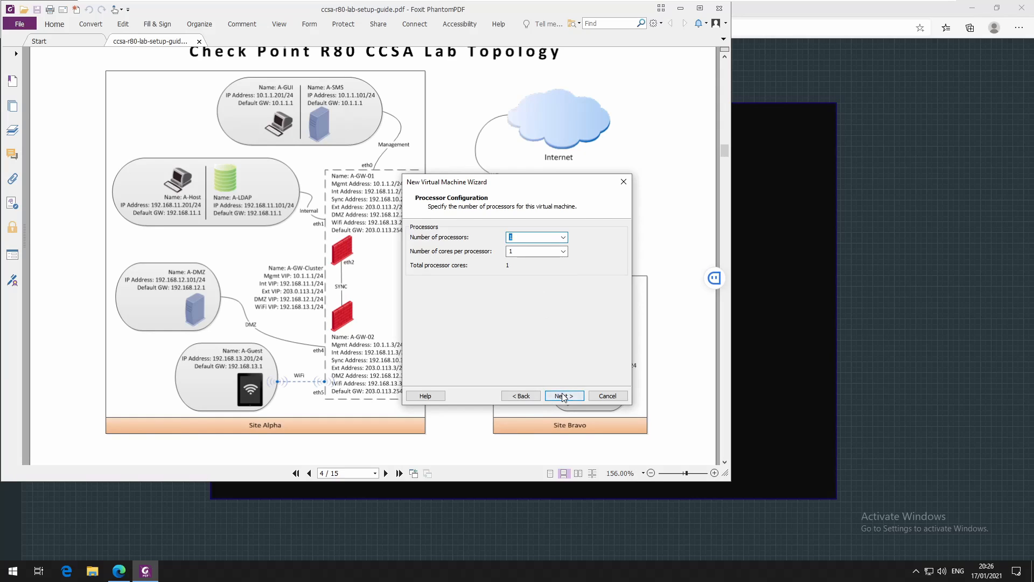
# Step: Keep the default processors and raise the memory to 16384 MB
pyautogui.click(563, 395)
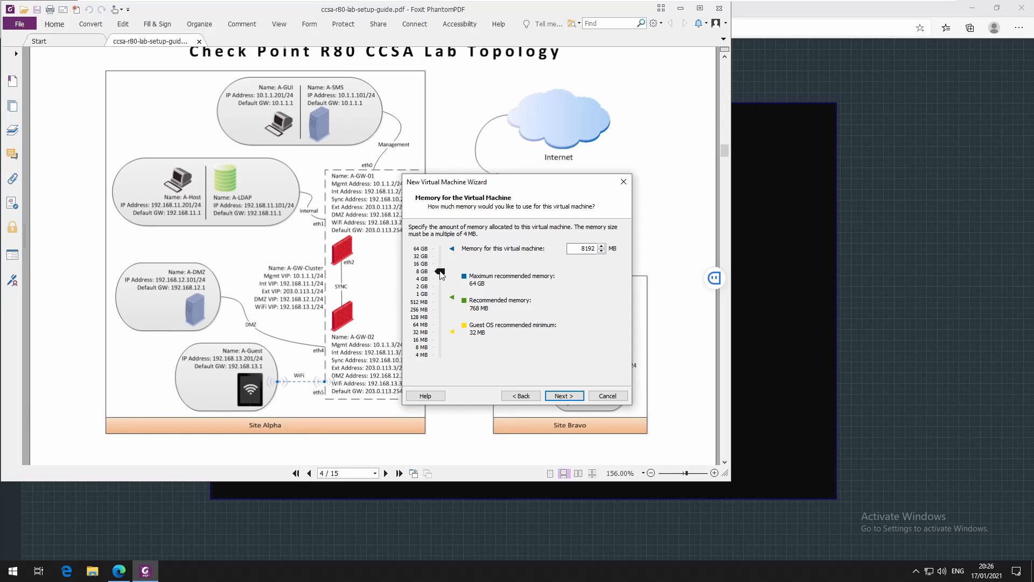
pyautogui.moveTo(440, 274); pyautogui.dragTo(440, 265)
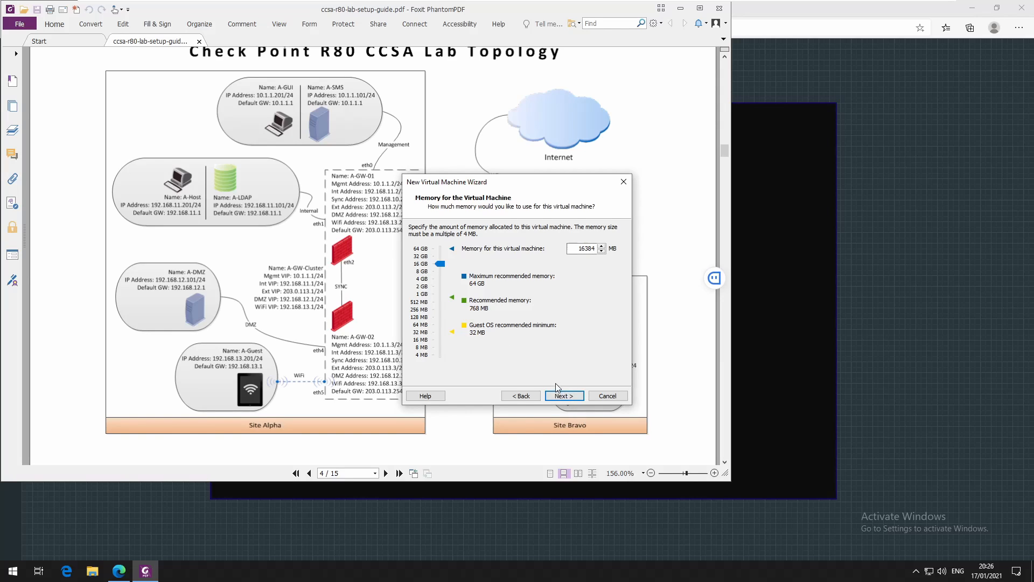
pyautogui.click(563, 395)
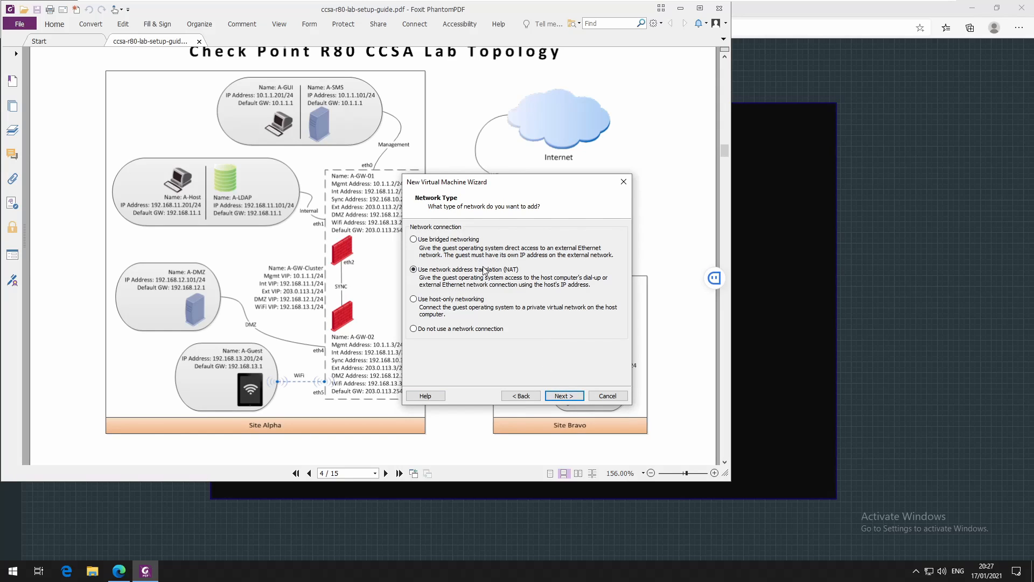
pyautogui.moveTo(455, 304)
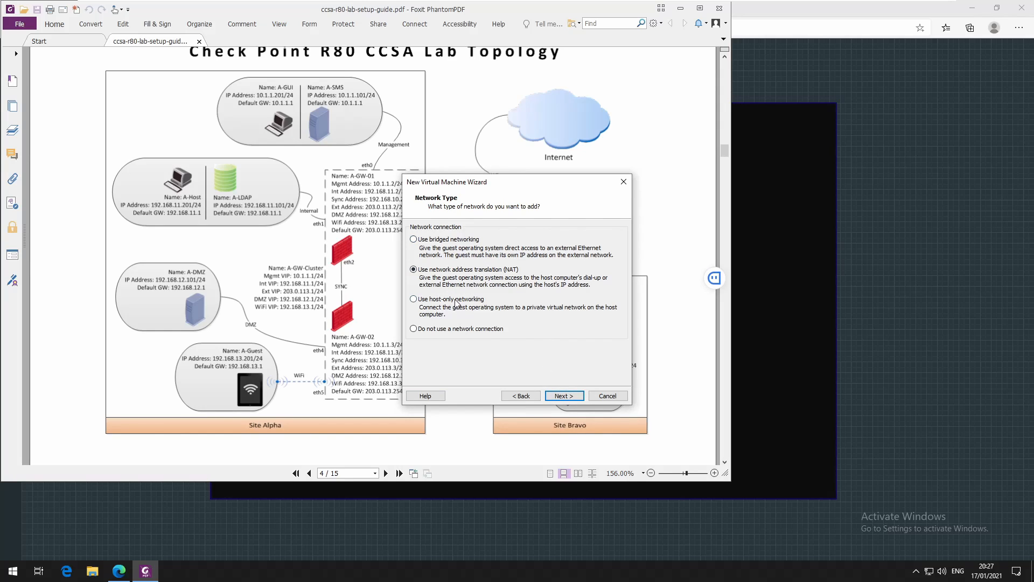
# Step: Choose host-only networking for the virtual machine and continue
pyautogui.click(413, 299)
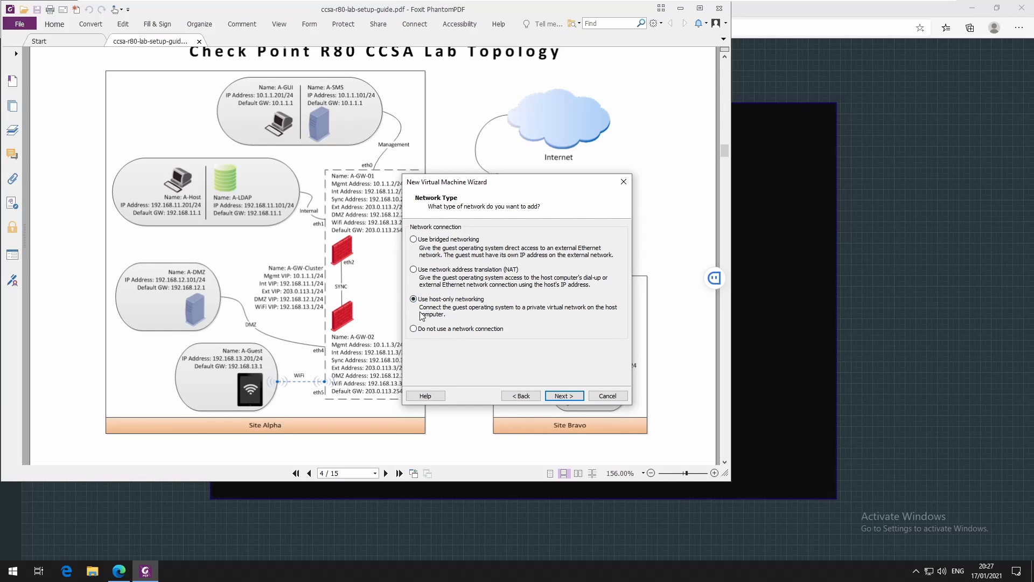
pyautogui.moveTo(473, 314)
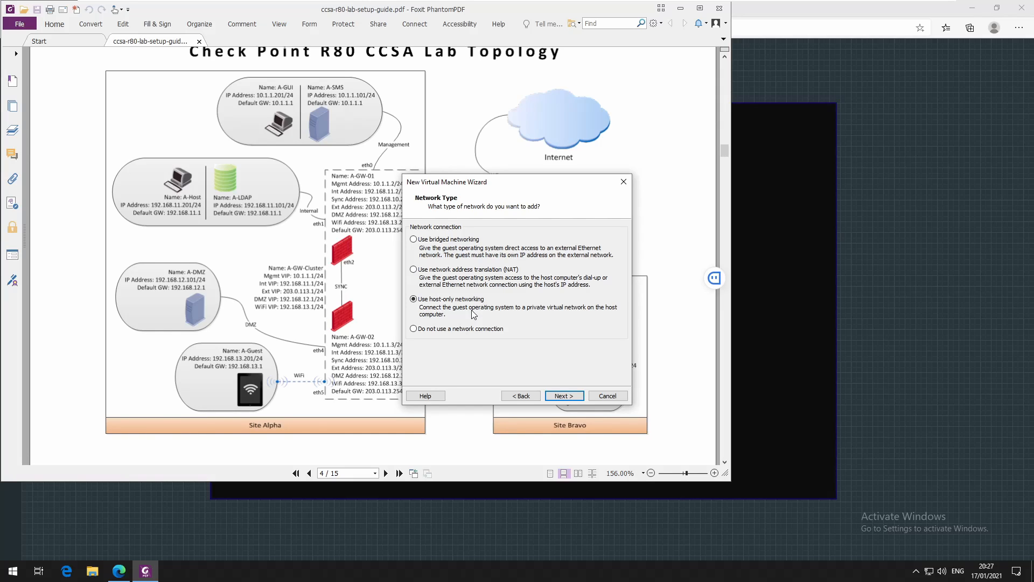
pyautogui.moveTo(467, 288)
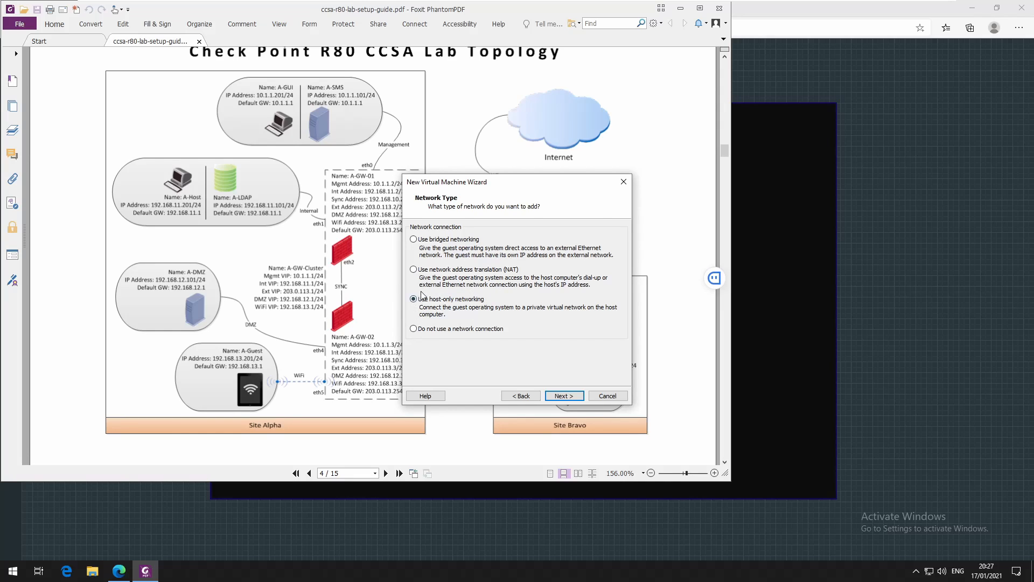
pyautogui.click(414, 299)
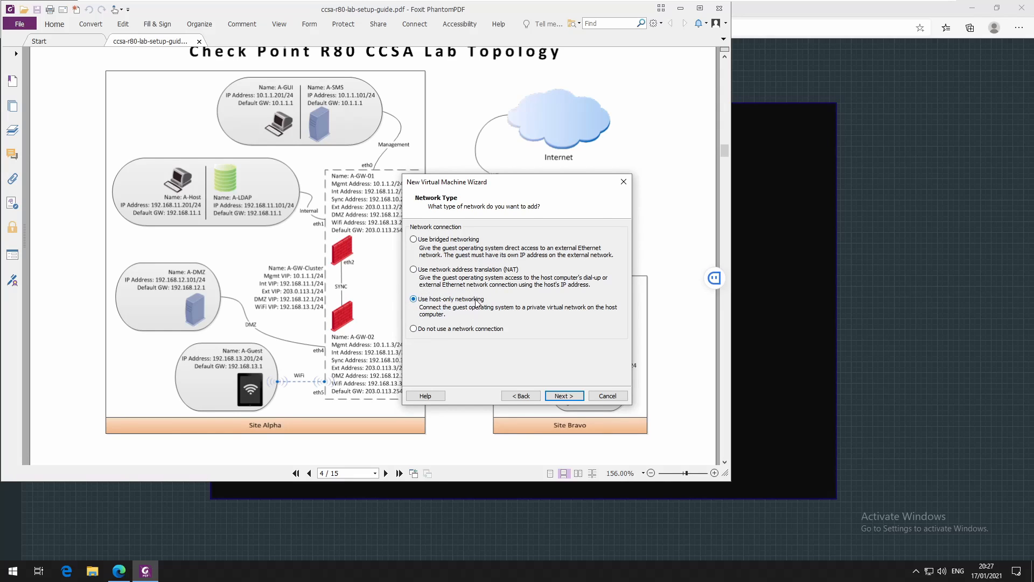
pyautogui.moveTo(484, 308)
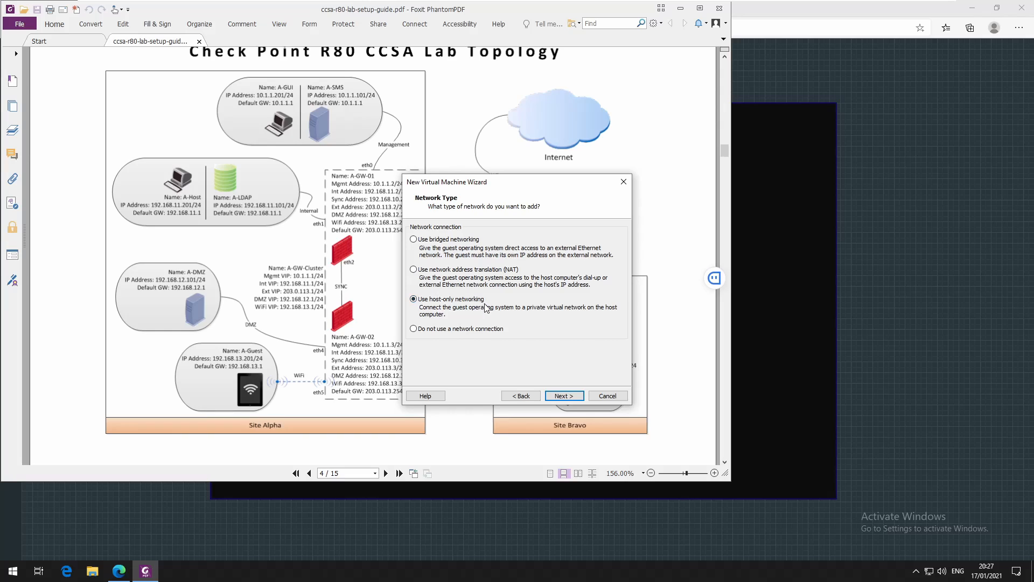
pyautogui.moveTo(482, 298)
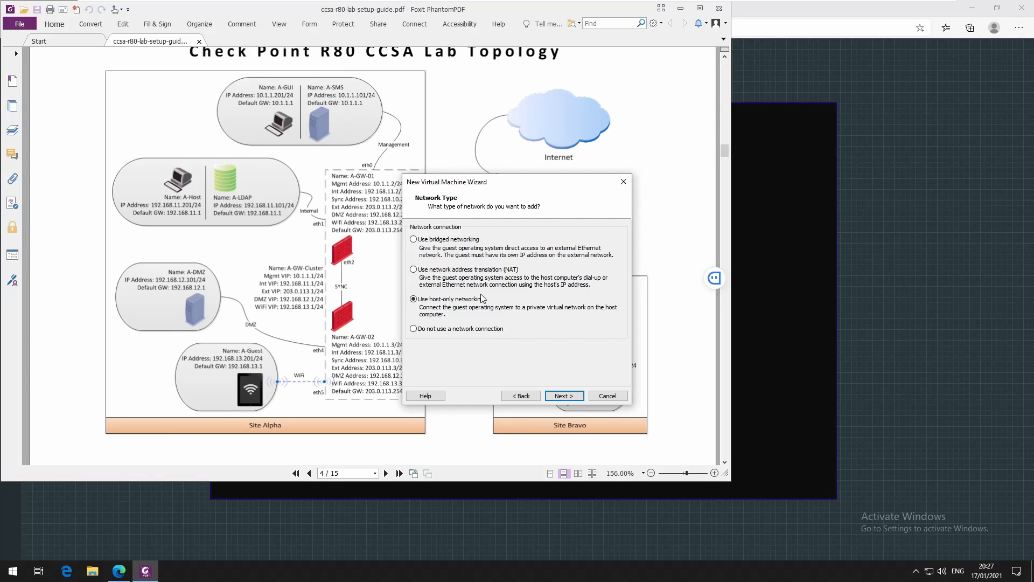
pyautogui.moveTo(436, 296)
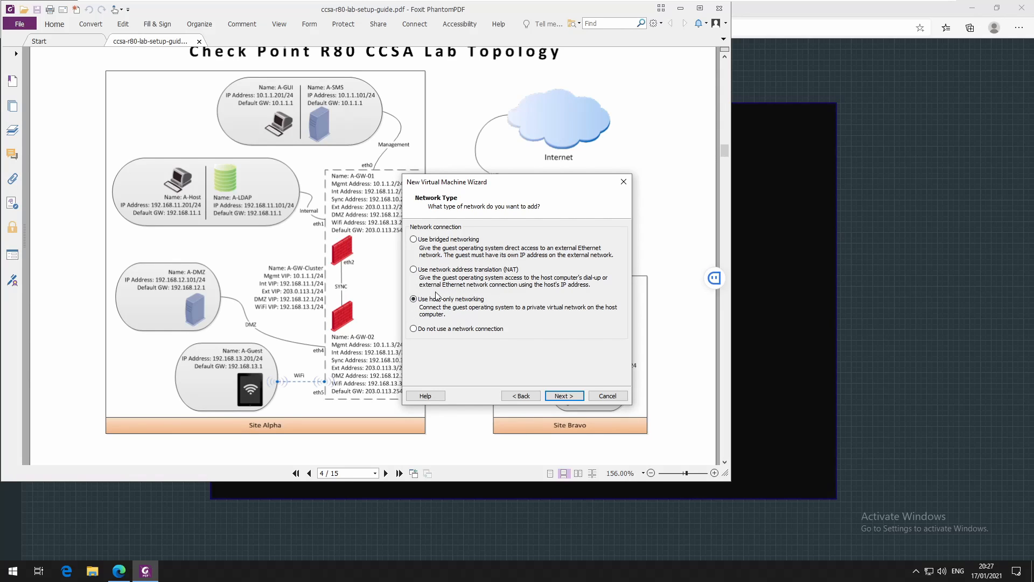
pyautogui.moveTo(460, 306)
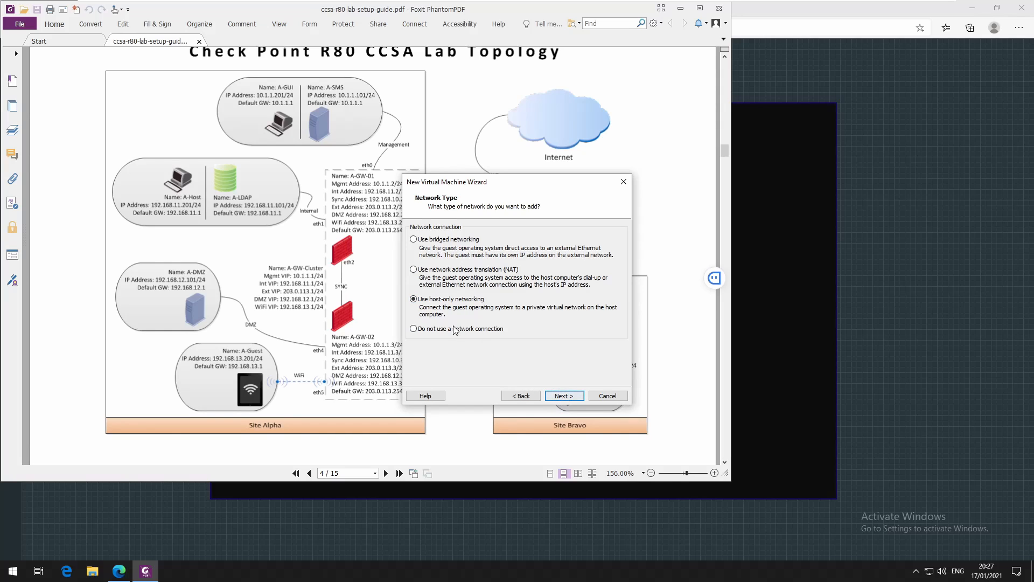
pyautogui.click(562, 394)
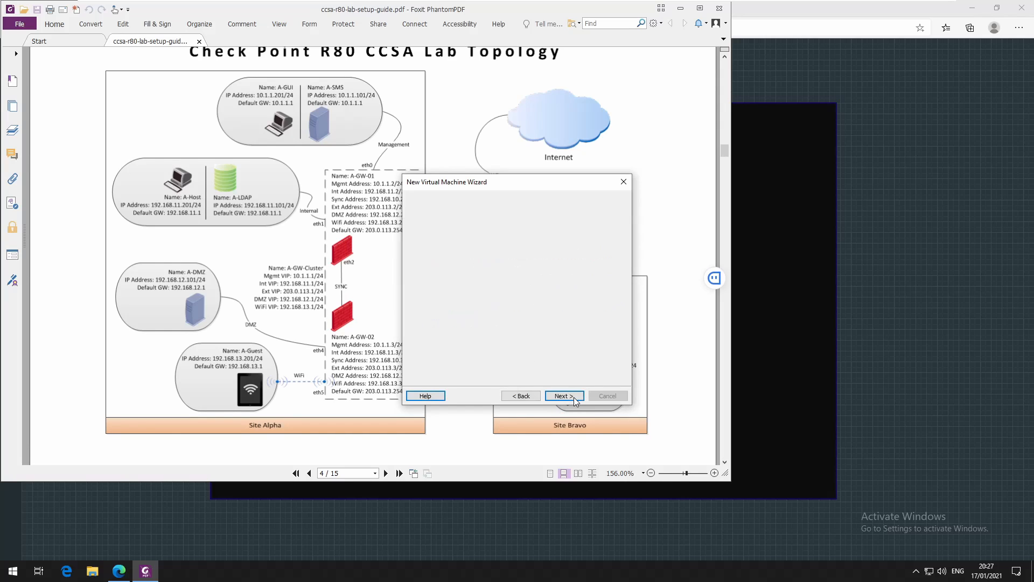
# Step: Keep the LSI Logic controller and default disk type, creating a new virtual disk
pyautogui.click(562, 395)
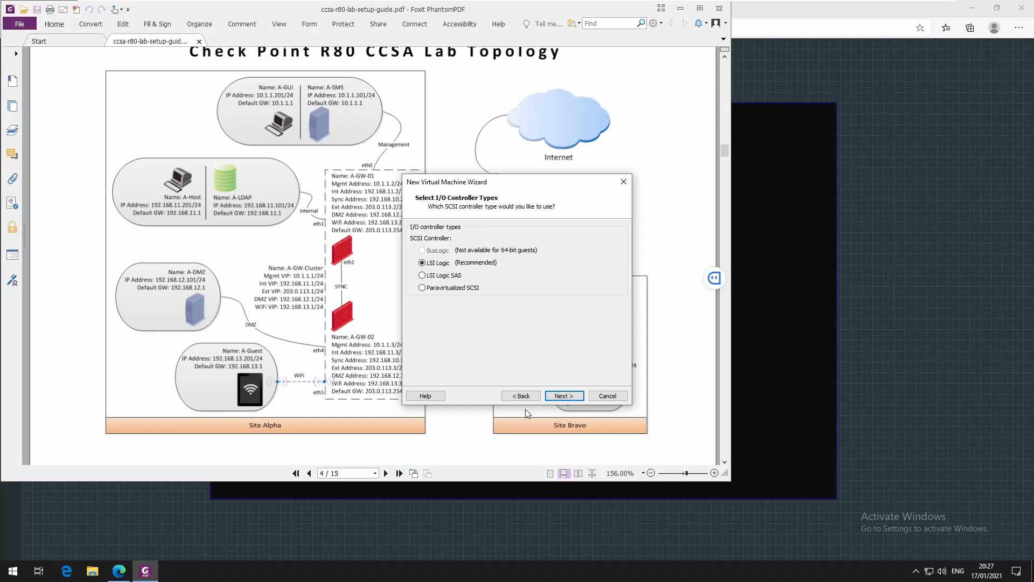
pyautogui.click(564, 395)
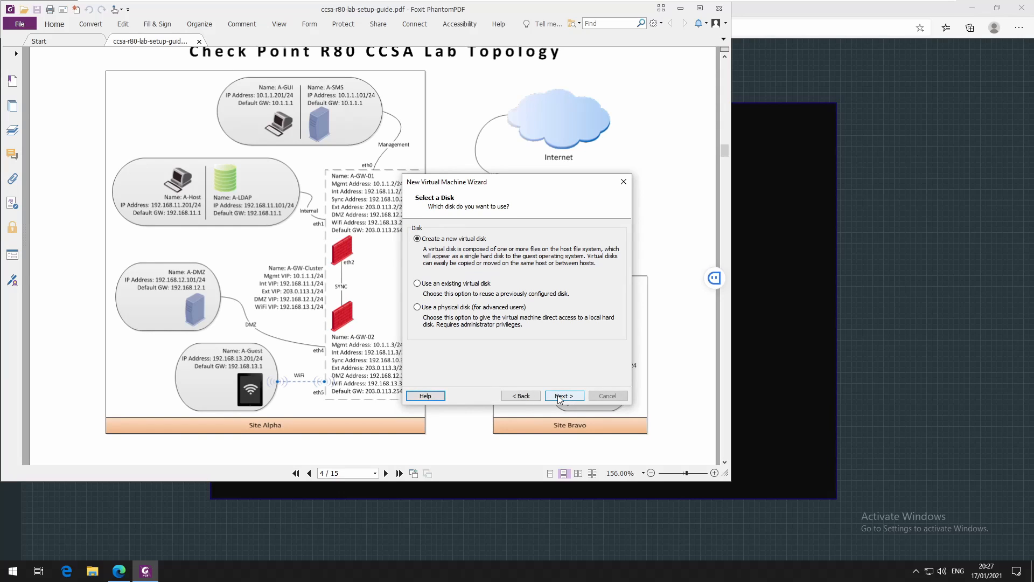
pyautogui.click(563, 395)
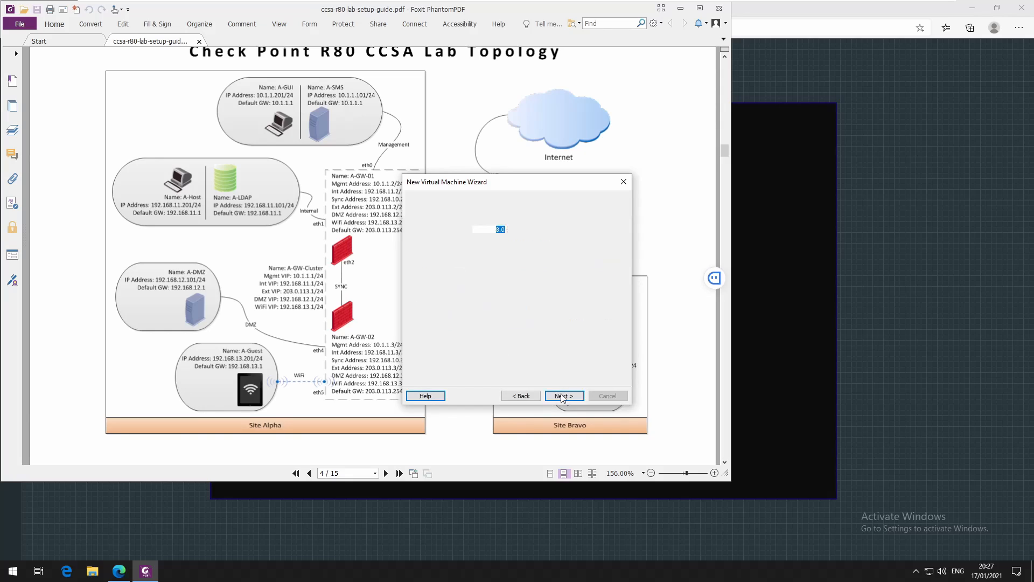
pyautogui.click(562, 394)
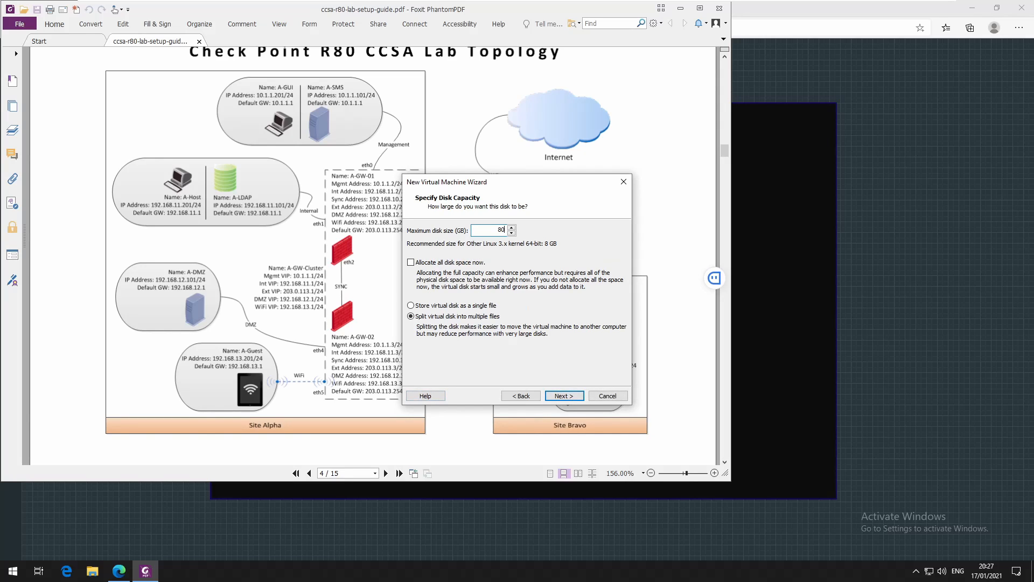
pyautogui.moveTo(535, 243)
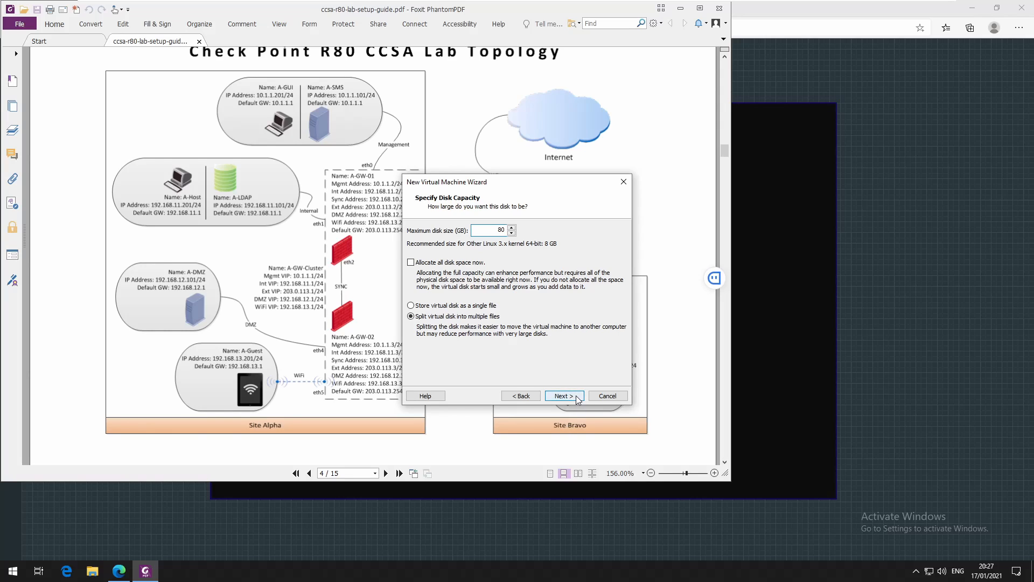
# Step: Finish with an 80 GB split disk named ManagementServer.vmdk and create the virtual machine
pyautogui.click(562, 396)
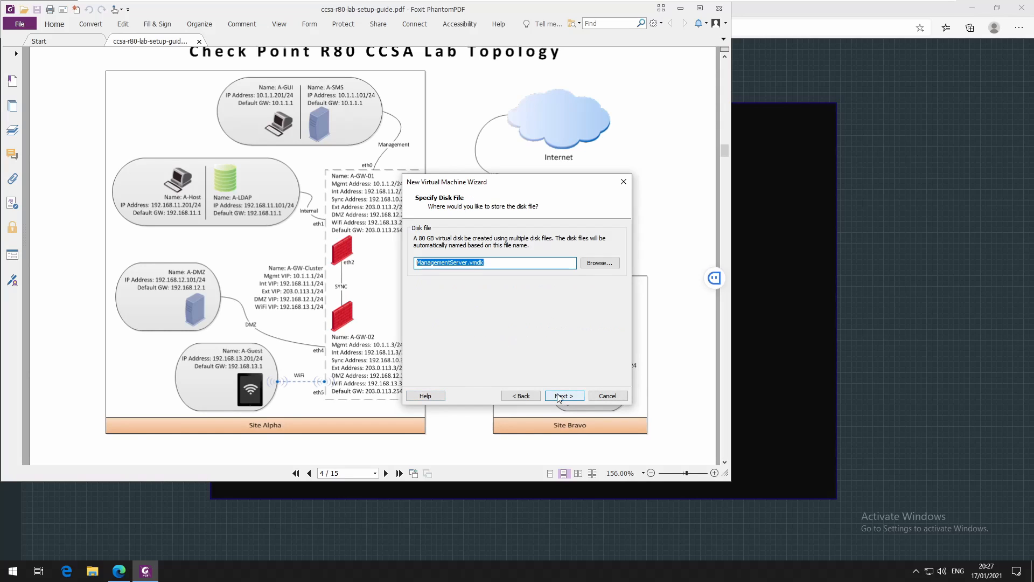
pyautogui.click(563, 395)
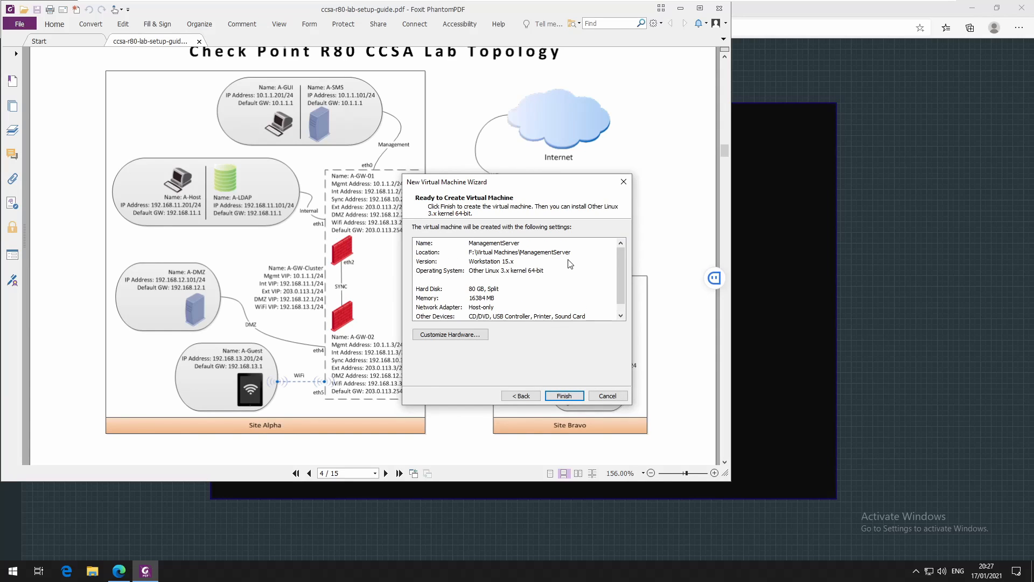
pyautogui.scroll(-3)
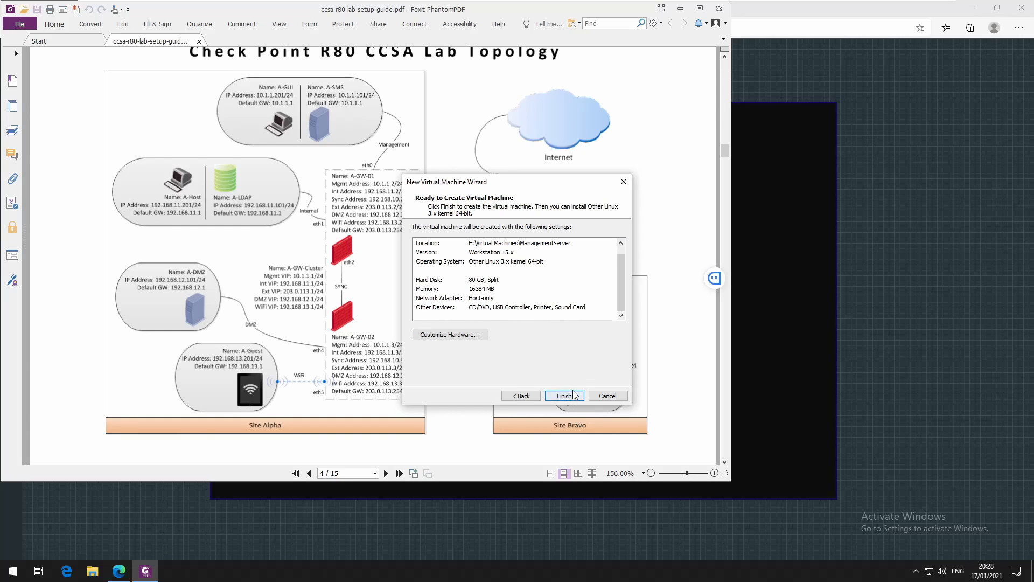
pyautogui.click(562, 395)
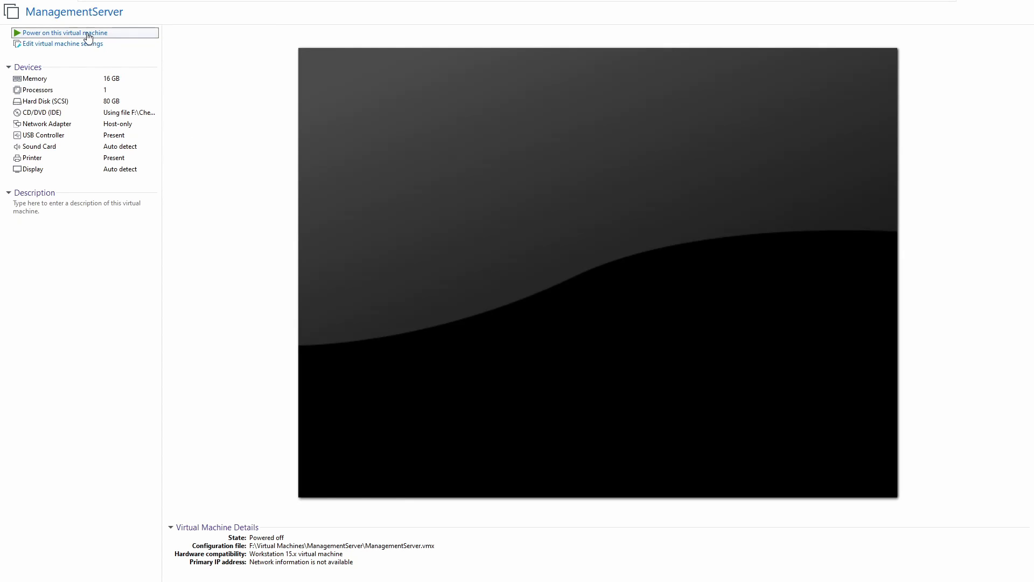
# Step: Power on ManagementServer and choose Install Gaia on this system from the boot menu
pyautogui.click(64, 33)
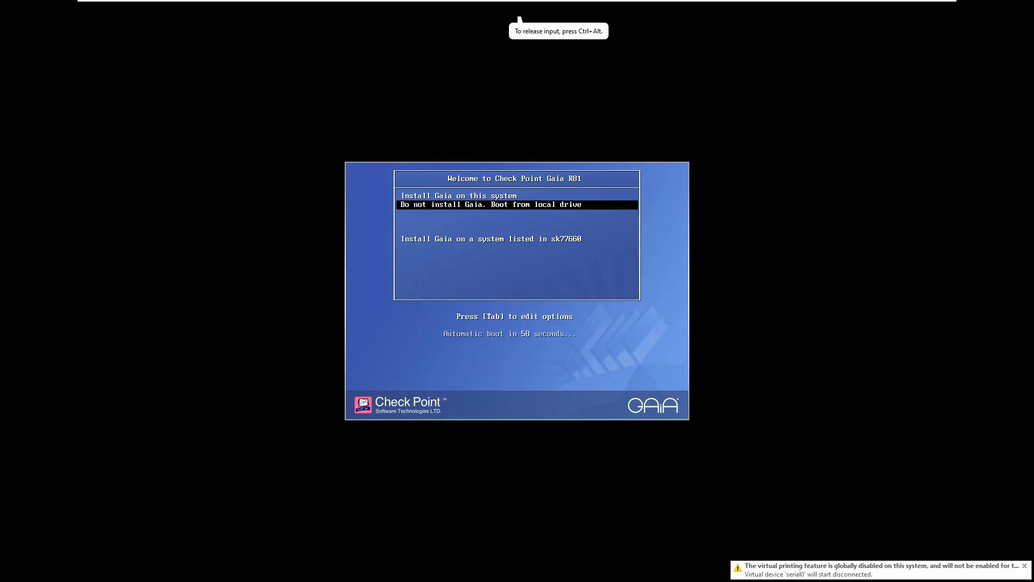
pyautogui.press('up')
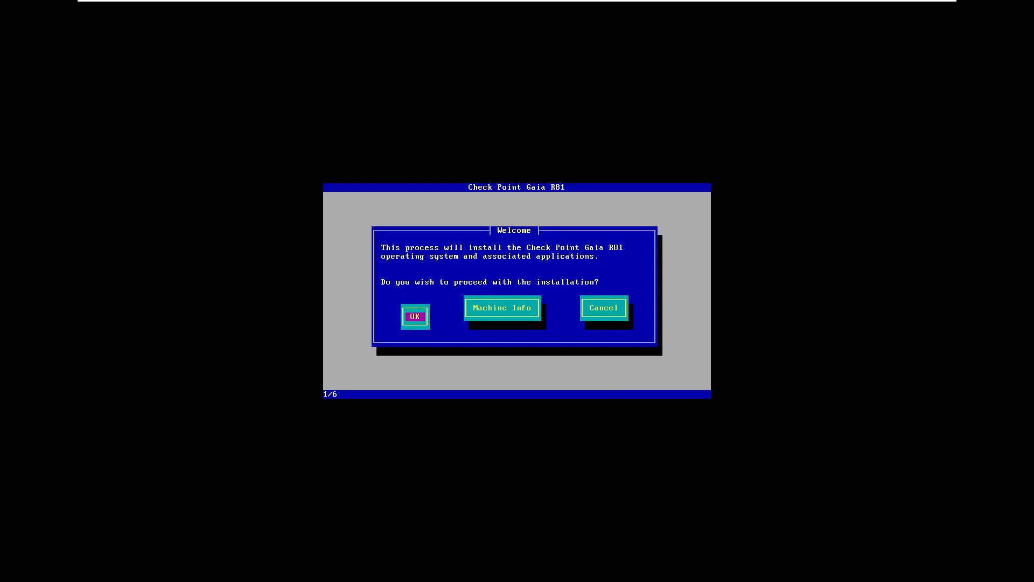
# Step: Proceed with the Gaia installation using the US keyboard layout and default disk partitions
pyautogui.click(415, 316)
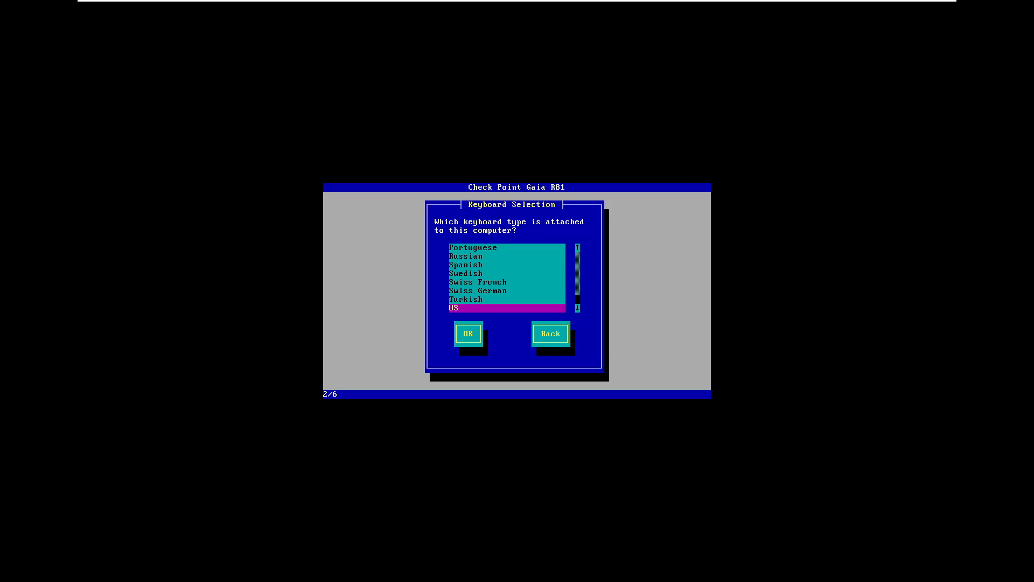
pyautogui.click(468, 333)
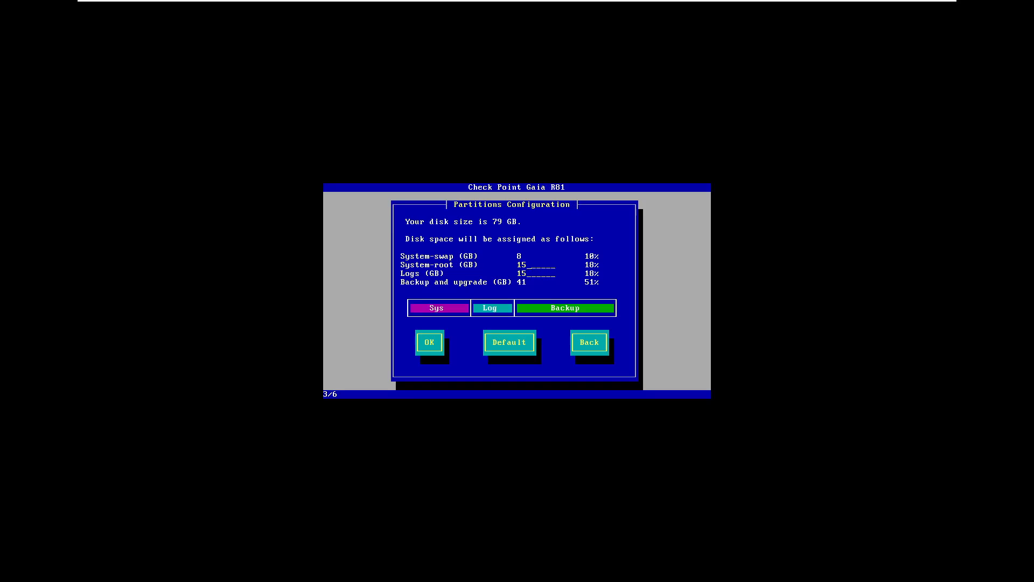
pyautogui.click(429, 341)
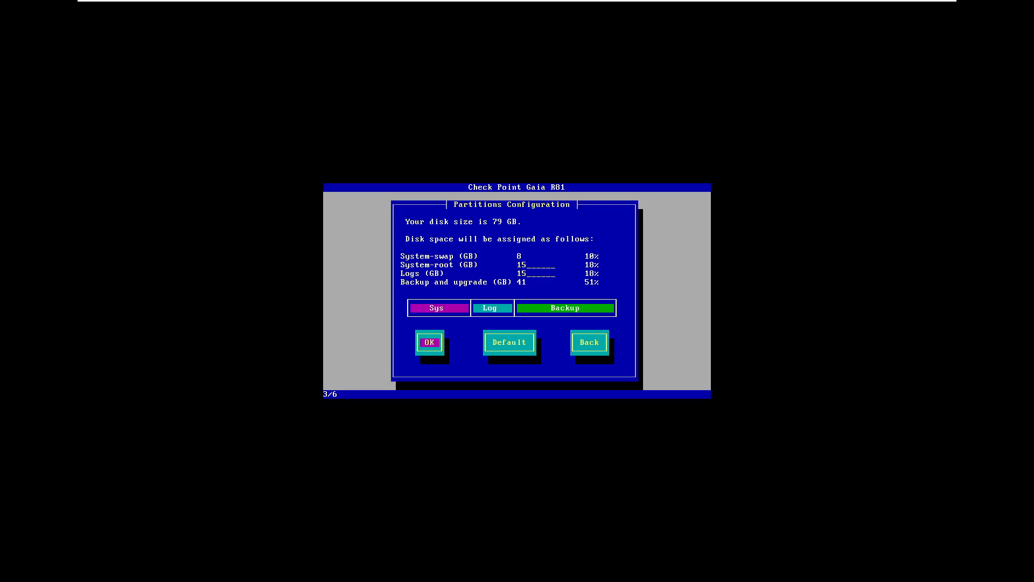
pyautogui.click(429, 341)
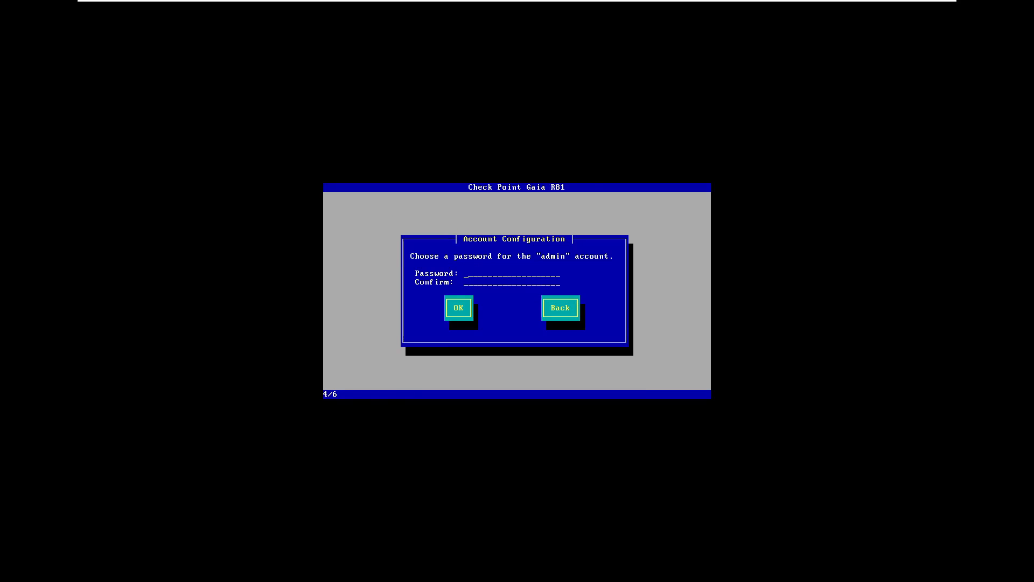
# Step: Enter and confirm the admin password for the Gaia installation
pyautogui.write('****')
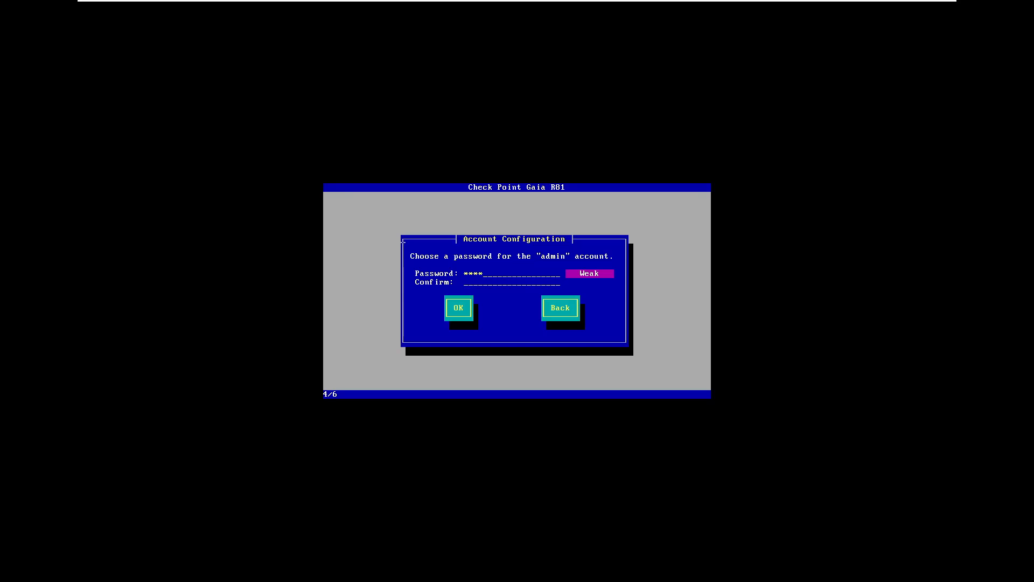
pyautogui.write('****')
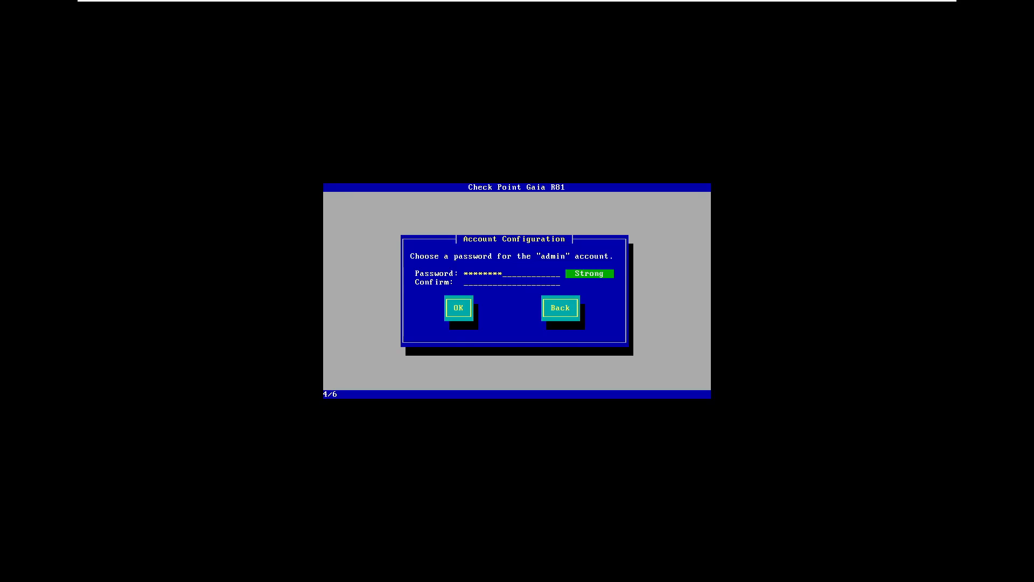
pyautogui.write('****')
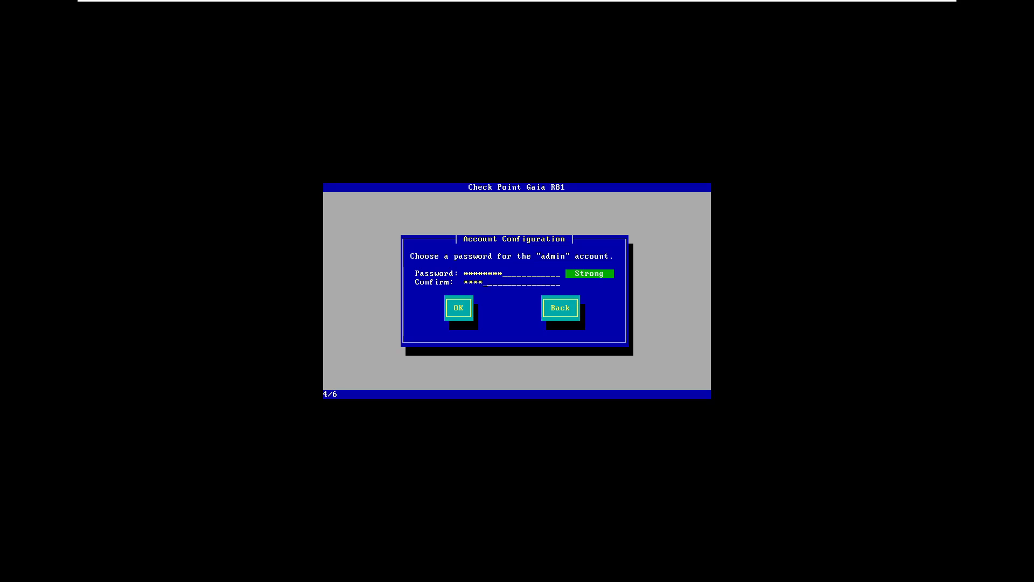
pyautogui.write('****')
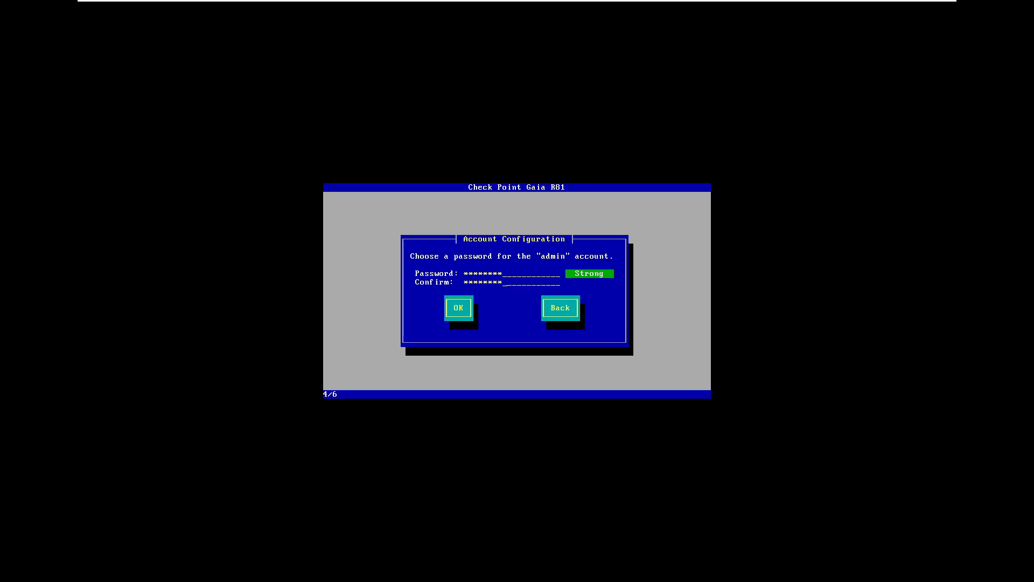
pyautogui.click(458, 308)
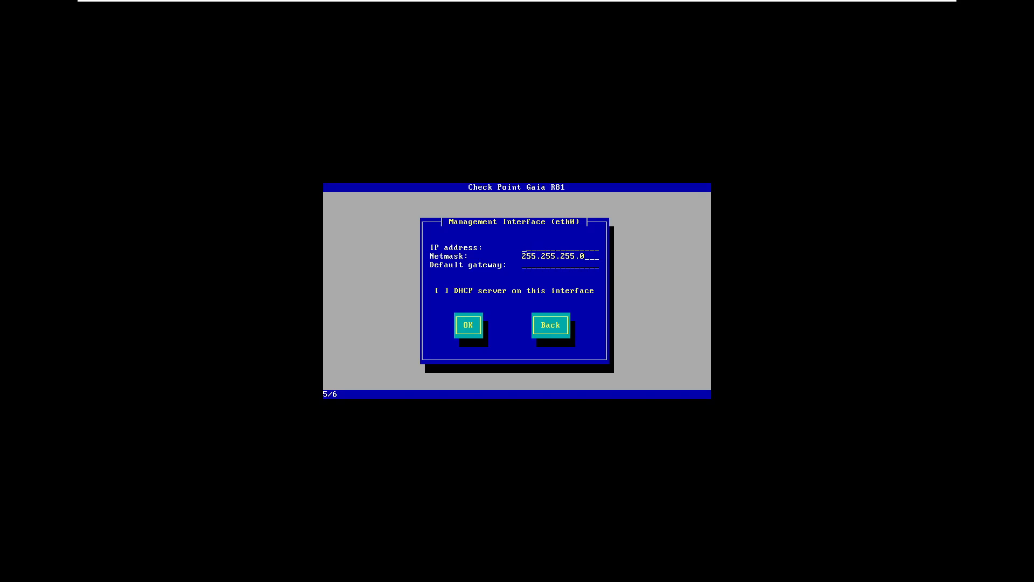
# Step: Set eth0 to 10.1.1.101, netmask 255.255.255.0, gateway 10.1.1.1 and confirm formatting the drives
pyautogui.write('10.1.1.10')
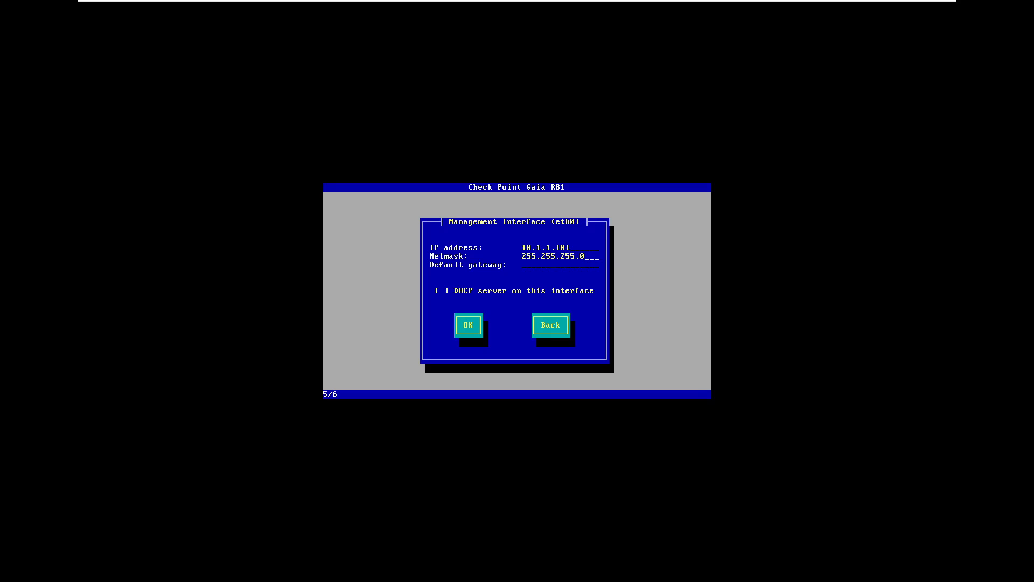
pyautogui.write('10.1.1.25')
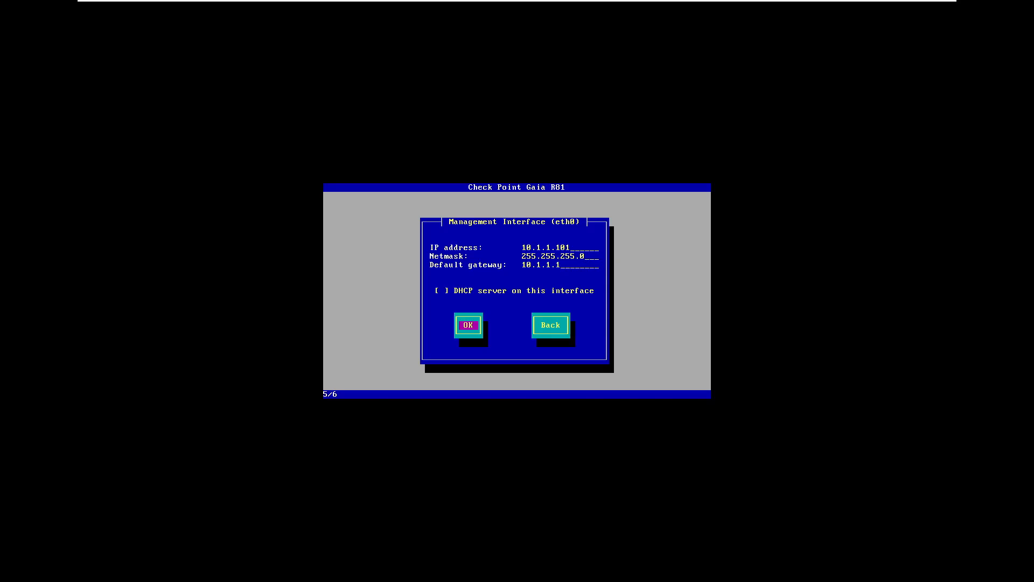
pyautogui.click(468, 324)
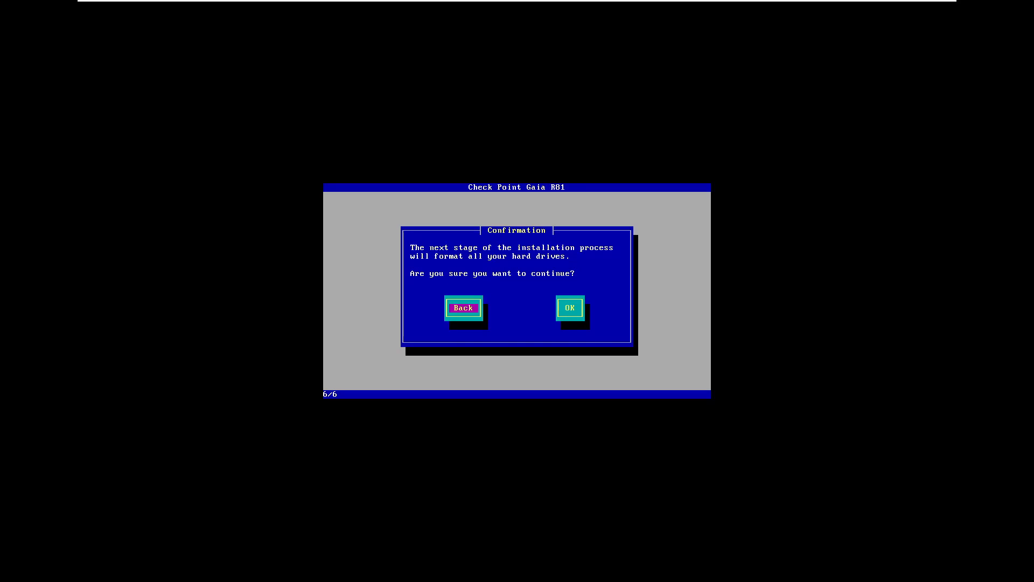
pyautogui.click(569, 308)
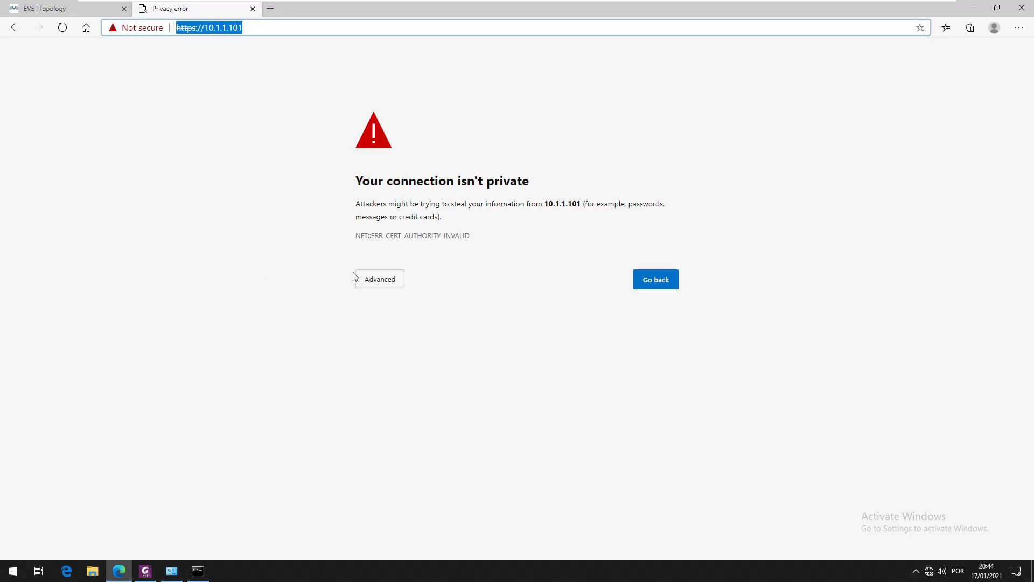
pyautogui.moveTo(391, 274)
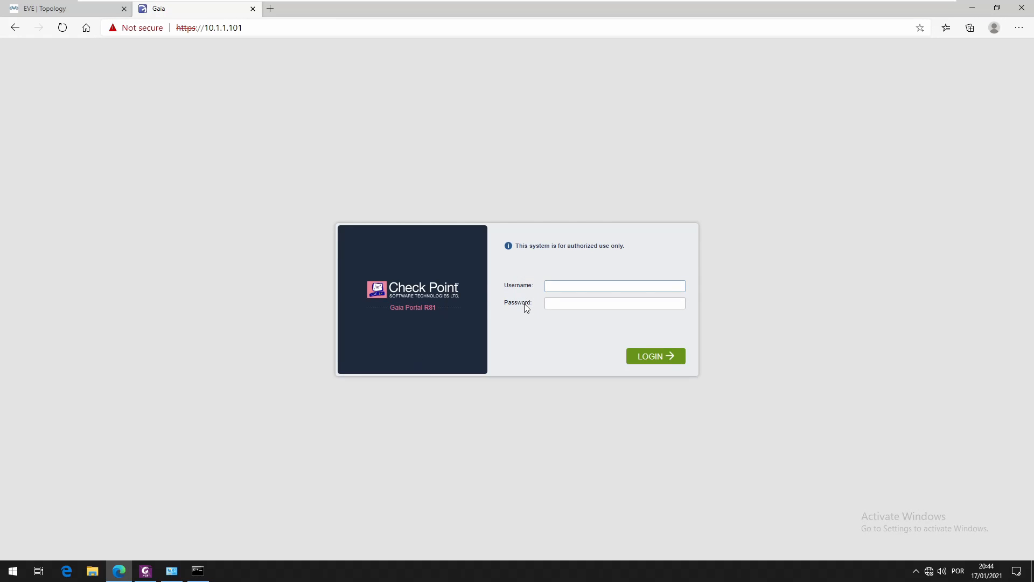
# Step: Log in to the Gaia Portal at 10.1.1.101 as admin with the password
pyautogui.write('admin')
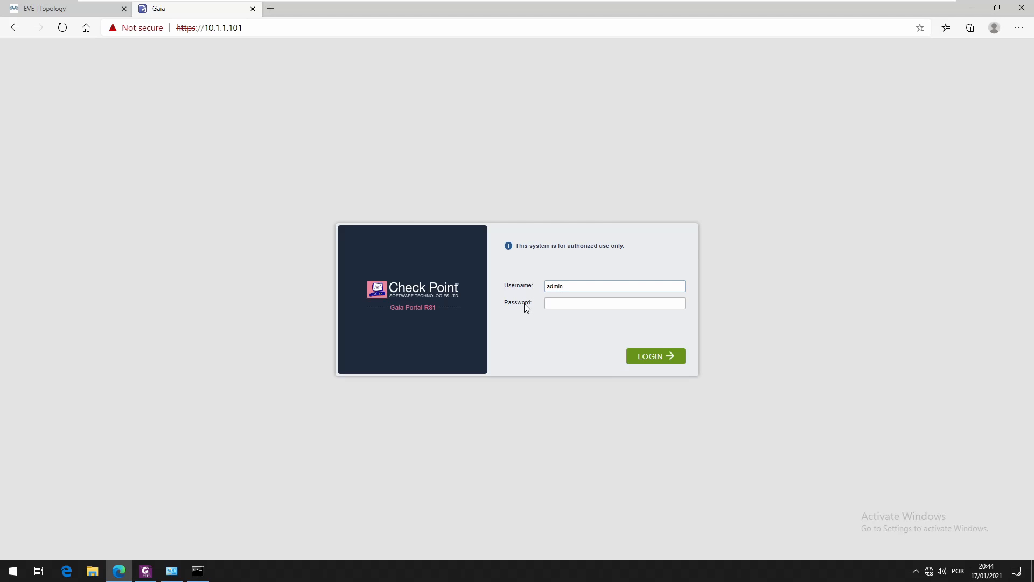
pyautogui.click(614, 303)
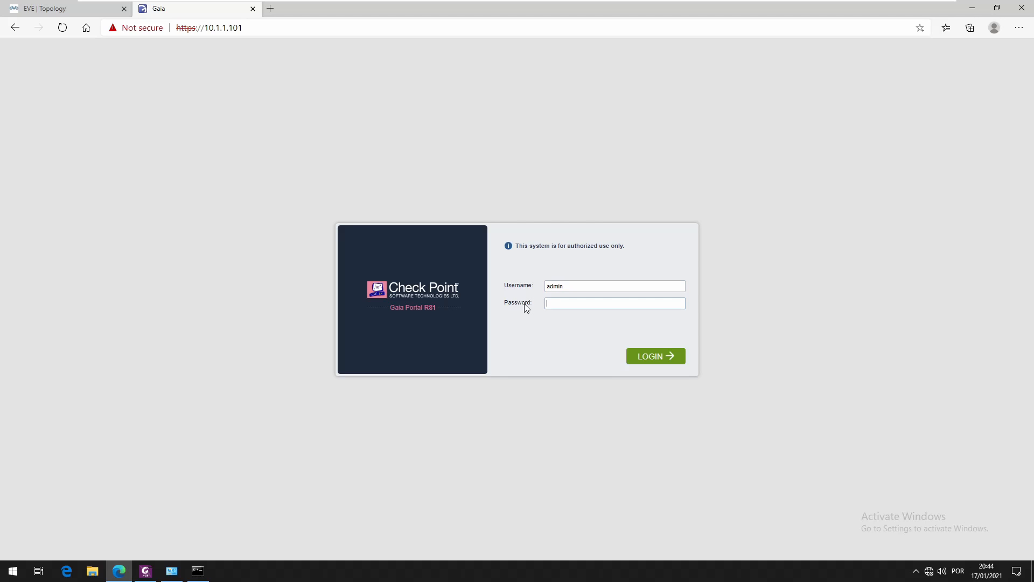
pyautogui.write('••••')
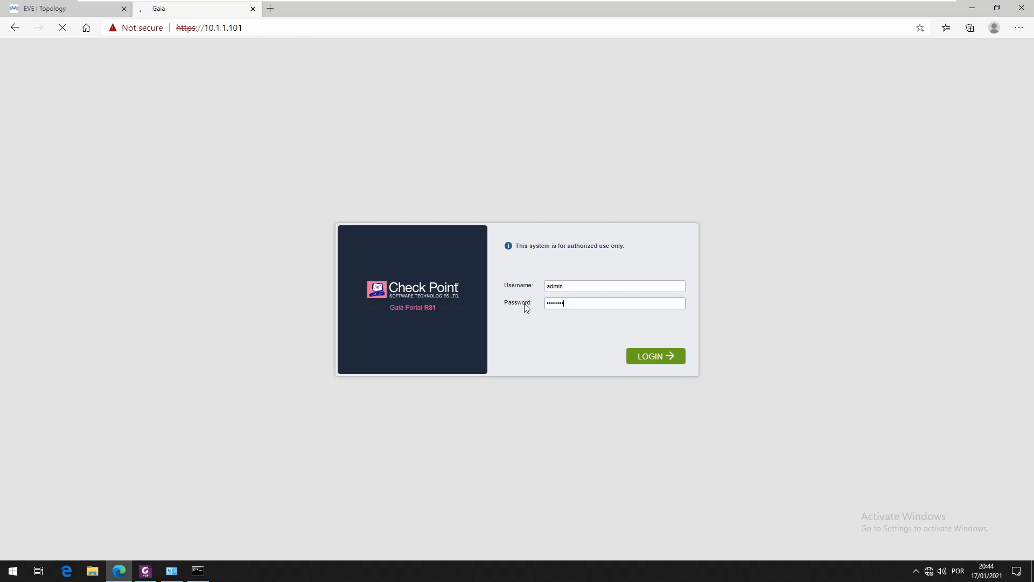
pyautogui.click(655, 356)
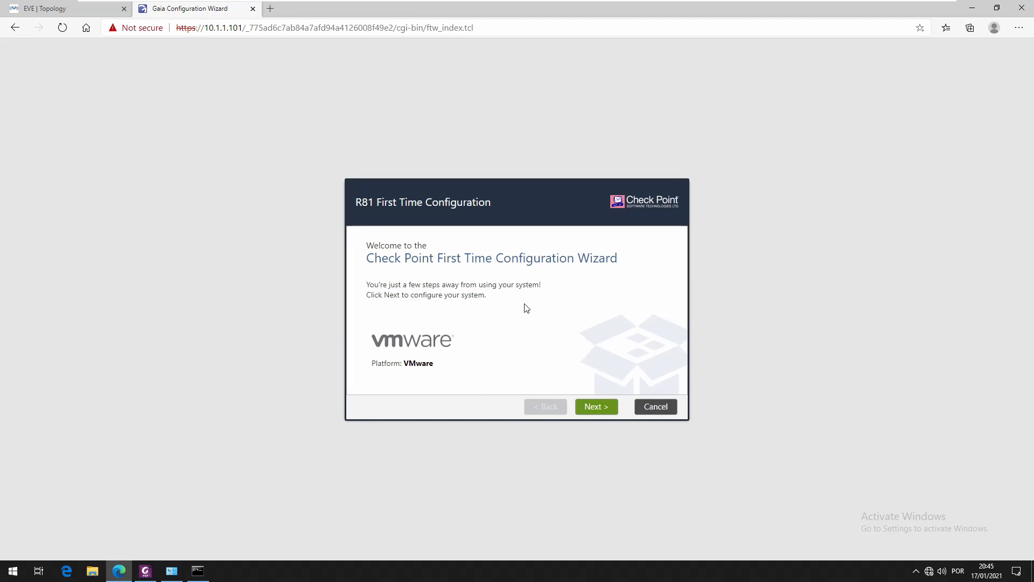
pyautogui.moveTo(649, 284)
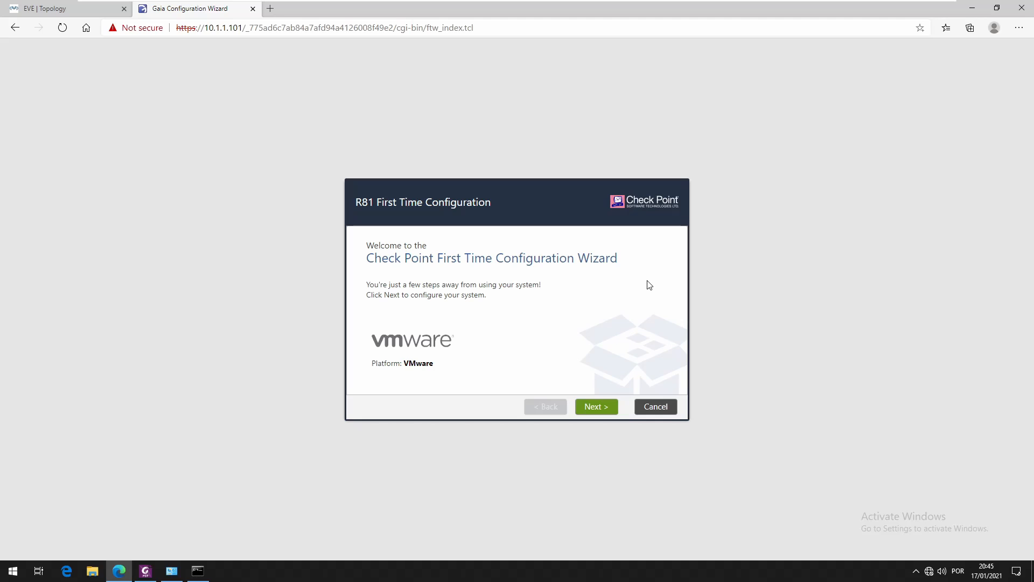
# Step: Continue with R81 configuration, keeping eth0 at 10.1.1.101/24 with gateway 10.1.1.1, to Device Information
pyautogui.click(595, 406)
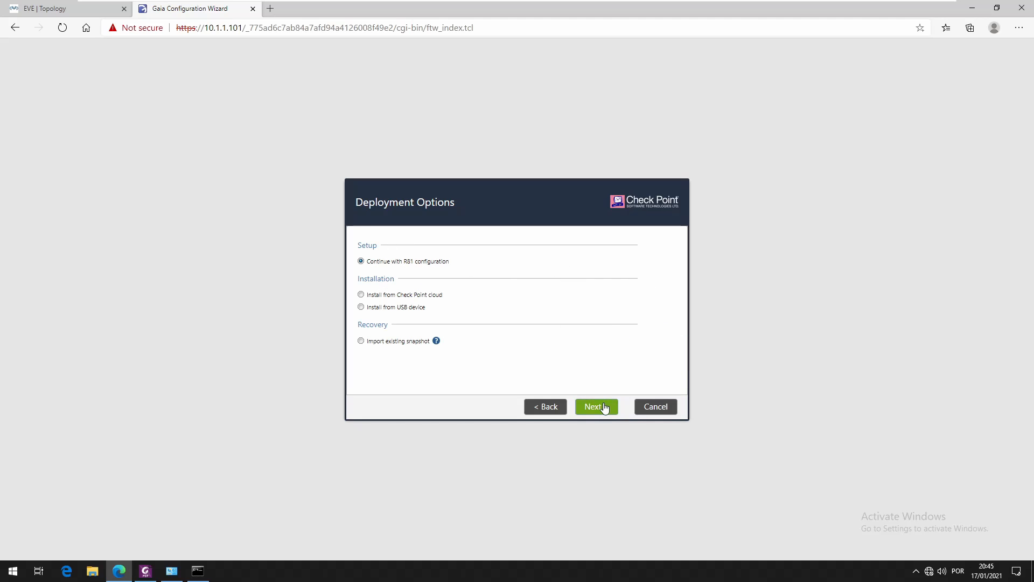
pyautogui.click(595, 406)
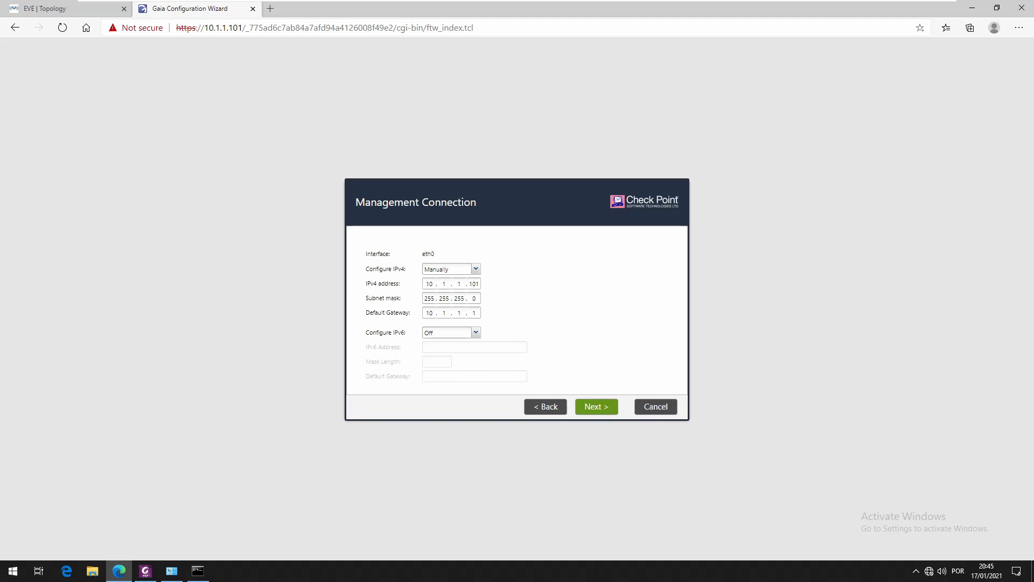
pyautogui.click(595, 406)
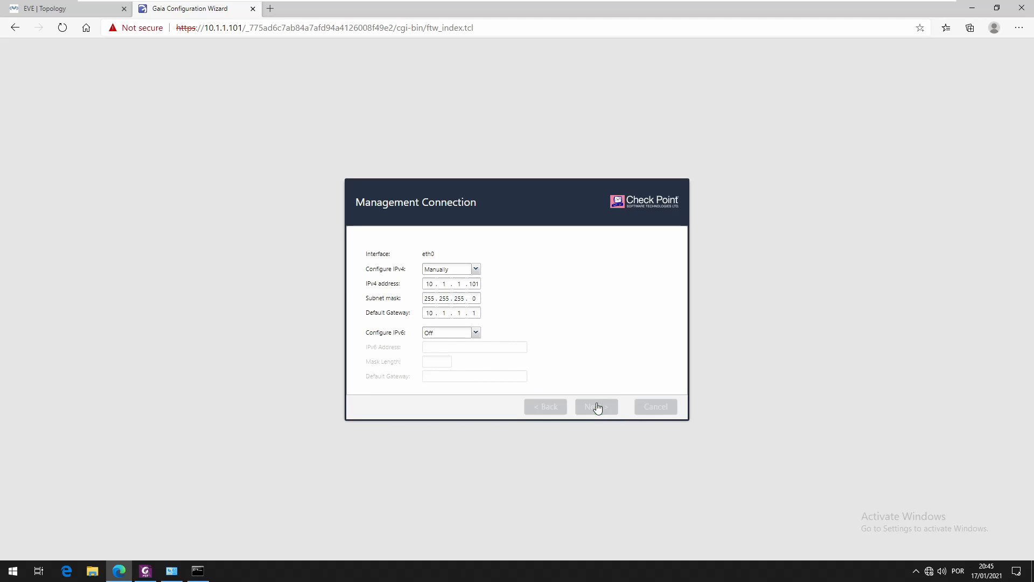
pyautogui.click(595, 406)
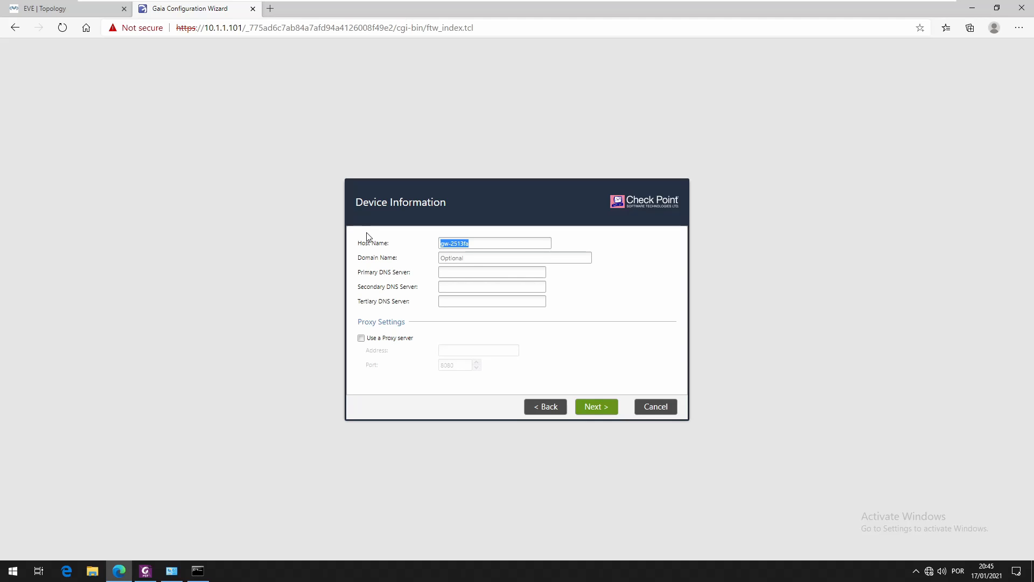
# Step: Replace the default host name with SMS after discarding a mistyped MANAGEM
pyautogui.press('Delete')
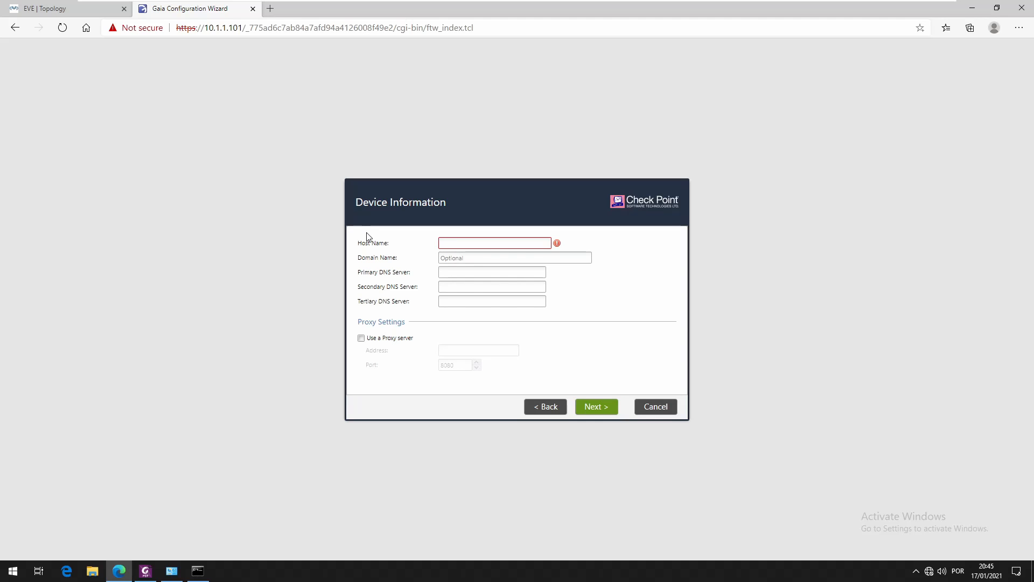
pyautogui.write('MANAGEM')
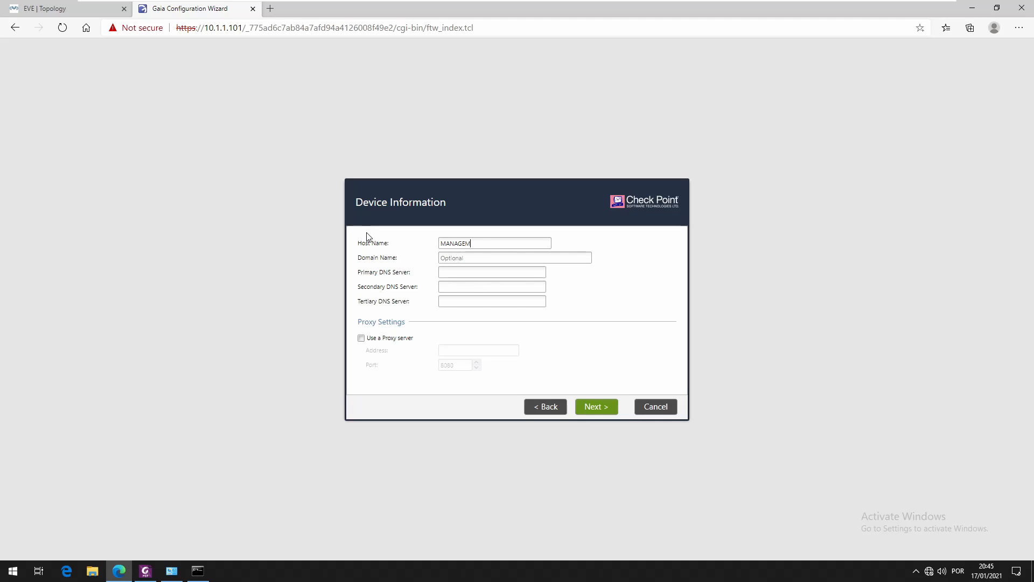
pyautogui.press('ctrl+a')
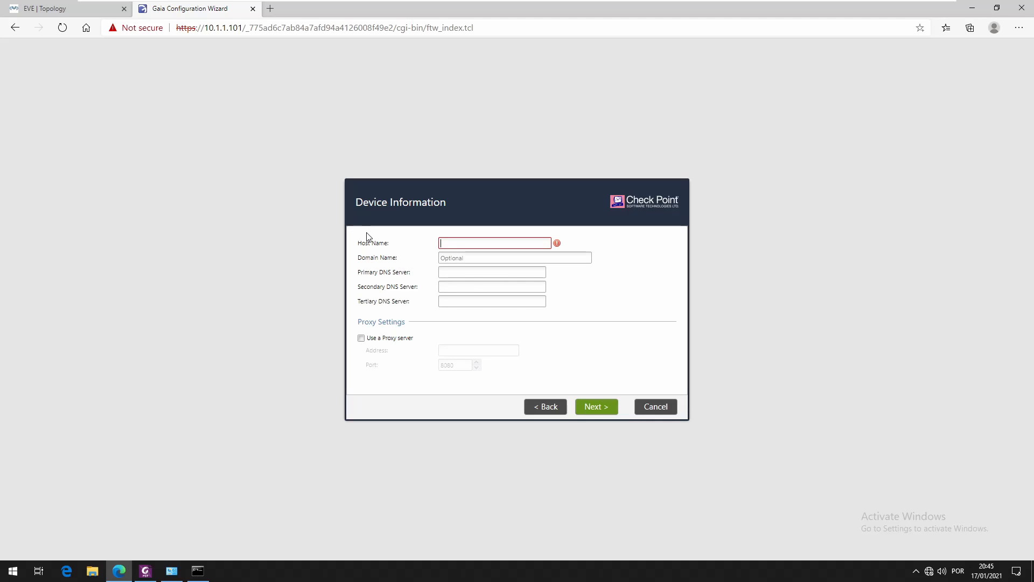
pyautogui.write('SMS')
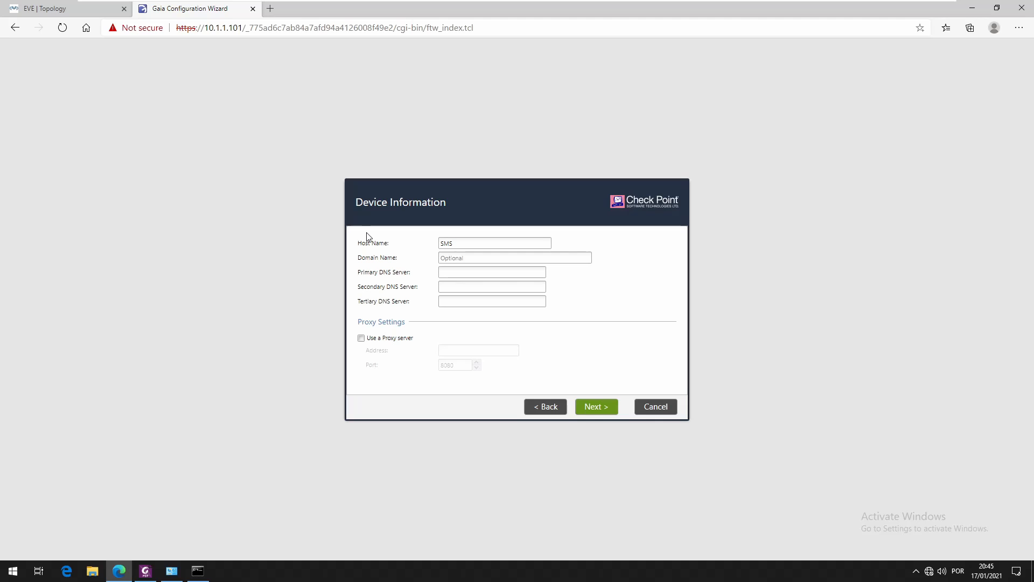
# Step: Enter checkpointlab.com as the domain name and switch to the lab setup guide
pyautogui.click(515, 257)
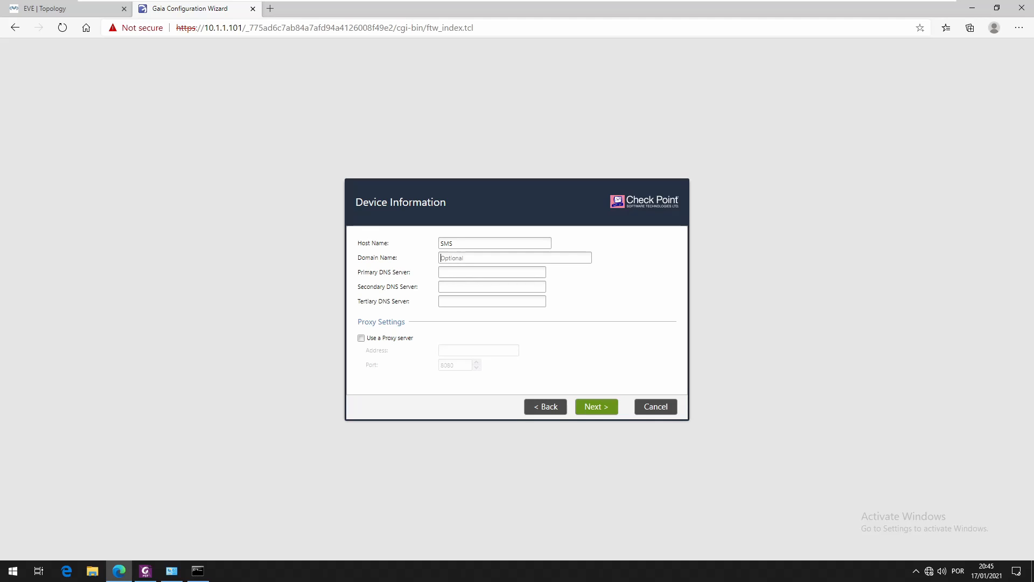
pyautogui.write('checkpoint.lab')
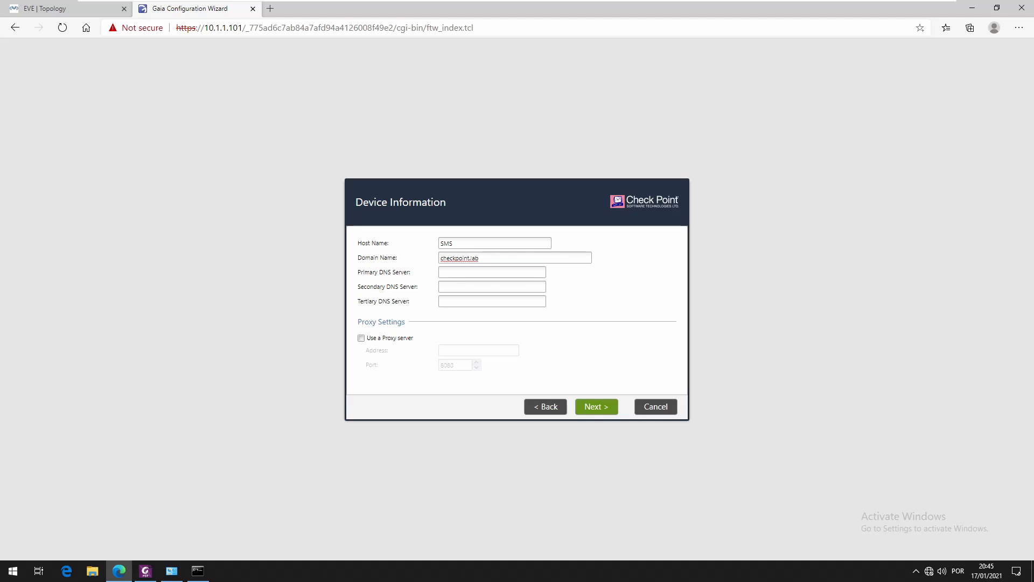
pyautogui.press('BackSpace')
pyautogui.write('.com')
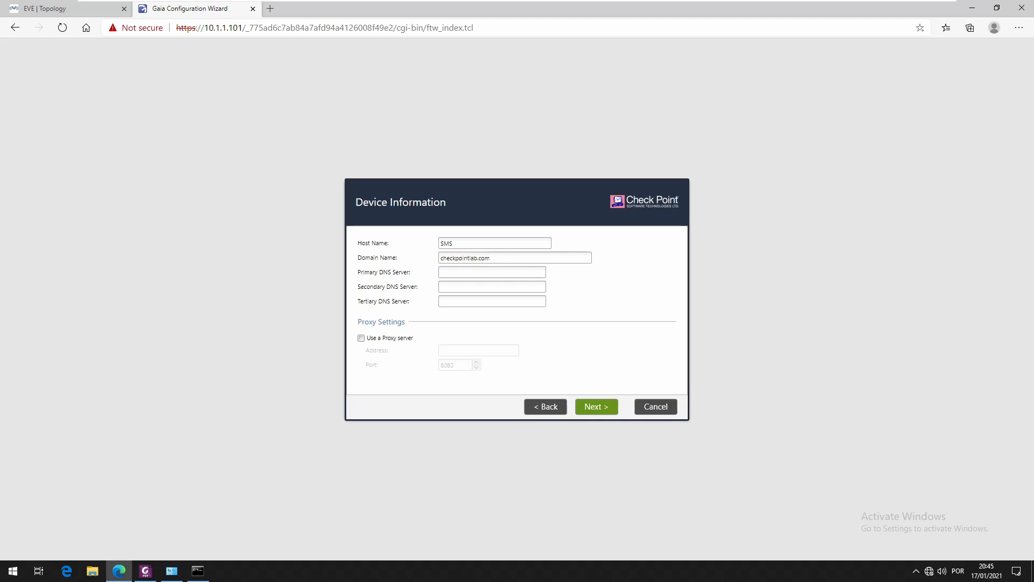
pyautogui.click(514, 257)
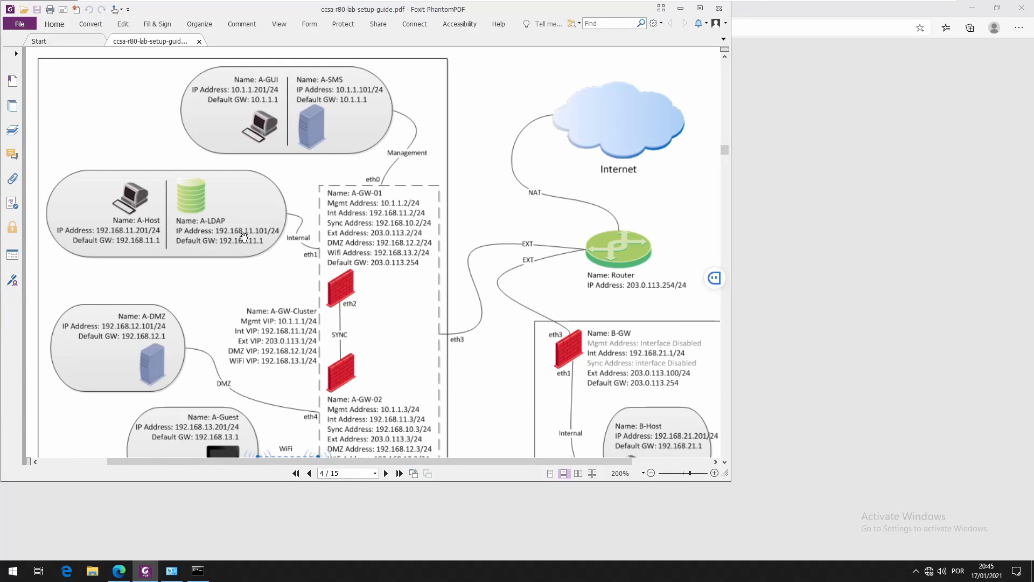
pyautogui.moveTo(159, 419)
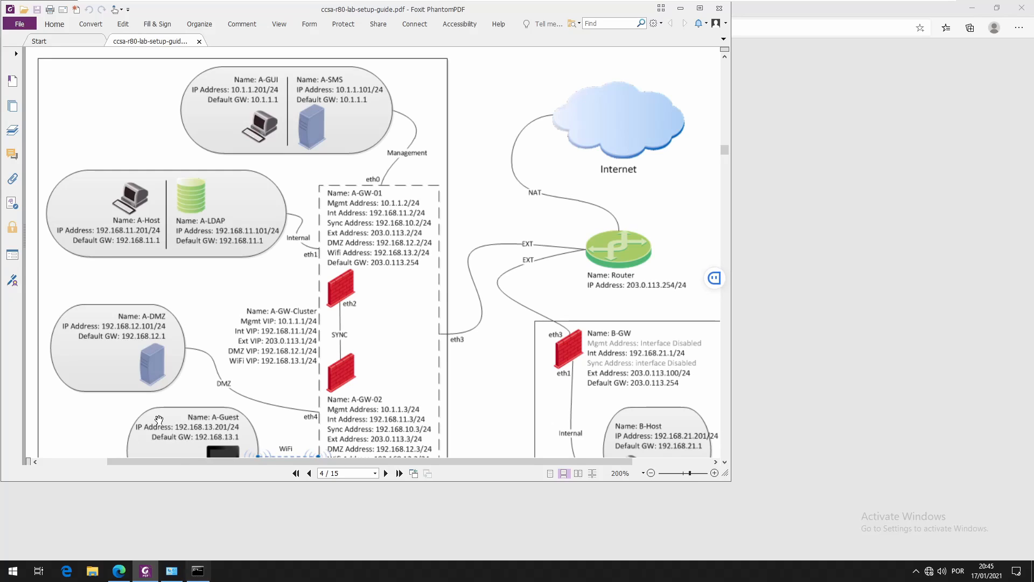
pyautogui.moveTo(247, 240)
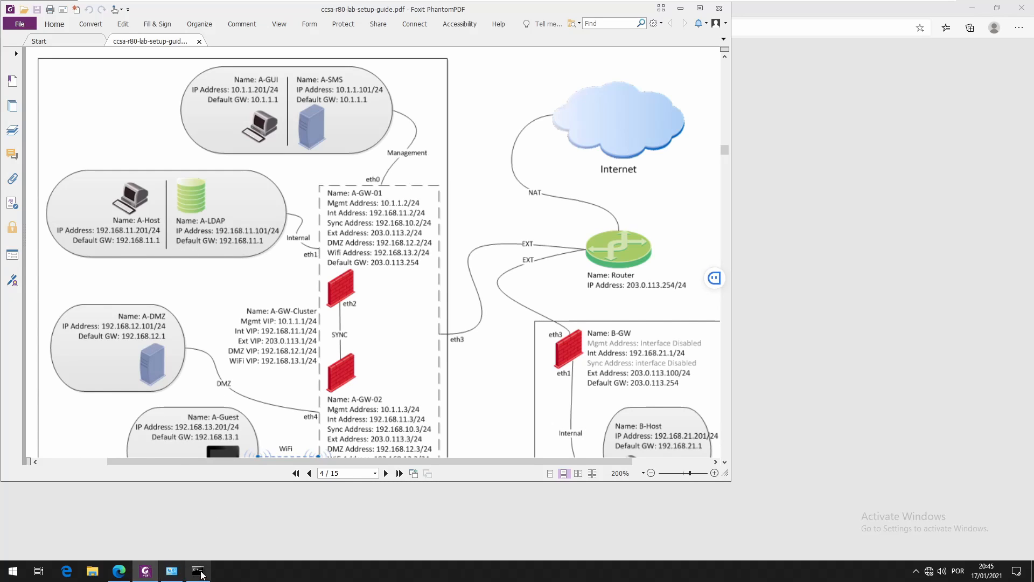
# Step: Return from the lab topology diagram to the Gaia configuration wizard
pyautogui.click(118, 570)
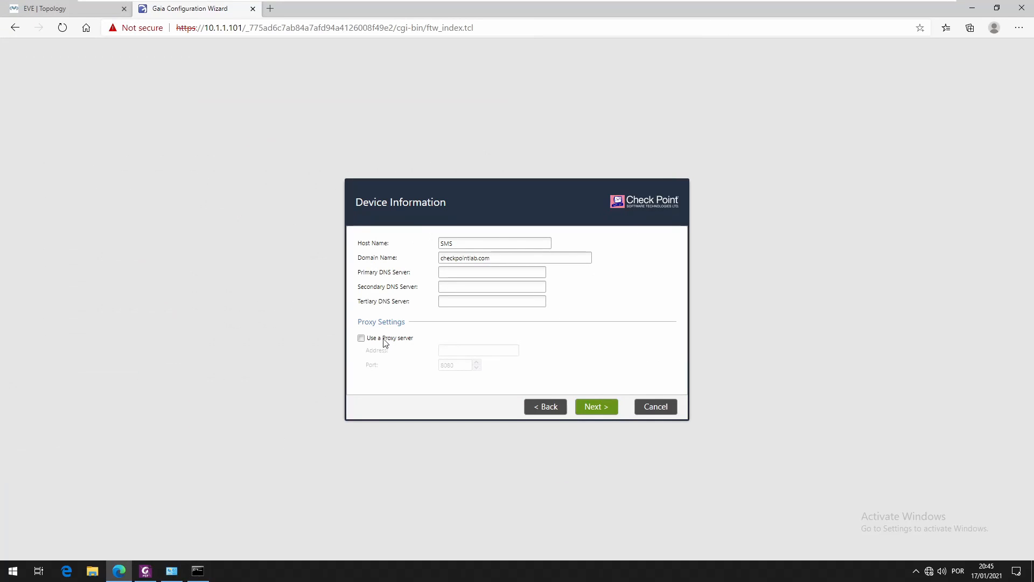
# Step: Set primary DNS to 192.168.11.101 and accept device info and manual date/time pages
pyautogui.write('192.168.11.101')
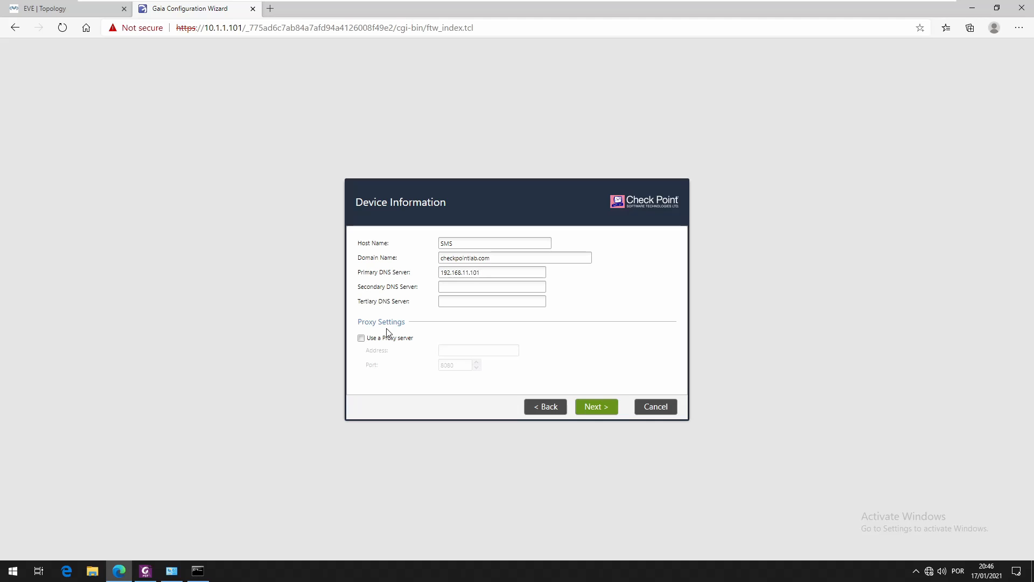
pyautogui.click(491, 271)
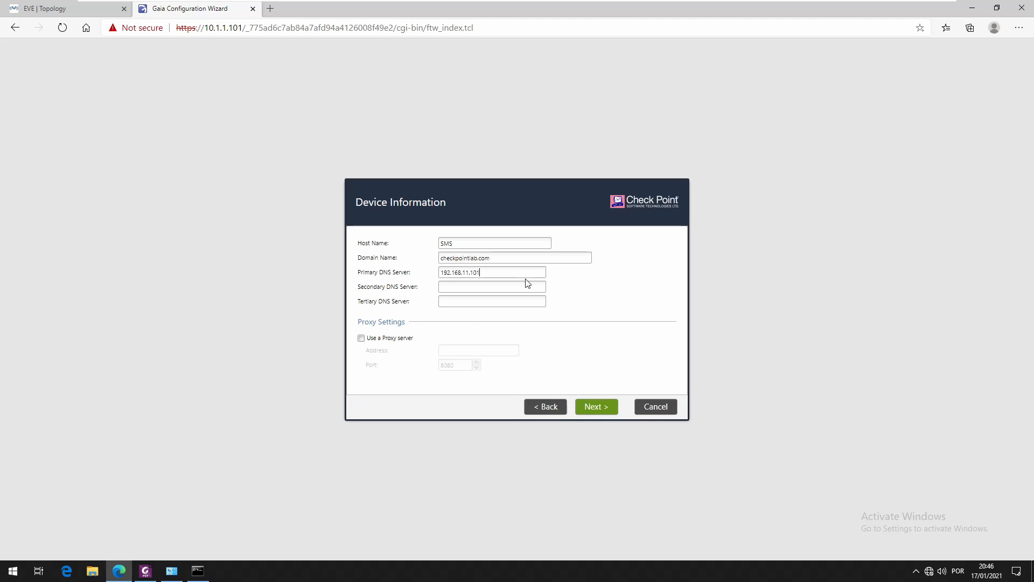
pyautogui.moveTo(570, 328)
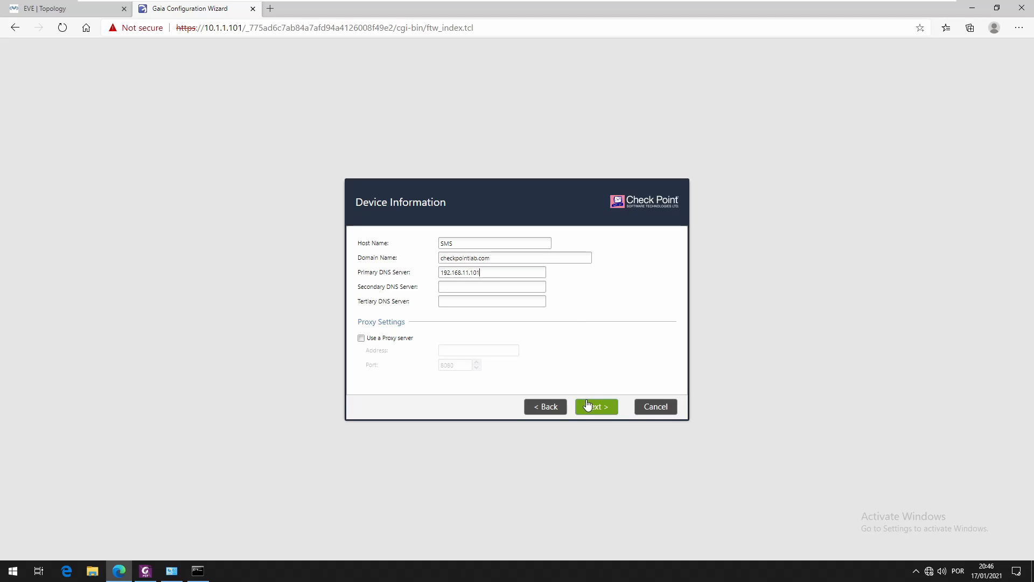
pyautogui.click(594, 406)
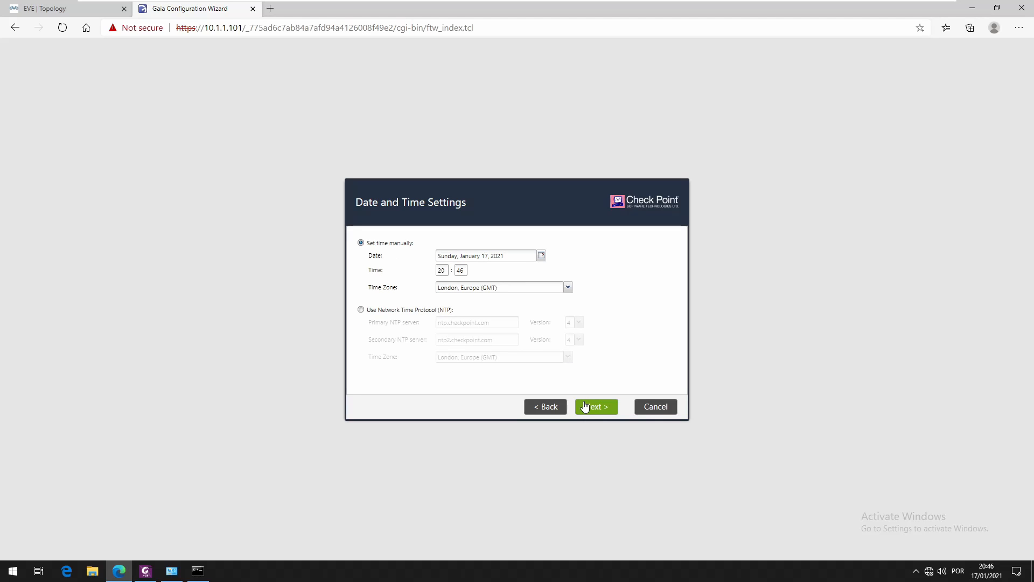
pyautogui.moveTo(403, 256)
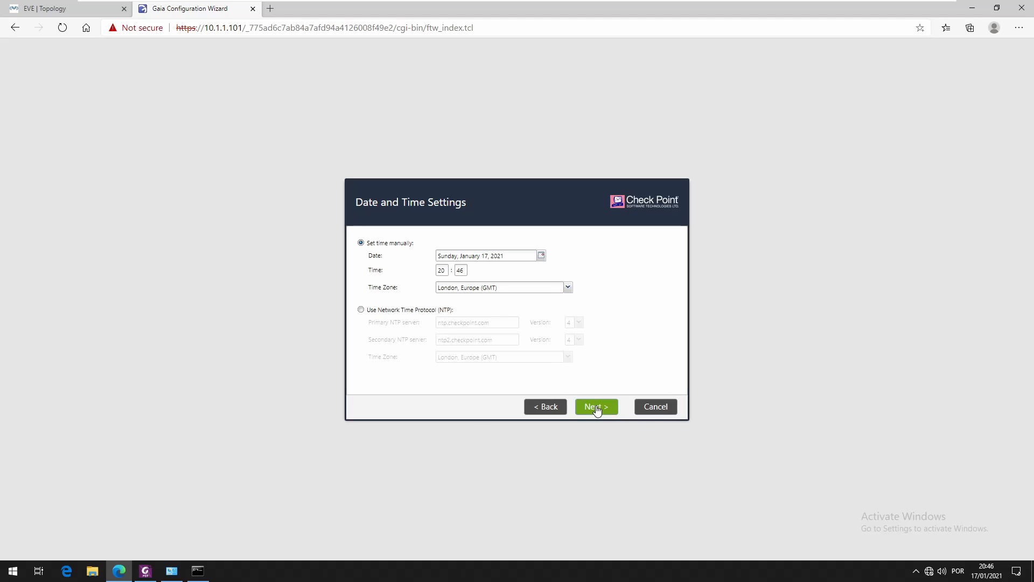
pyautogui.click(596, 406)
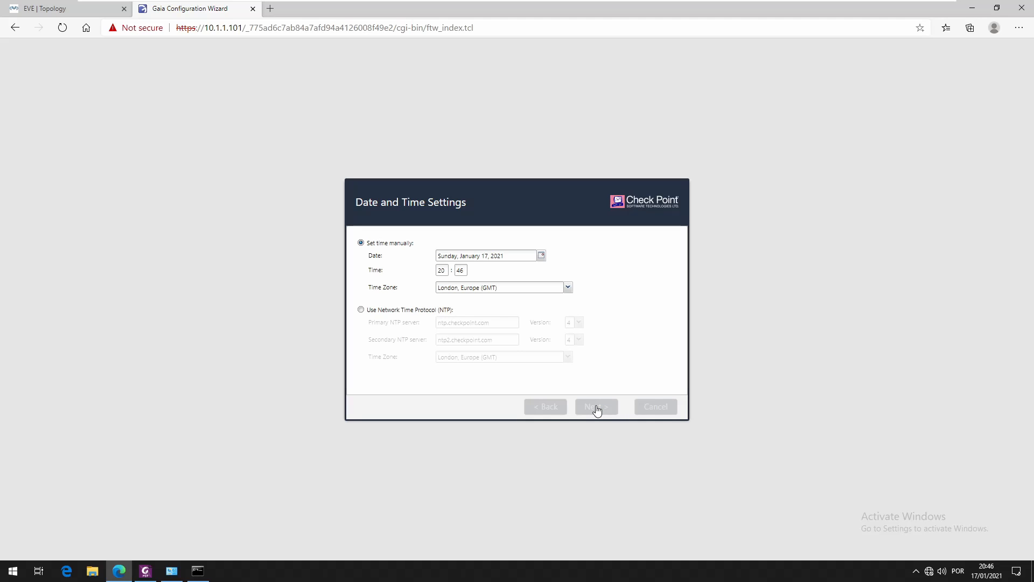
pyautogui.click(595, 406)
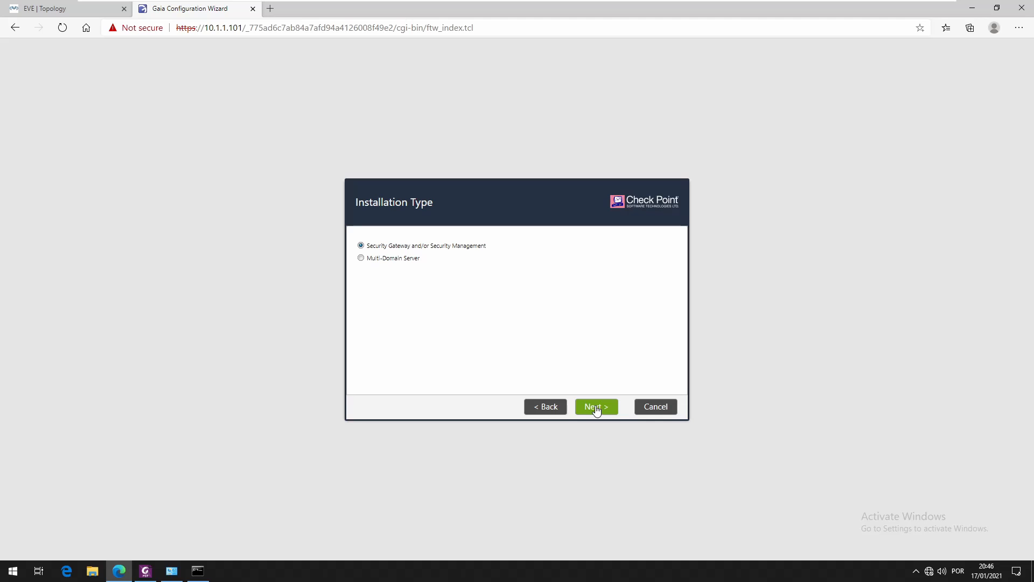
# Step: Choose Security Management only by deselecting Security Gateway and continue
pyautogui.click(594, 407)
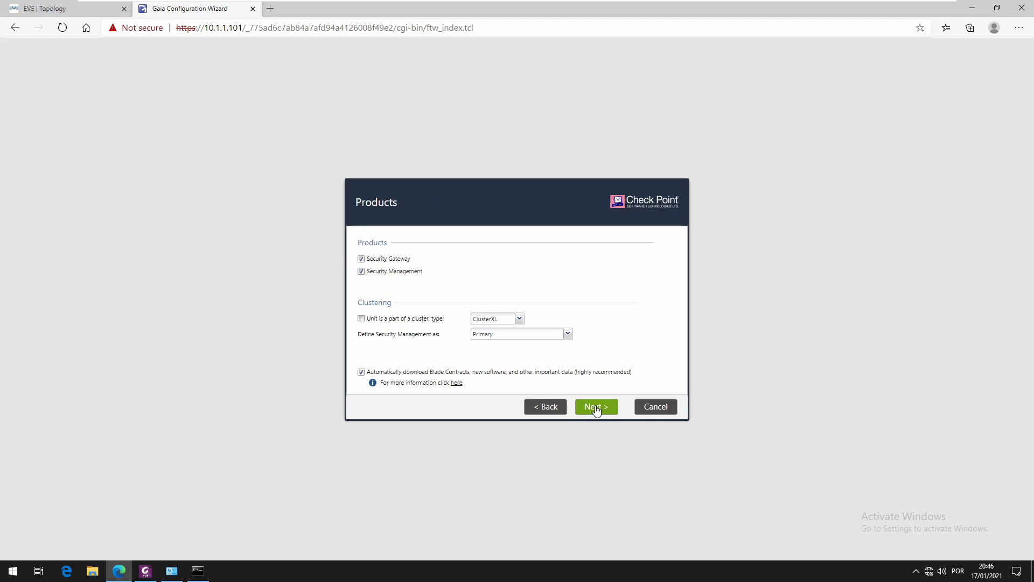
pyautogui.click(361, 259)
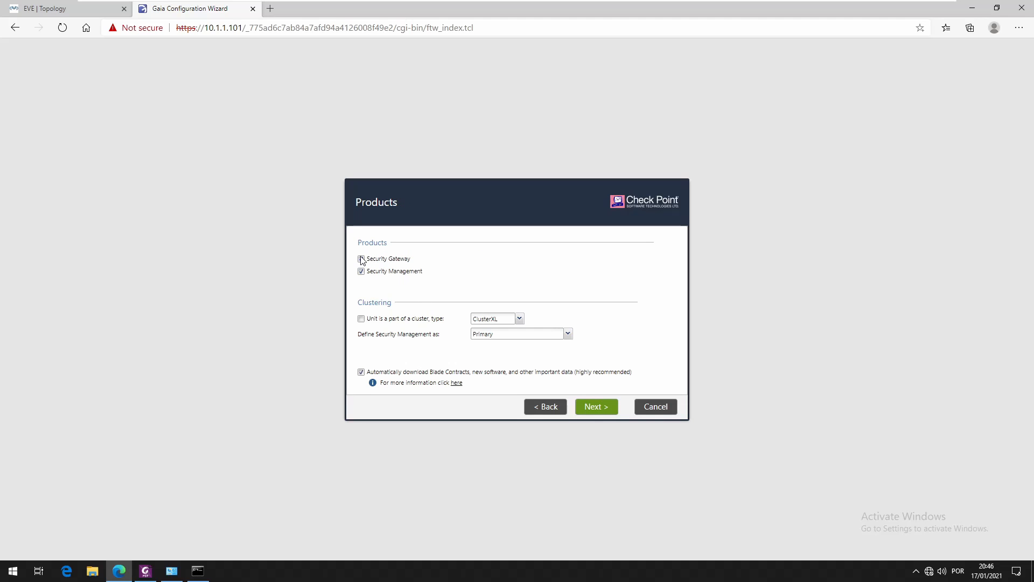
pyautogui.click(361, 258)
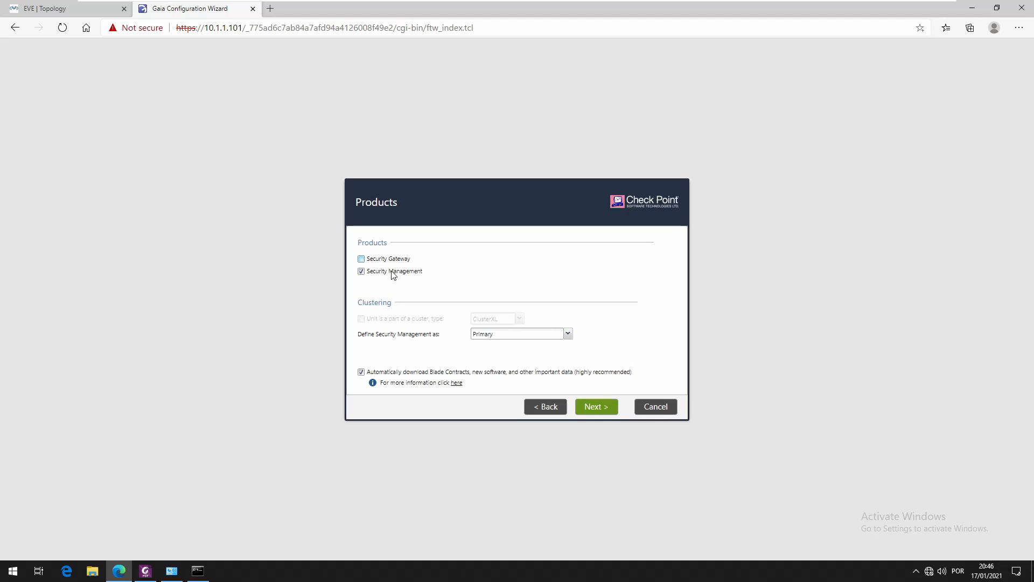
pyautogui.moveTo(552, 371)
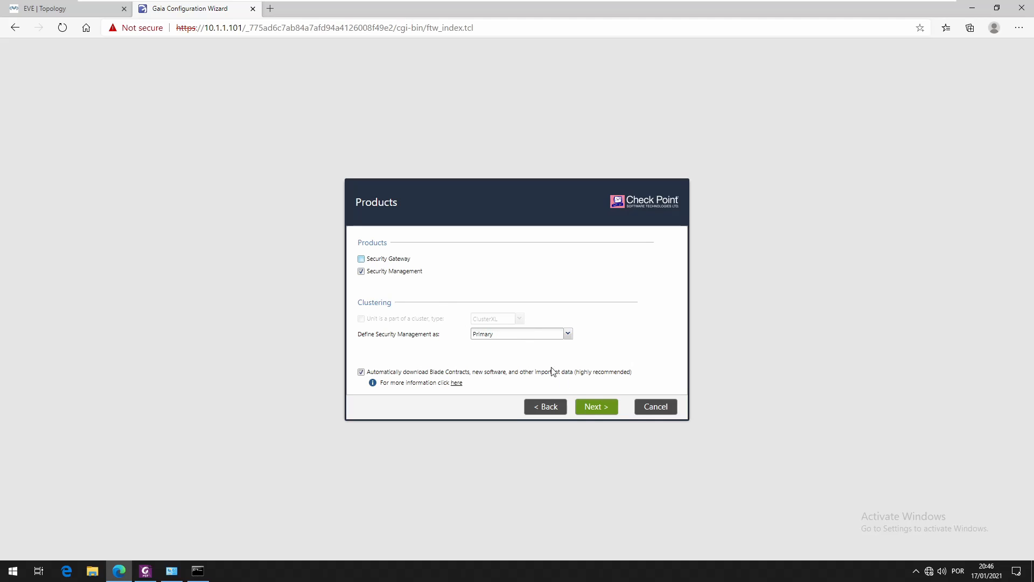
pyautogui.click(594, 406)
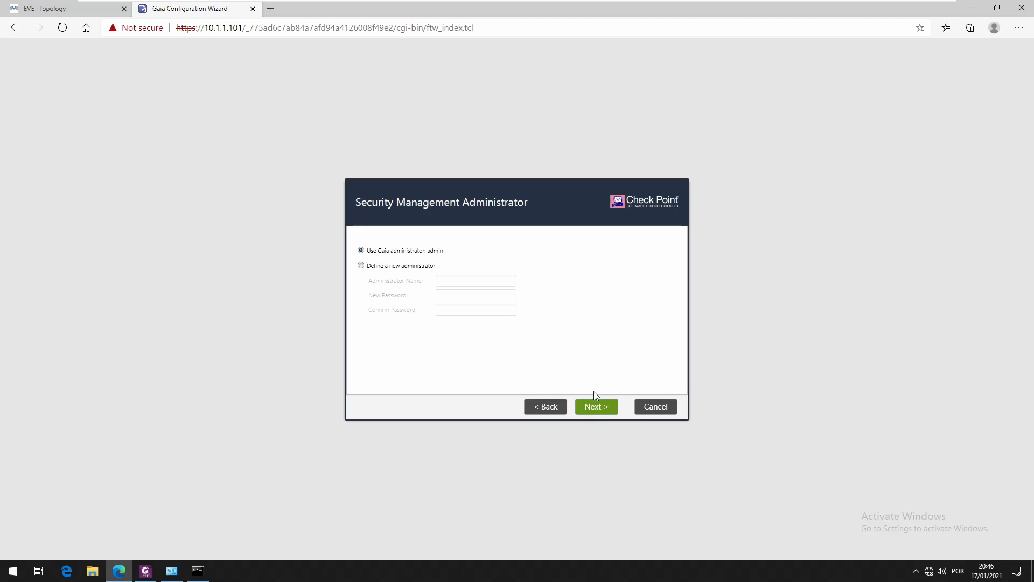
pyautogui.moveTo(403, 258)
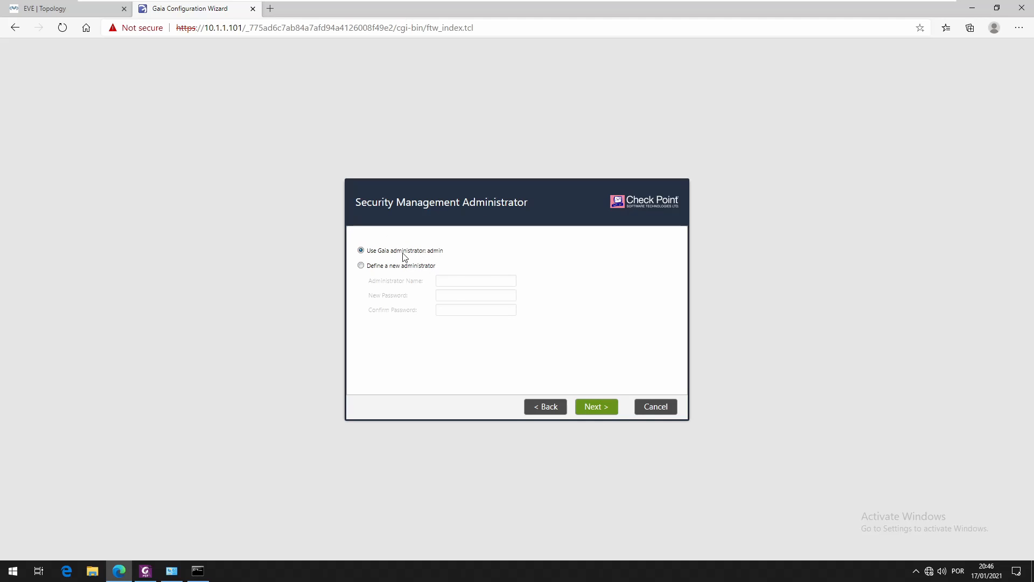
pyautogui.moveTo(437, 257)
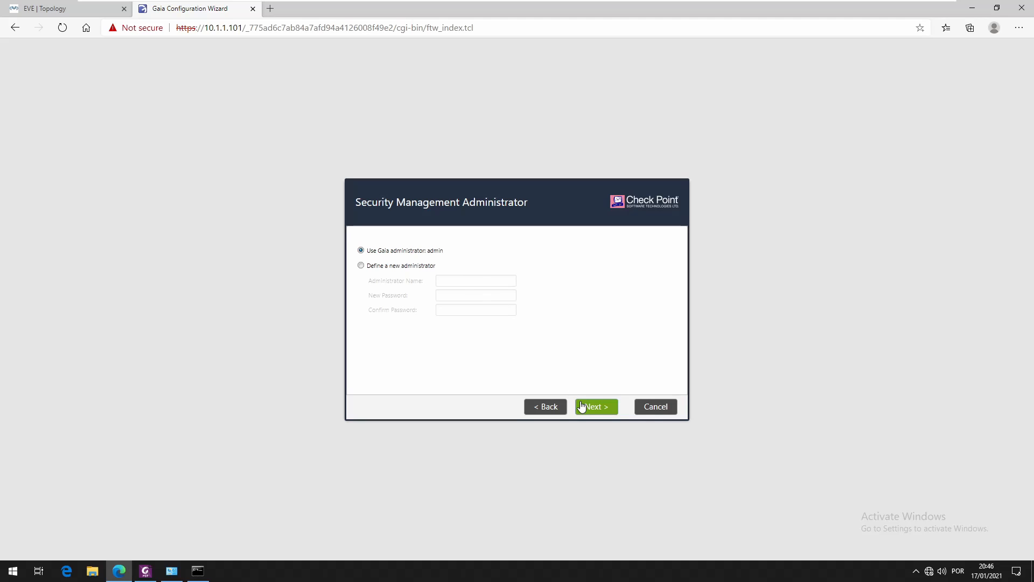
# Step: Keep the Gaia administrator and allow GUI clients from any IP, reaching the summary
pyautogui.click(594, 406)
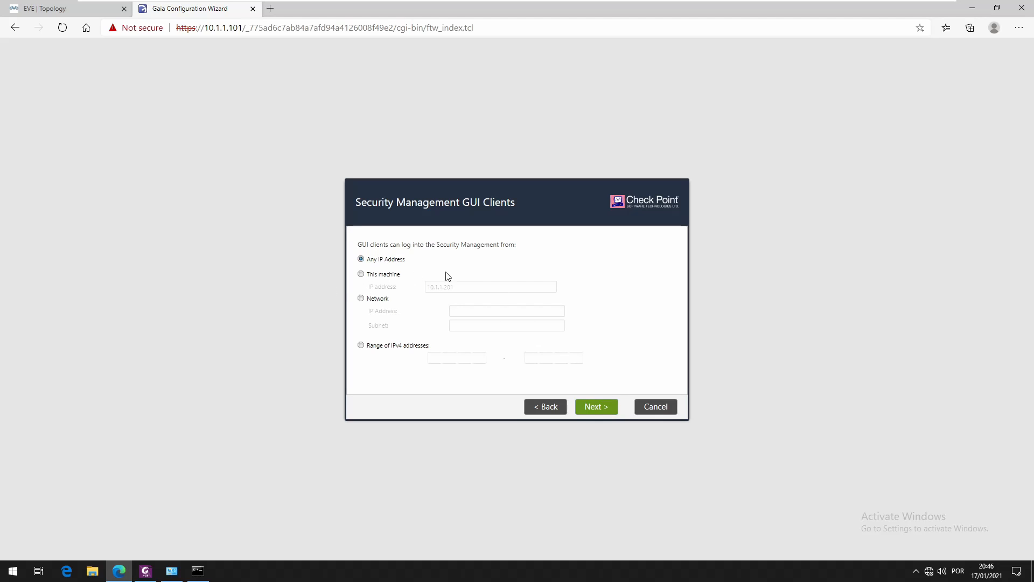
pyautogui.click(595, 407)
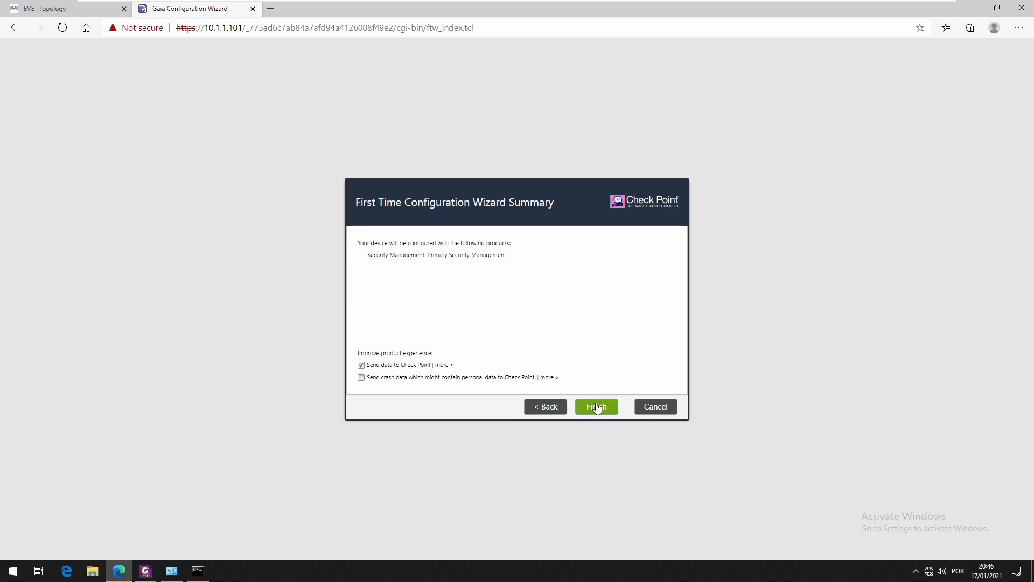
pyautogui.moveTo(613, 424)
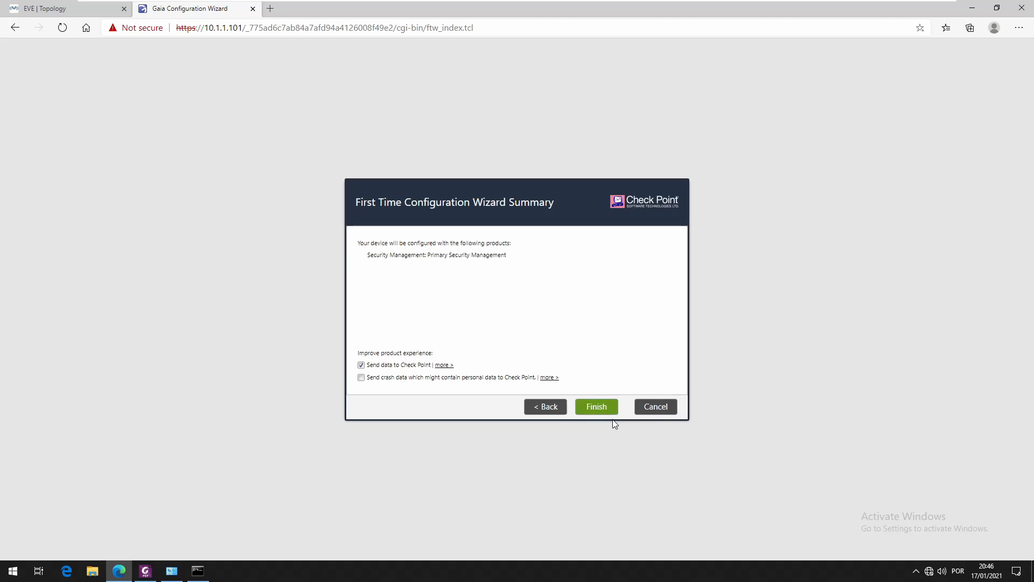
# Step: Finish the wizard and acknowledge the 2-CPU requirement error, returning to login
pyautogui.click(594, 406)
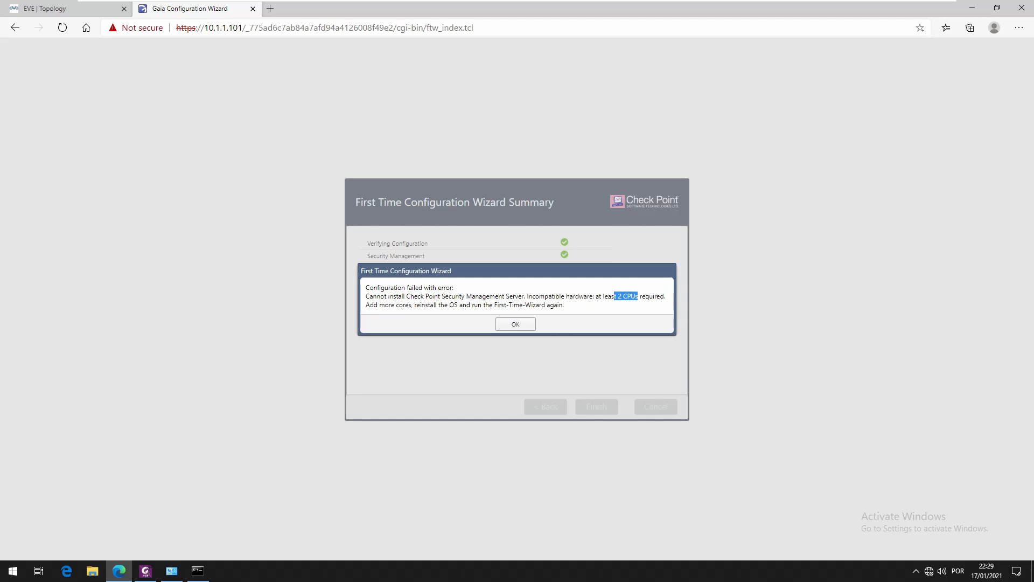
pyautogui.moveTo(522, 315)
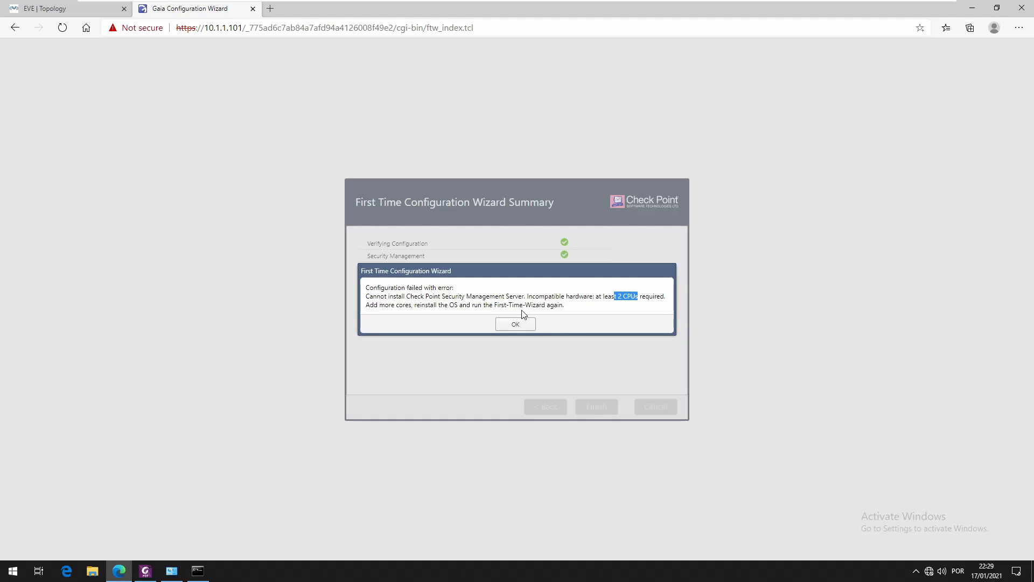
pyautogui.click(515, 324)
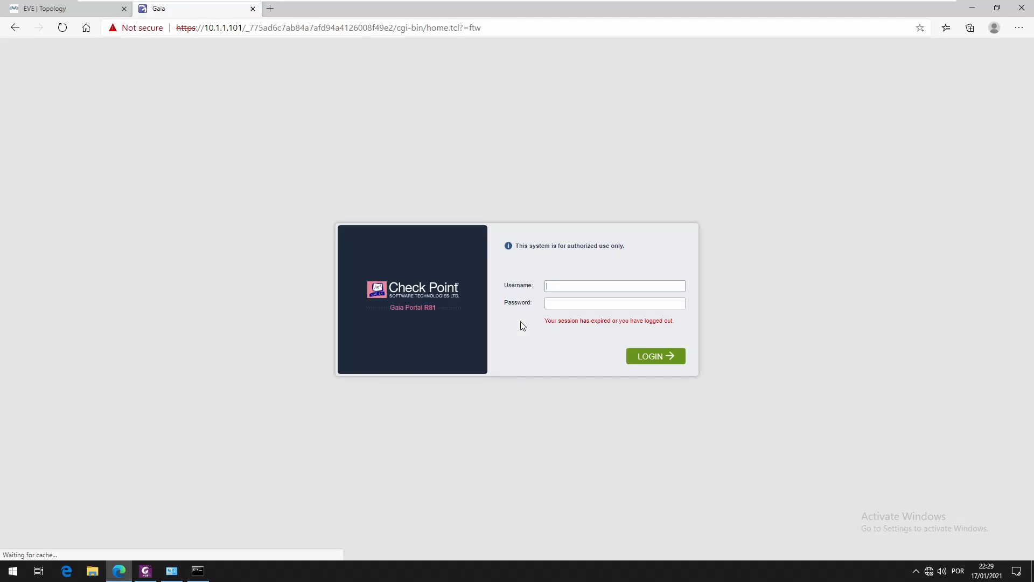
pyautogui.moveTo(165, 5)
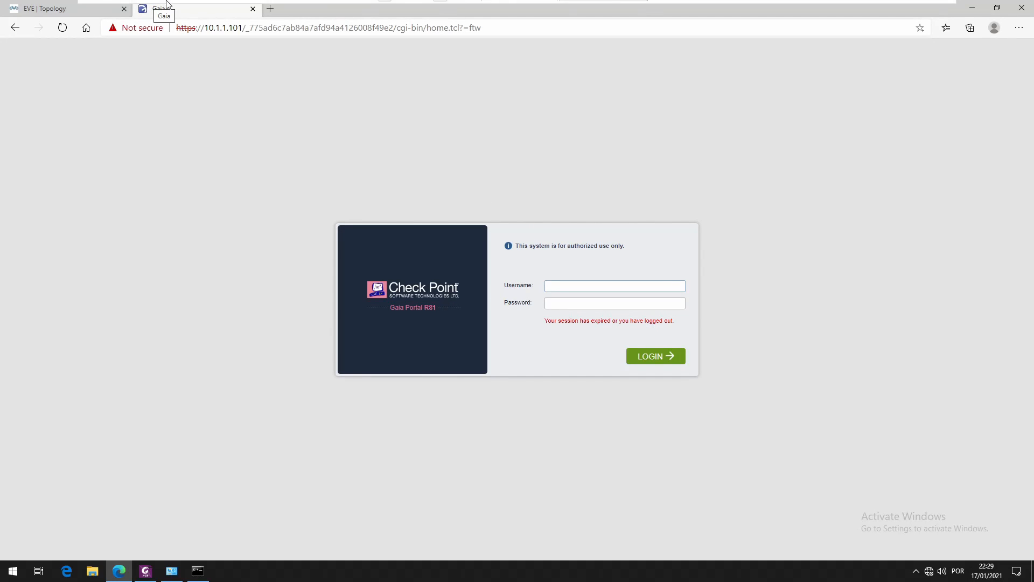
# Step: Shut down the ManagementServer guest from its tab's Power menu
pyautogui.click(597, 7)
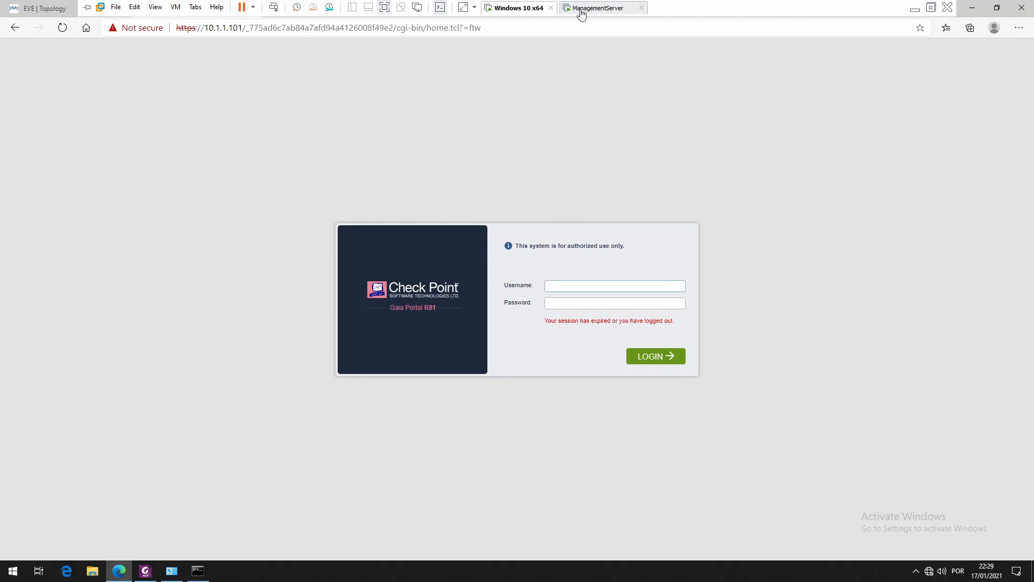
pyautogui.rightClick(603, 7)
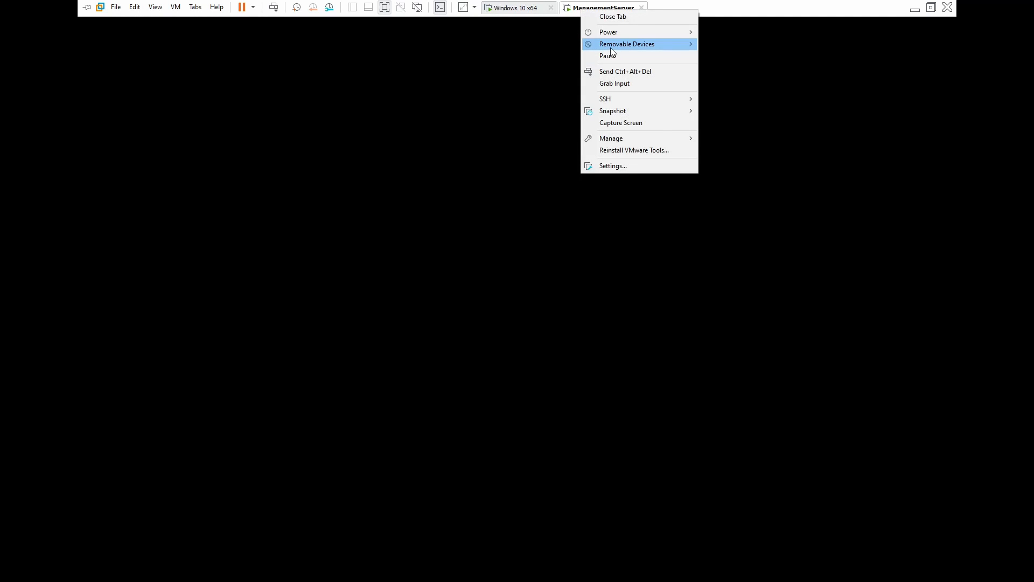
pyautogui.moveTo(608, 32)
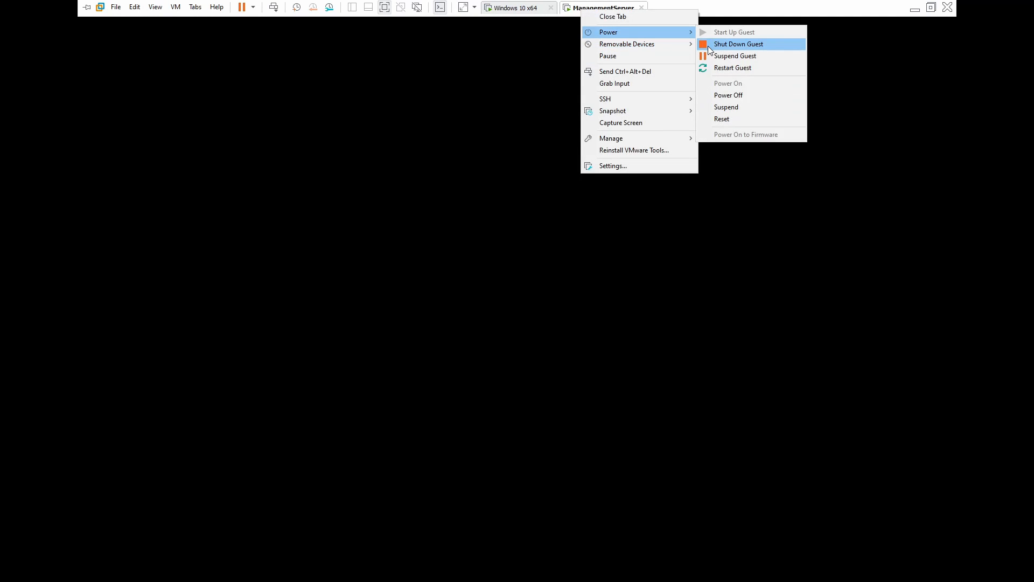
pyautogui.click(738, 44)
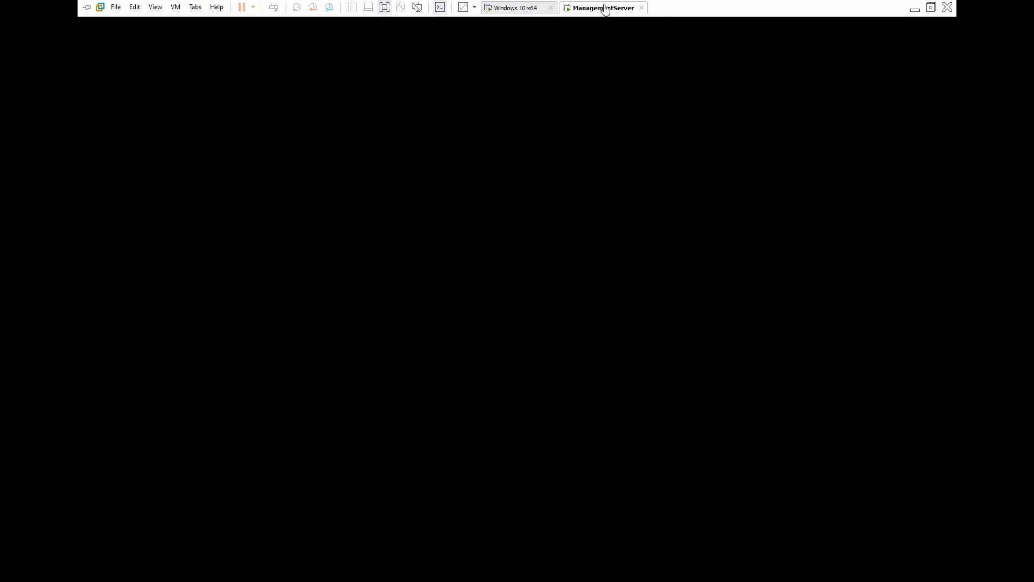
# Step: Set ManagementServer to 2 processors in VM Settings and power it back on
pyautogui.click(600, 7)
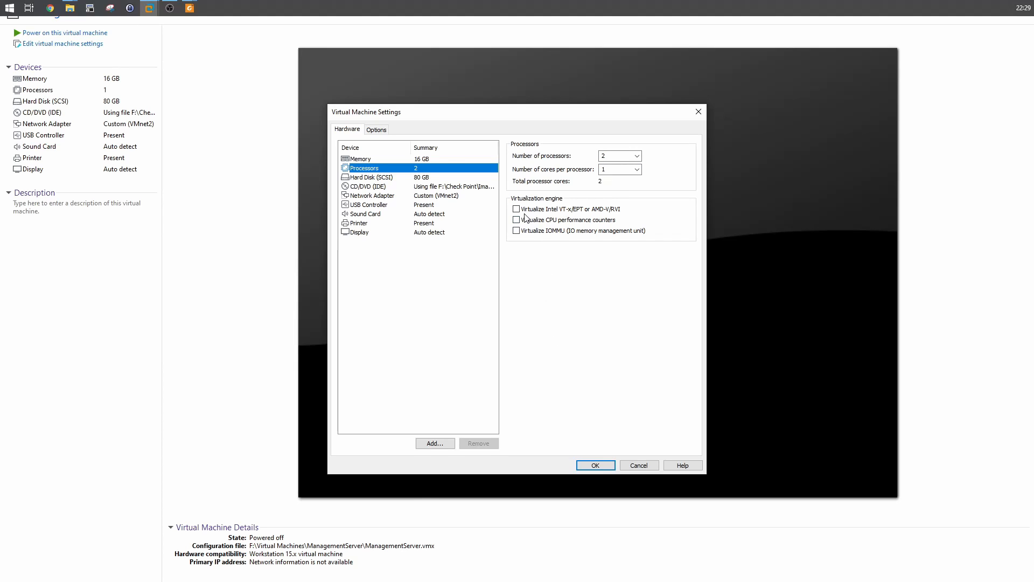
pyautogui.click(594, 465)
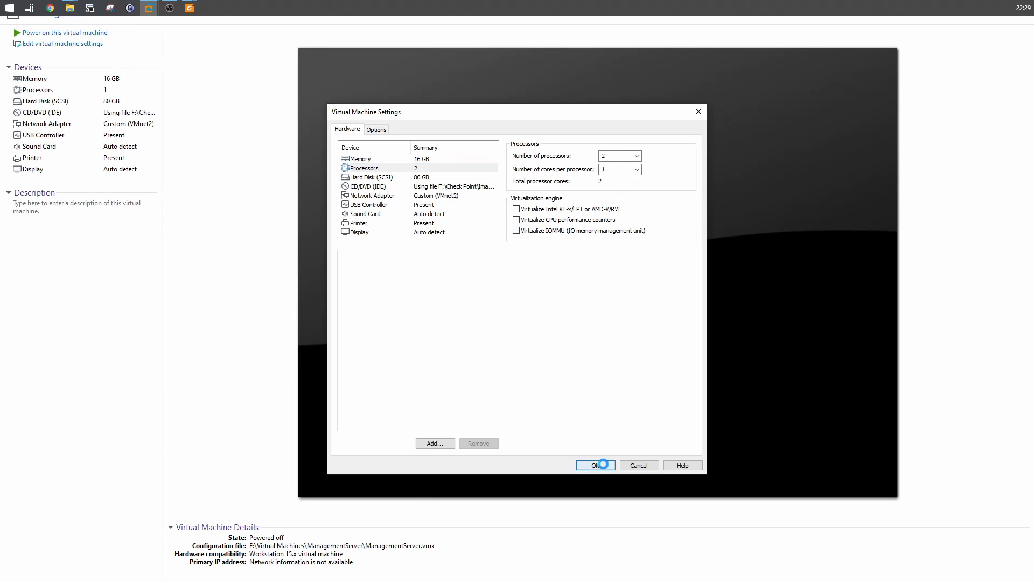
pyautogui.click(593, 465)
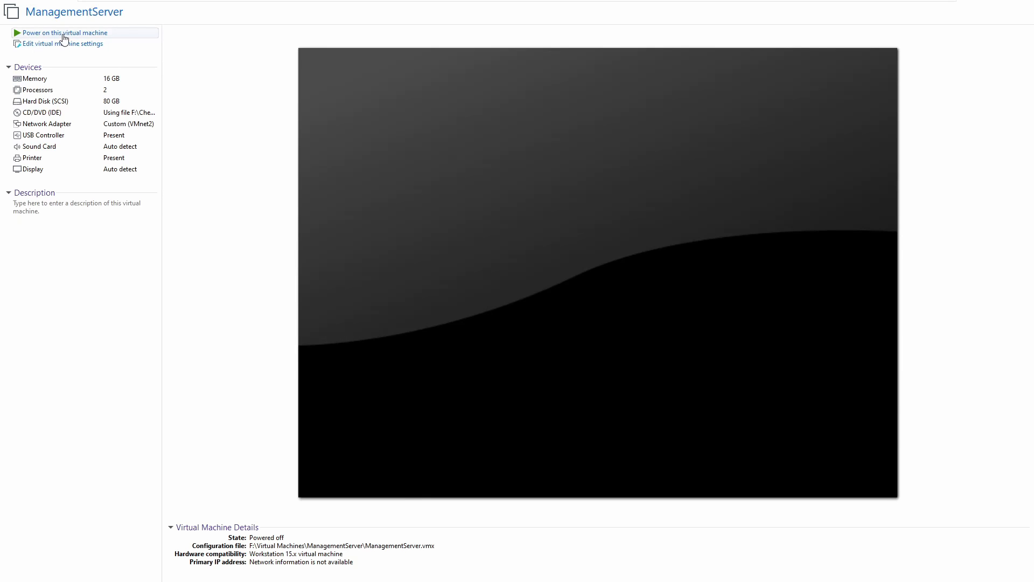
pyautogui.click(64, 32)
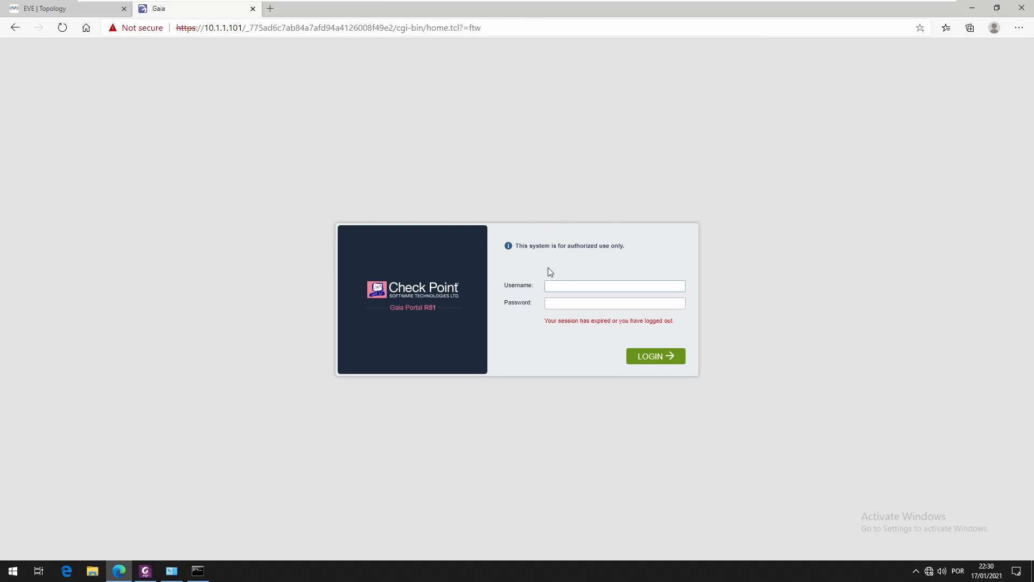
# Step: Log in to Gaia Portal as admin to reach the R81 Security Management overview
pyautogui.write('admin')
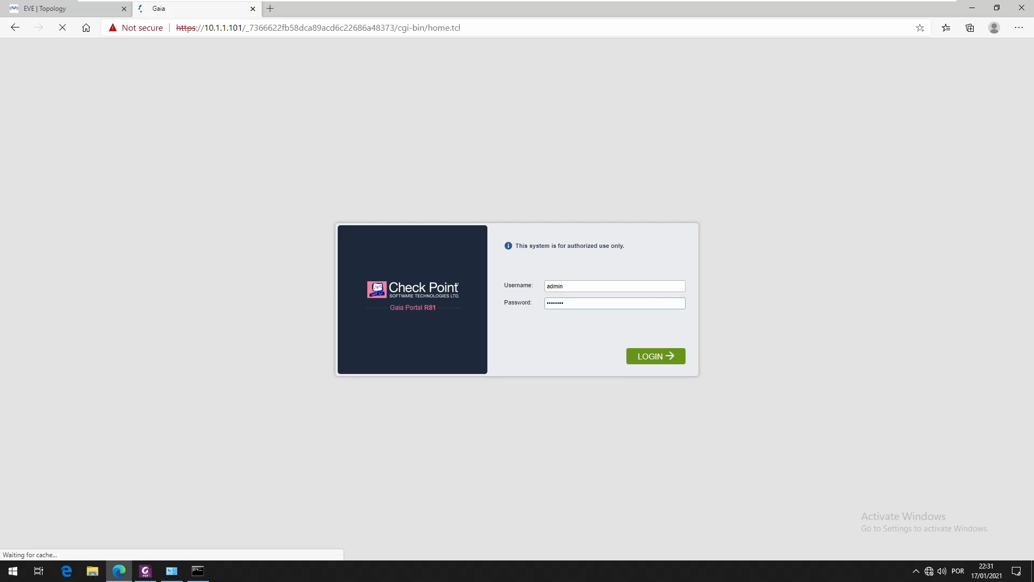
pyautogui.click(655, 355)
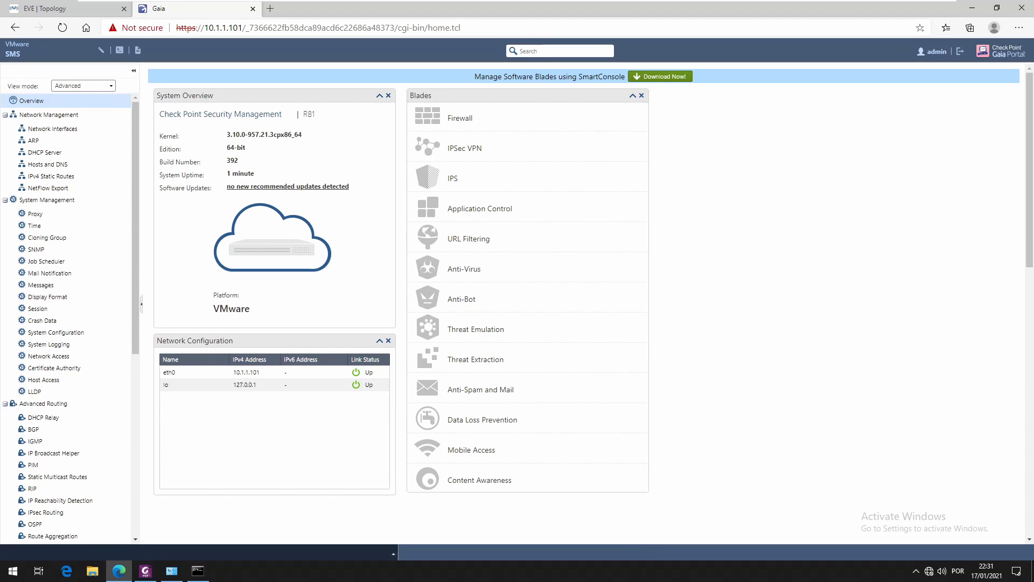
pyautogui.moveTo(552, 309)
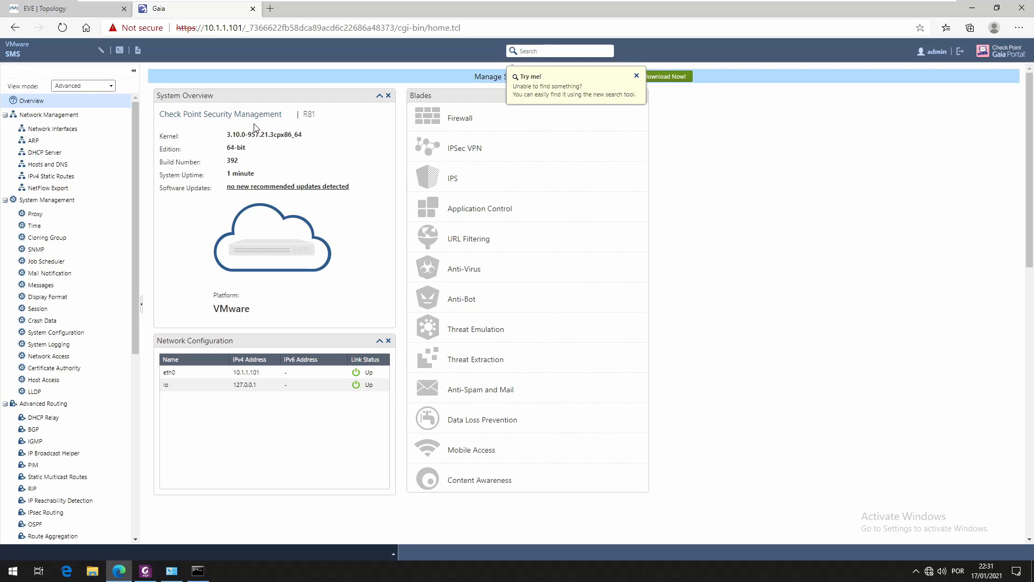
pyautogui.moveTo(667, 80)
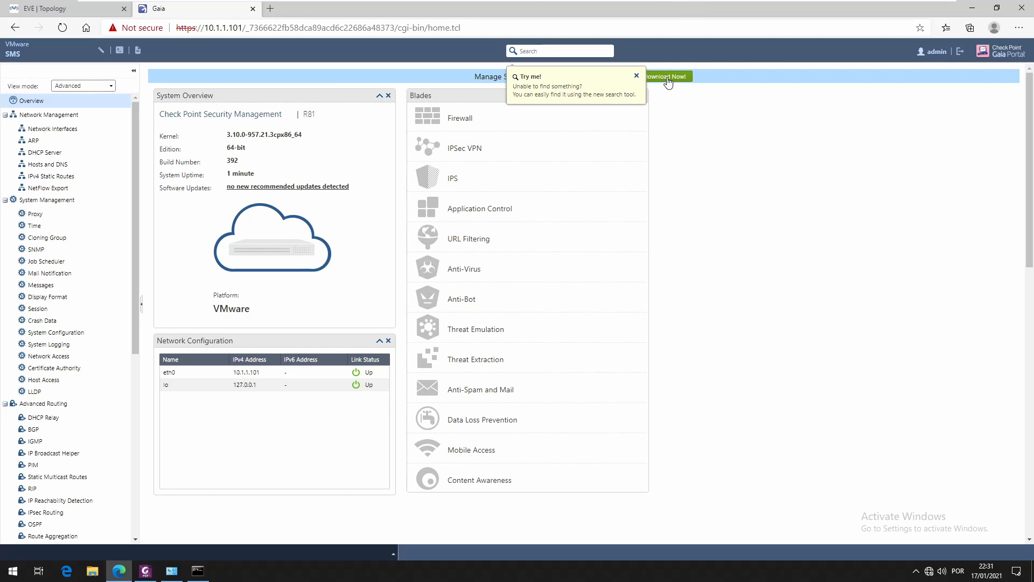
# Step: Download SmartConsole R81 from the portal, allow it to run, accept the EULA and install
pyautogui.click(636, 75)
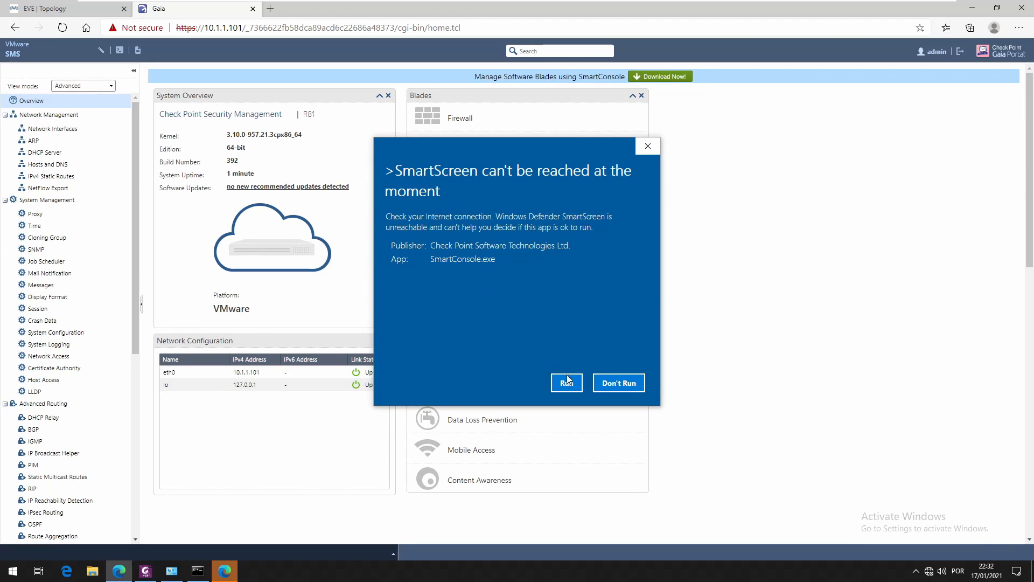
pyautogui.click(565, 382)
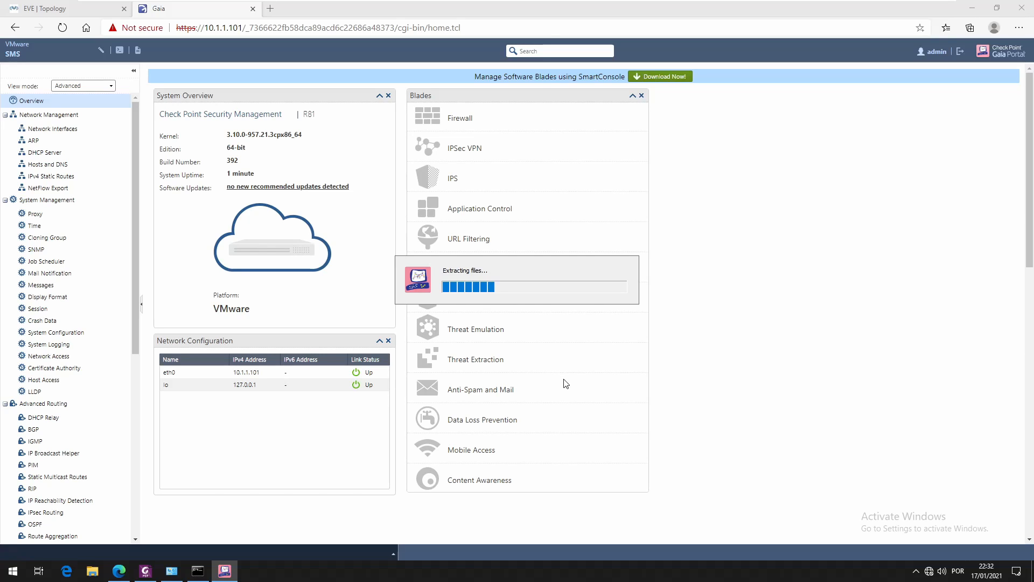
pyautogui.moveTo(559, 387)
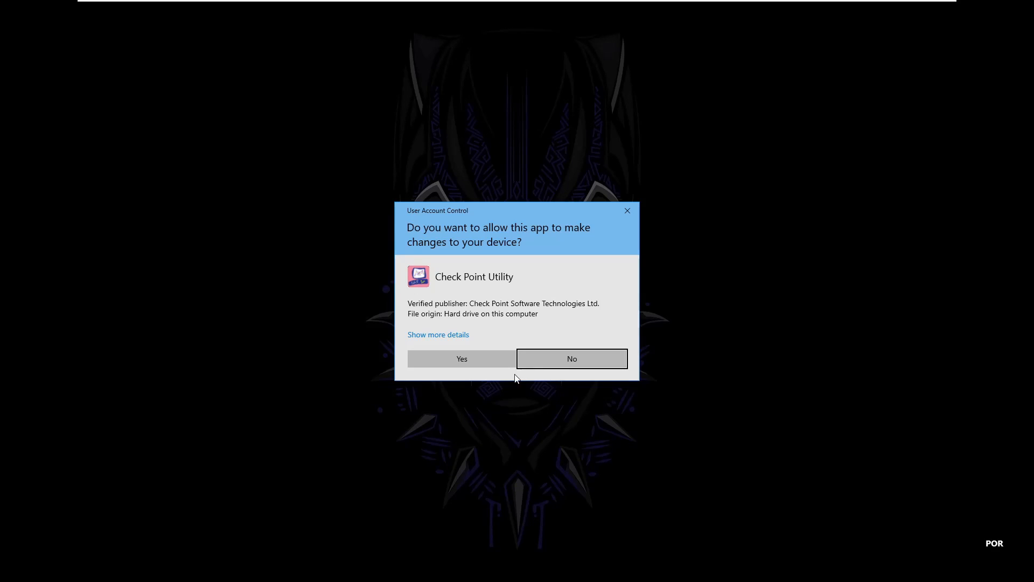
pyautogui.click(461, 358)
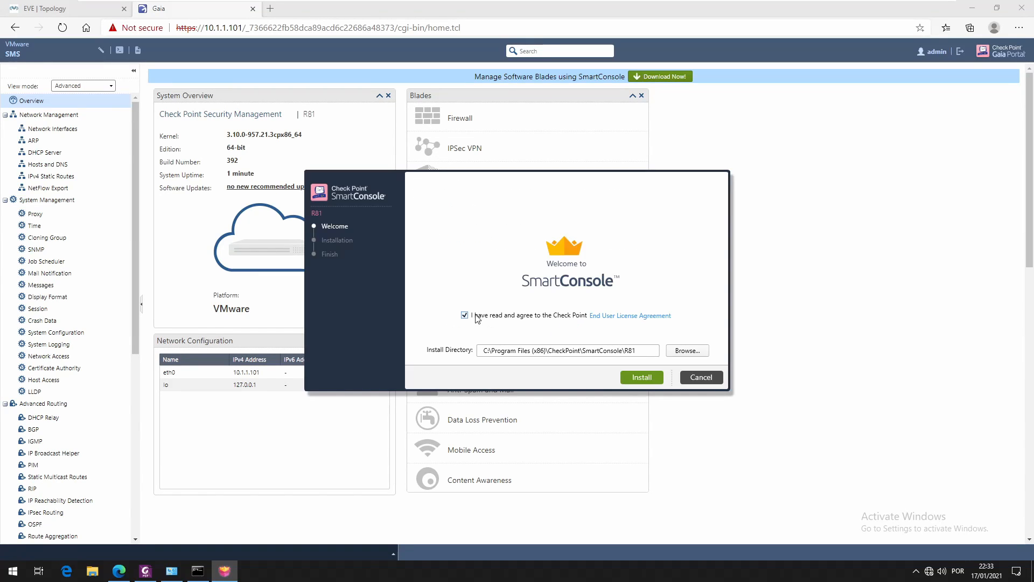
pyautogui.click(640, 376)
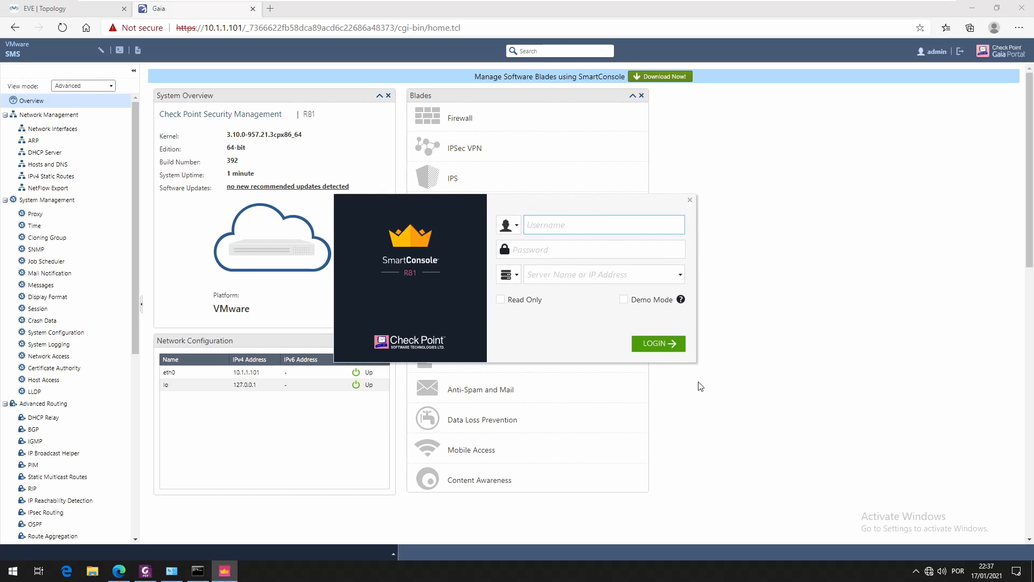
# Step: Fill the SmartConsole login with admin, the password and server 10.1.1.101
pyautogui.click(602, 225)
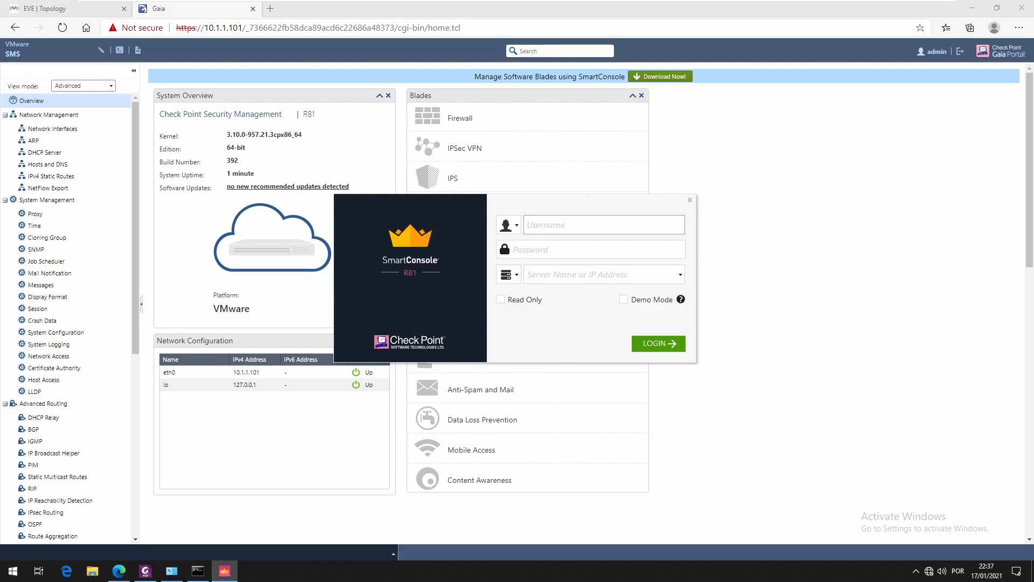
pyautogui.write('admin')
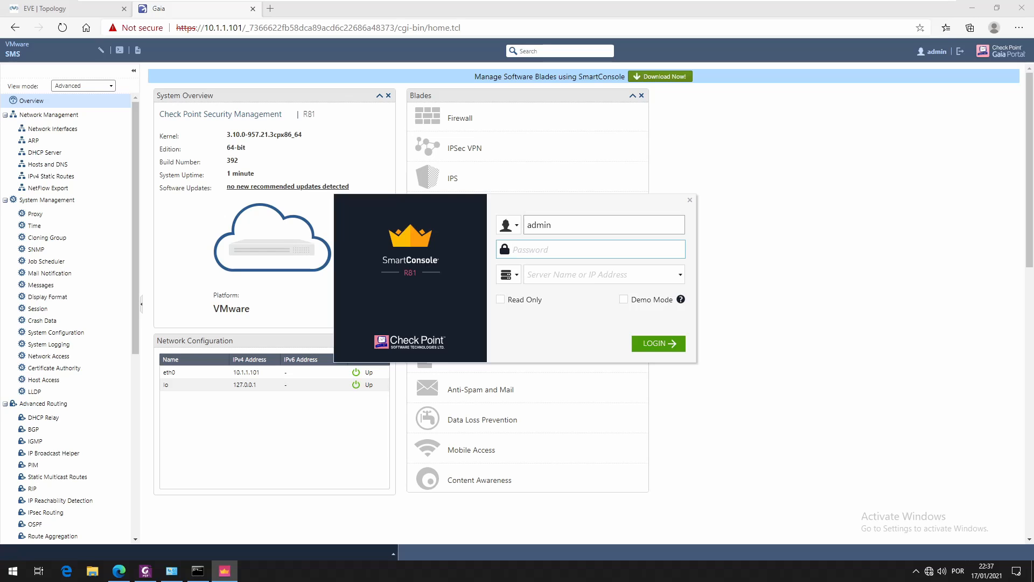
pyautogui.write('••••')
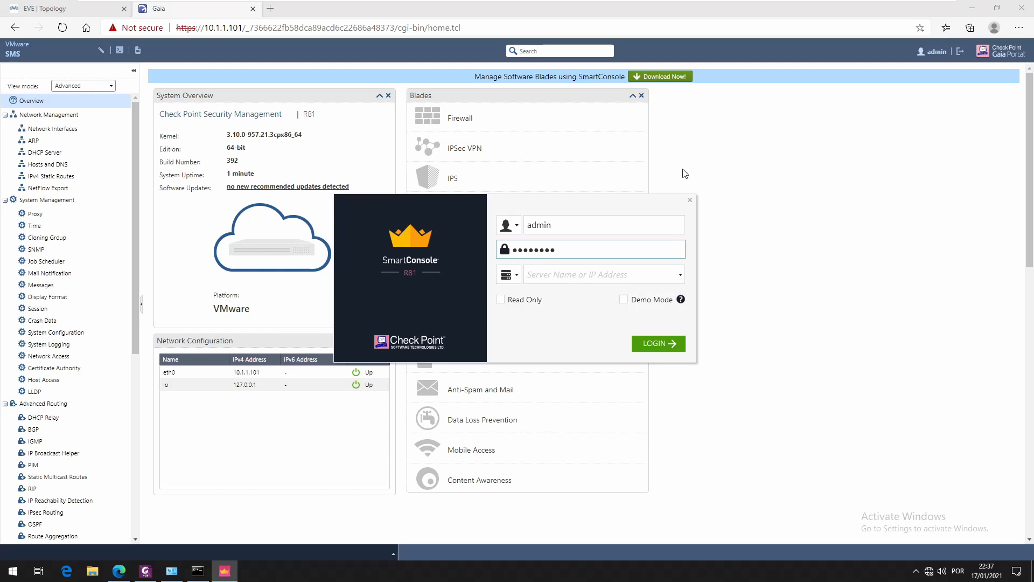
pyautogui.write('1')
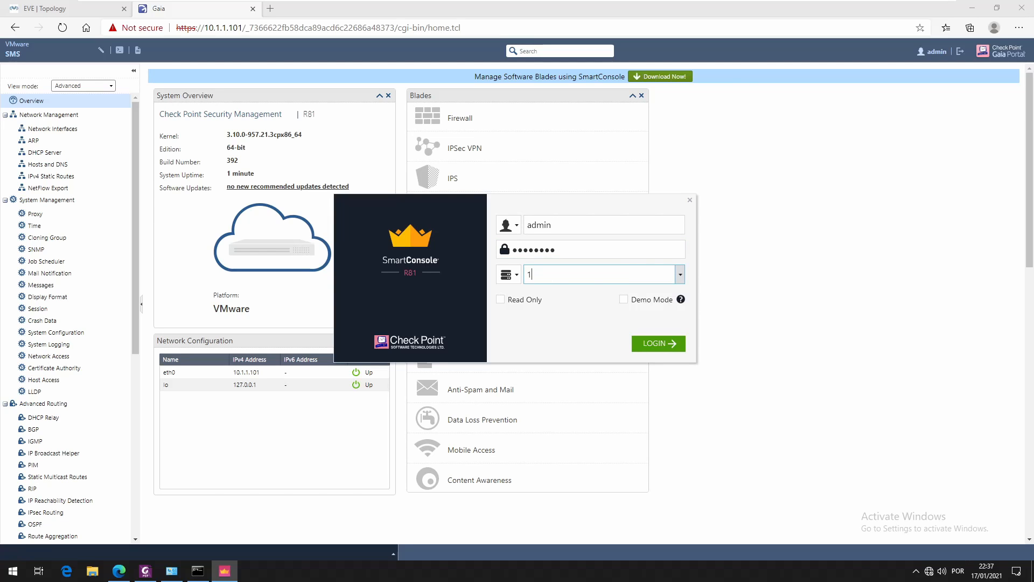
pyautogui.write('0.1.1.')
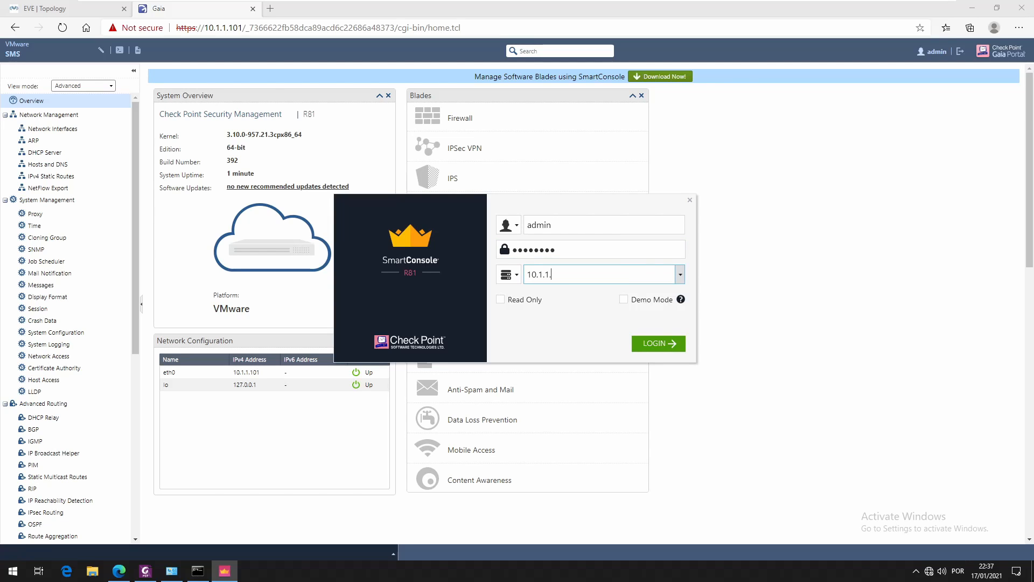
pyautogui.write('101')
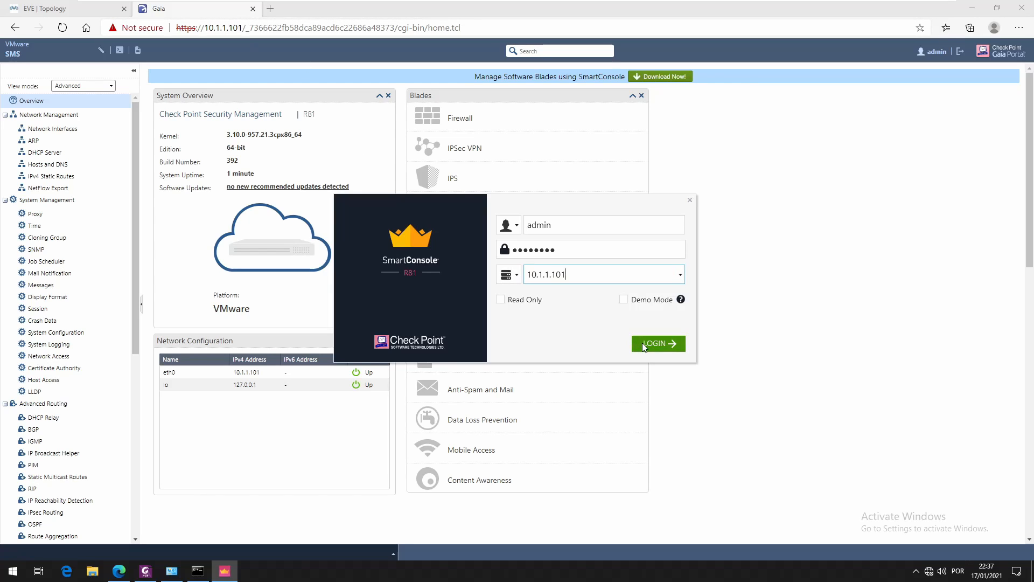
# Step: Log in and proceed past the server fingerprint prompt on first connection
pyautogui.click(658, 344)
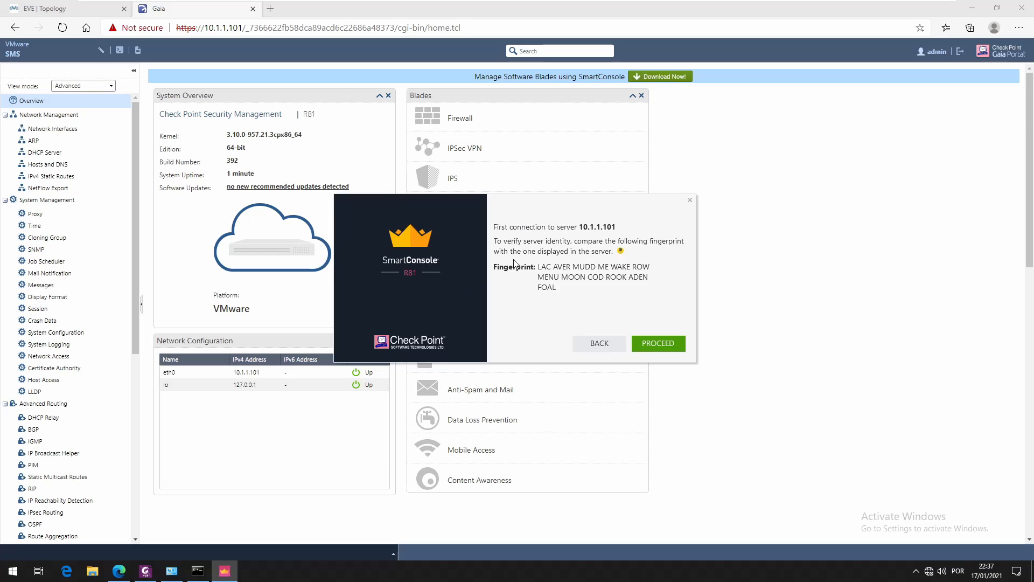
pyautogui.moveTo(515, 264)
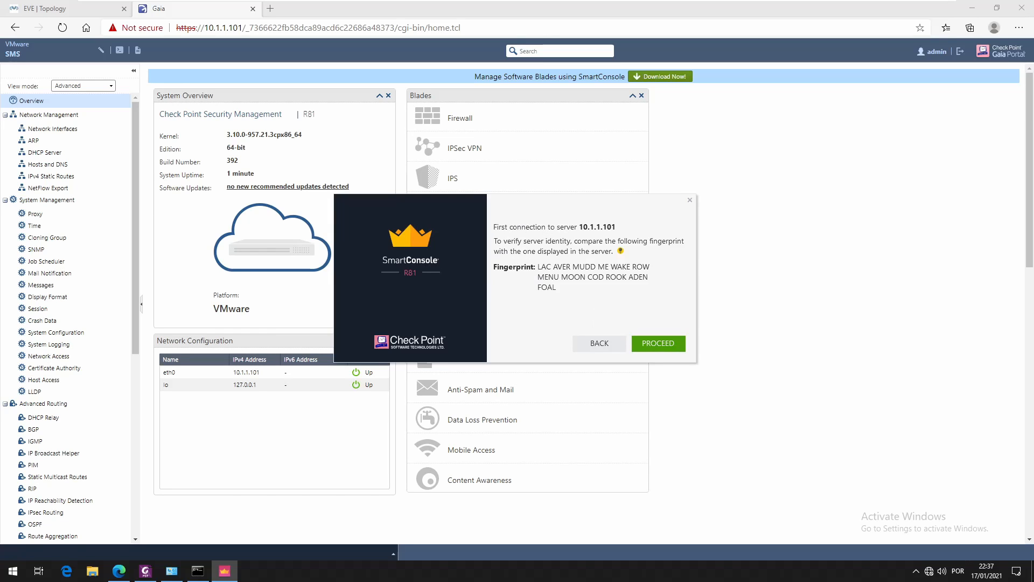
pyautogui.click(657, 344)
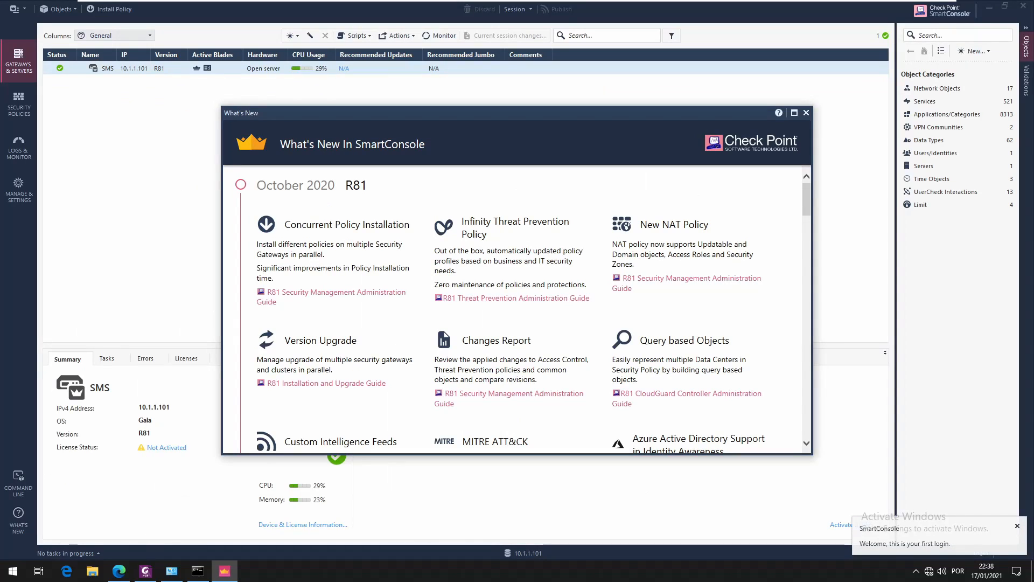
# Step: Dismiss the What's New window and its reopen-later tip, showing the SMS gateway summary
pyautogui.scroll(-3)
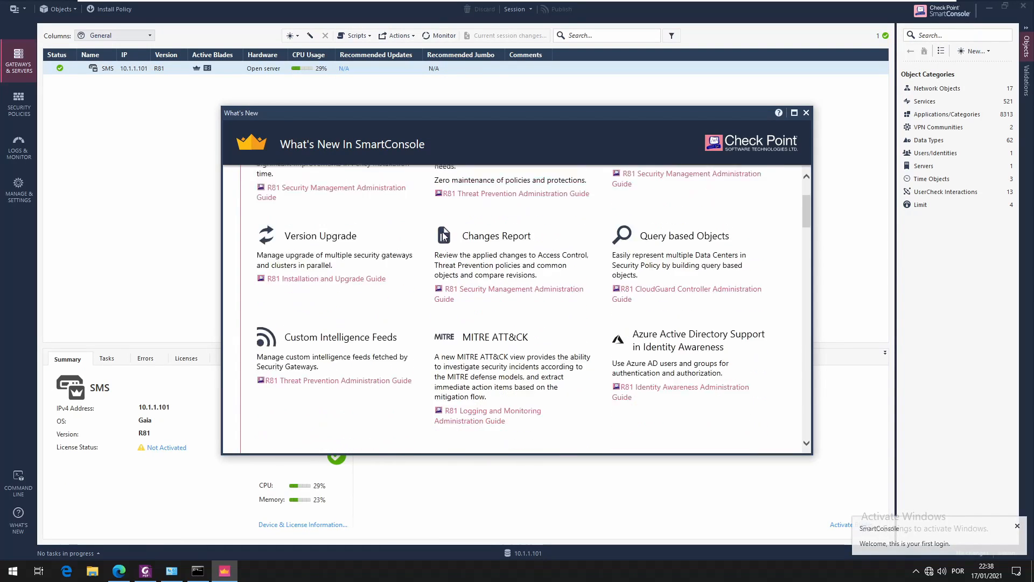
pyautogui.scroll(-3)
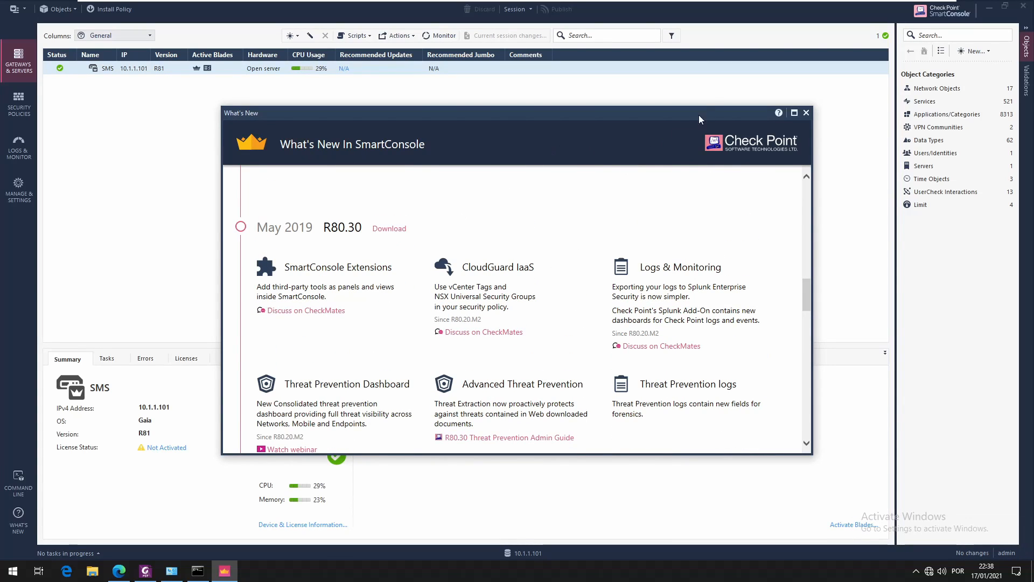
pyautogui.click(806, 112)
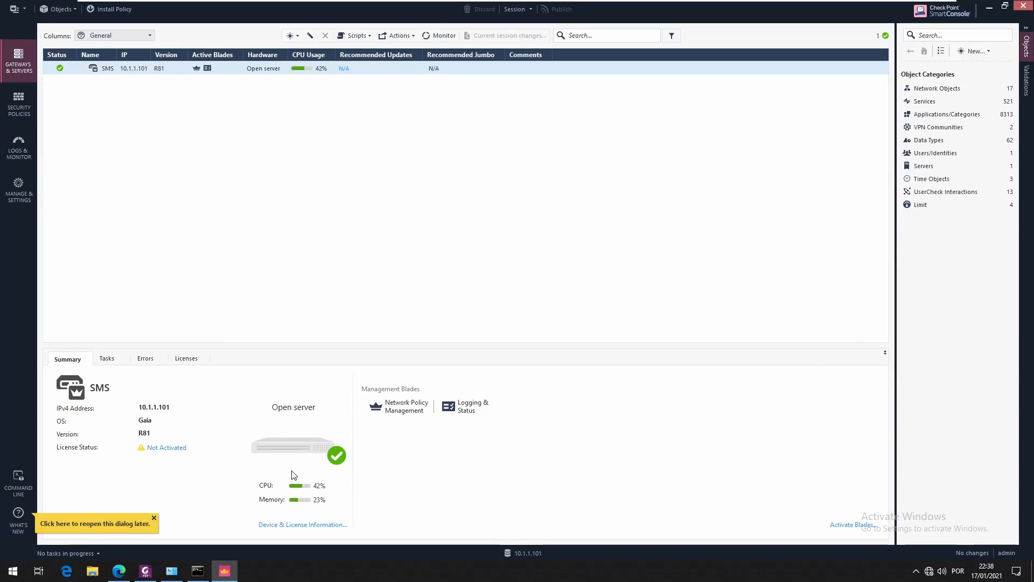
pyautogui.click(153, 517)
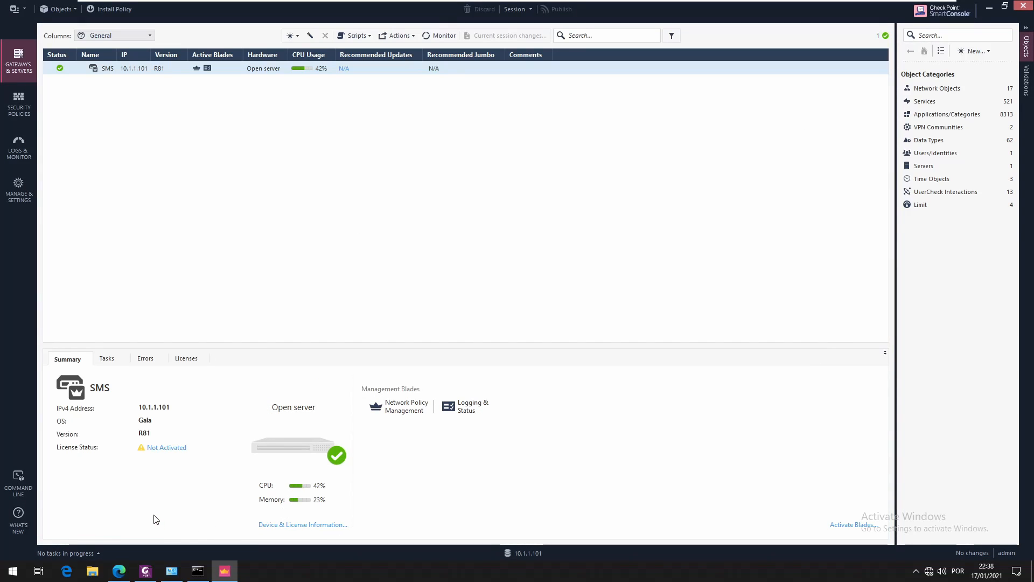
pyautogui.moveTo(247, 90)
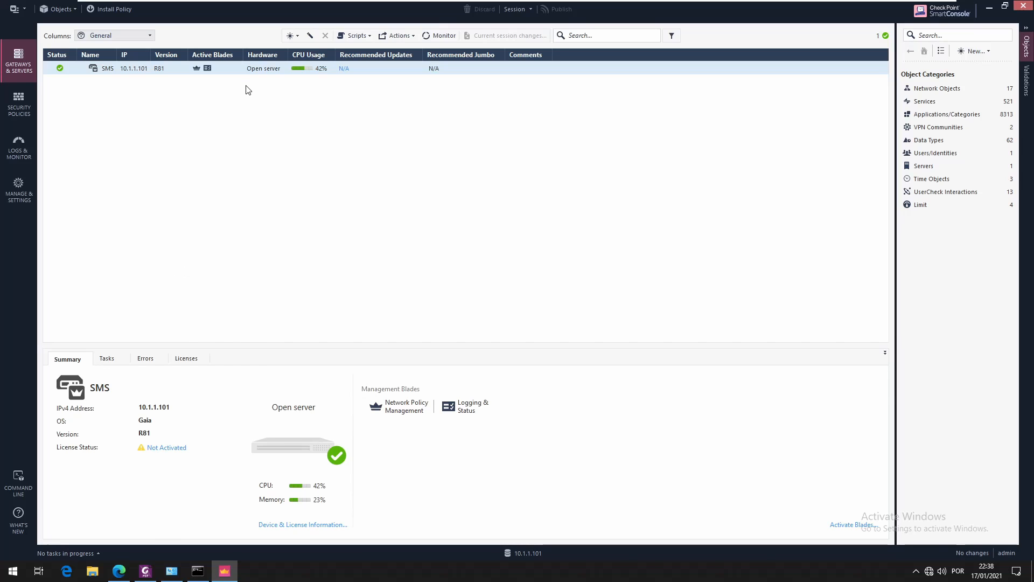
pyautogui.moveTo(154, 545)
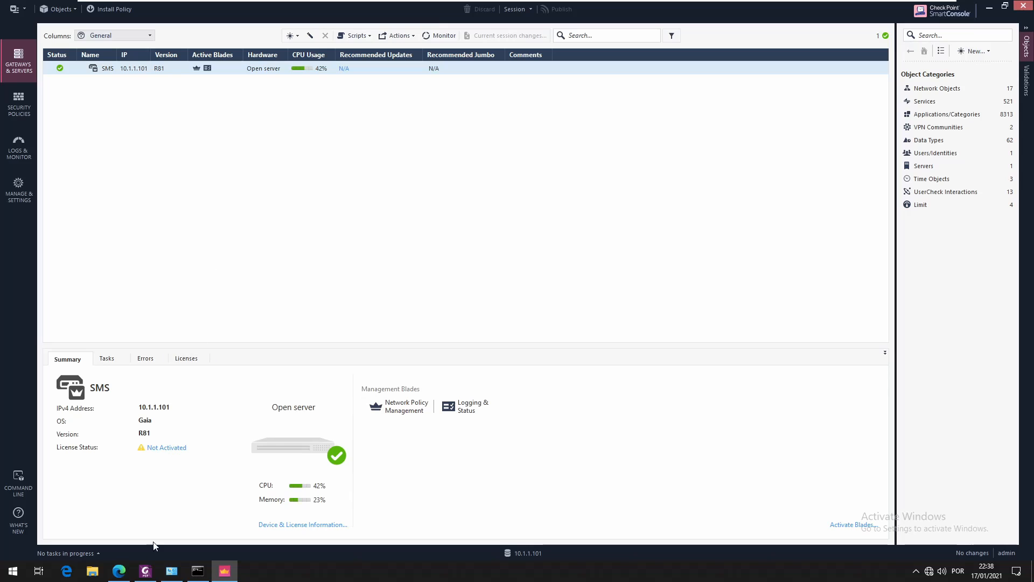
pyautogui.moveTo(79, 451)
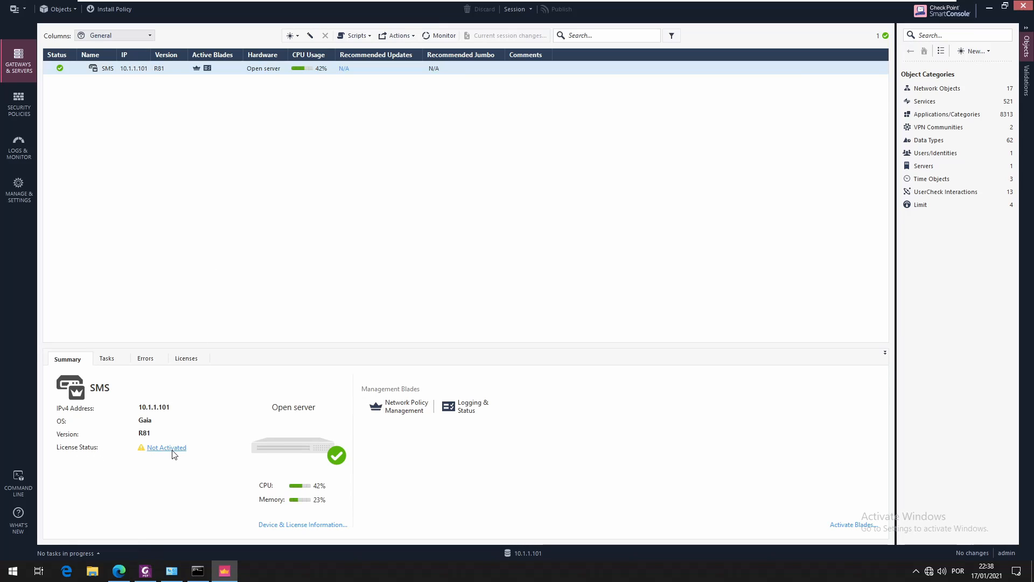
pyautogui.moveTo(157, 456)
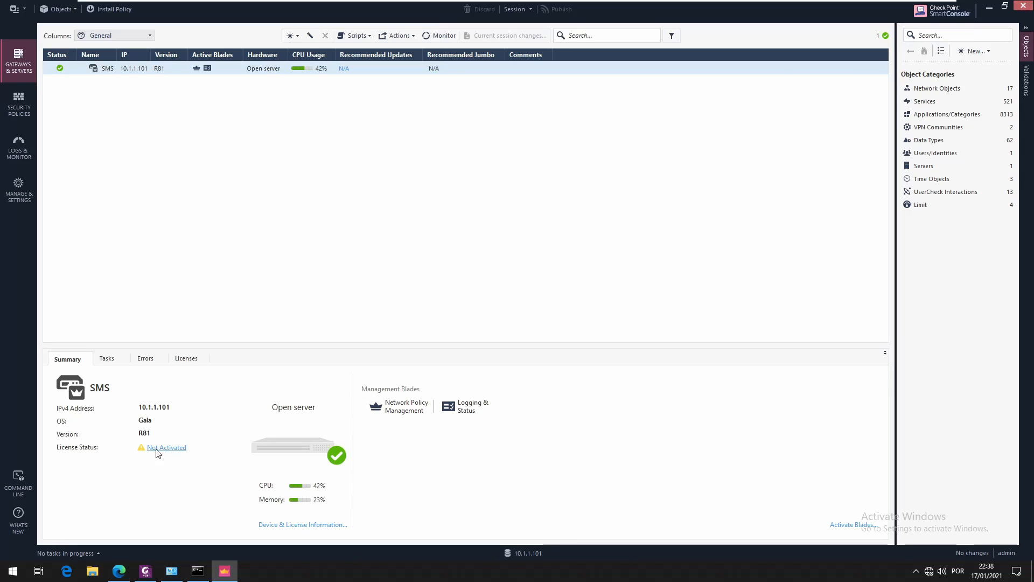
pyautogui.moveTo(138, 439)
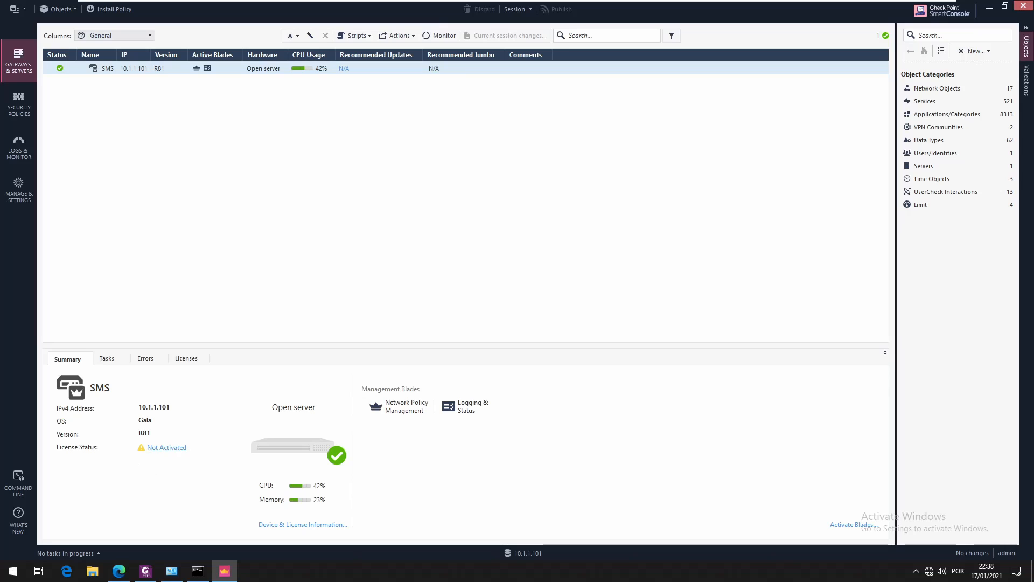
pyautogui.moveTo(179, 420)
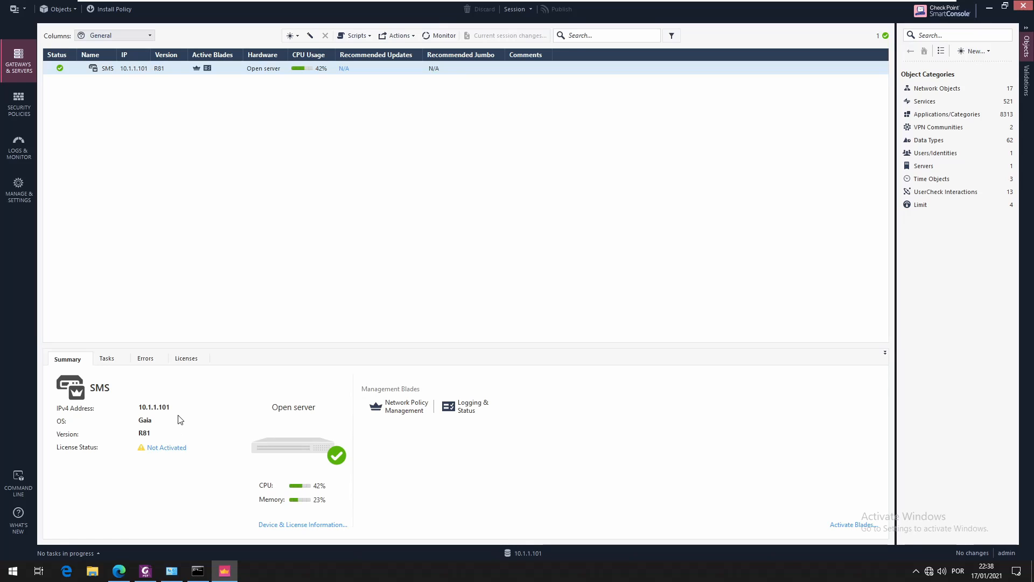
pyautogui.moveTo(79, 108)
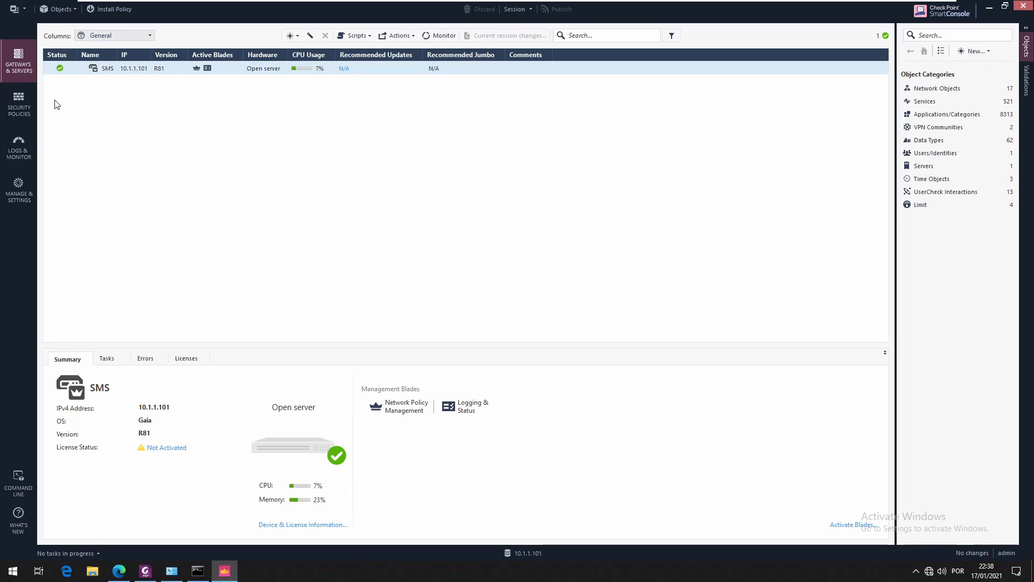
# Step: View the Access Control policy showing only the default Cleanup rule set to Drop
pyautogui.click(18, 102)
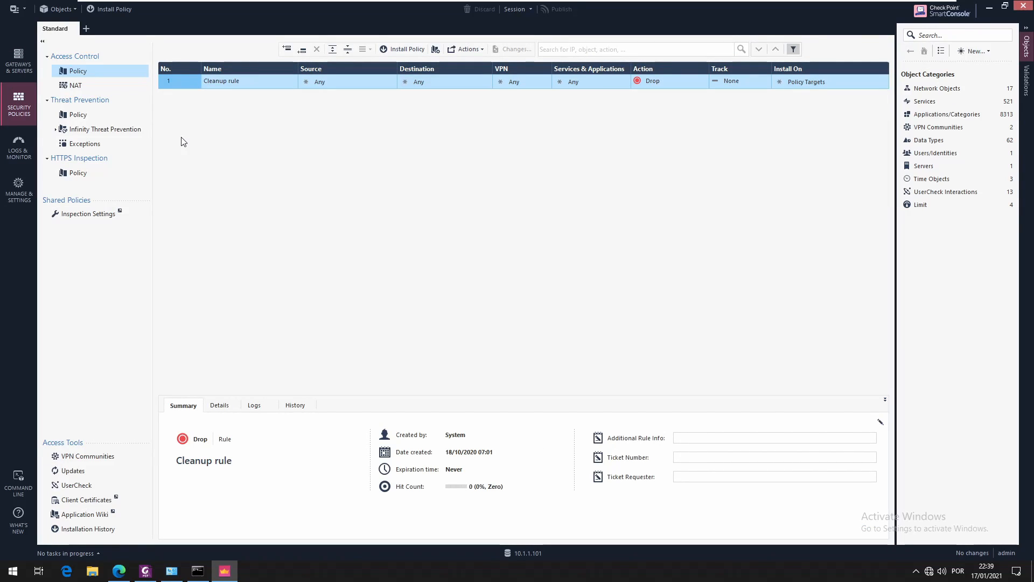
pyautogui.moveTo(225, 165)
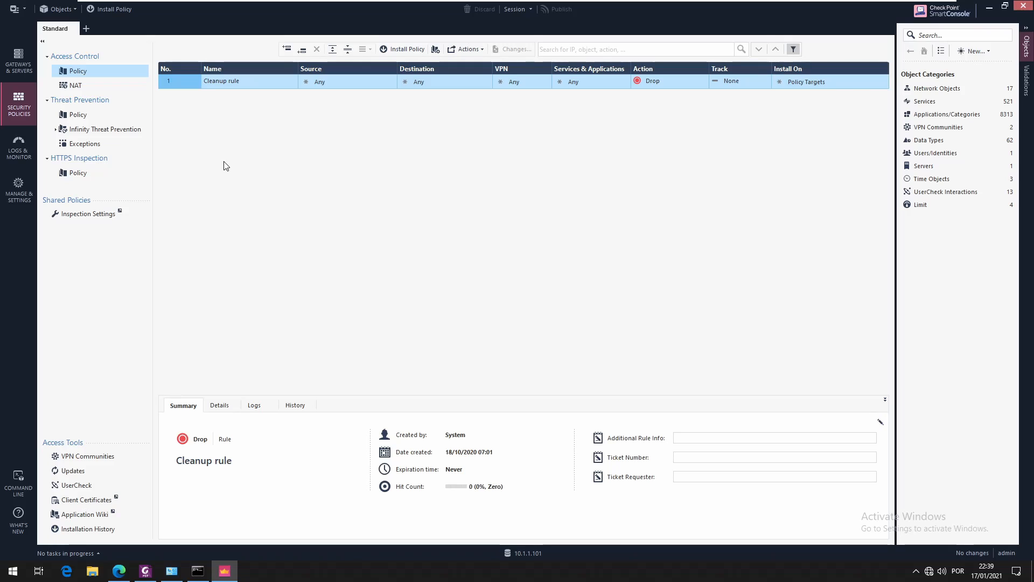
pyautogui.moveTo(232, 174)
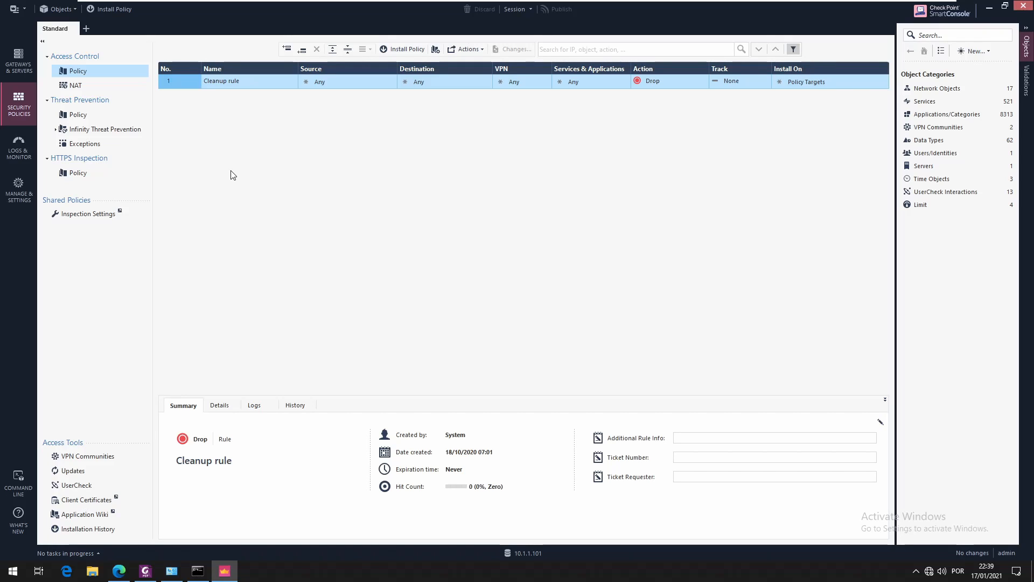